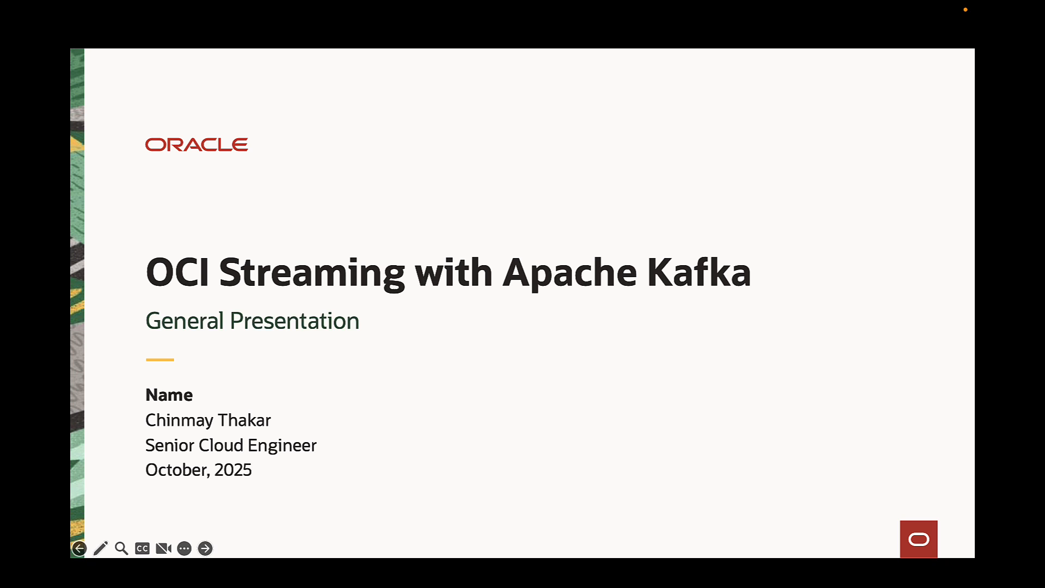
Advance through the intro slides past safe harbor, Why Streaming and Why Kafka.
left_click(203, 548)
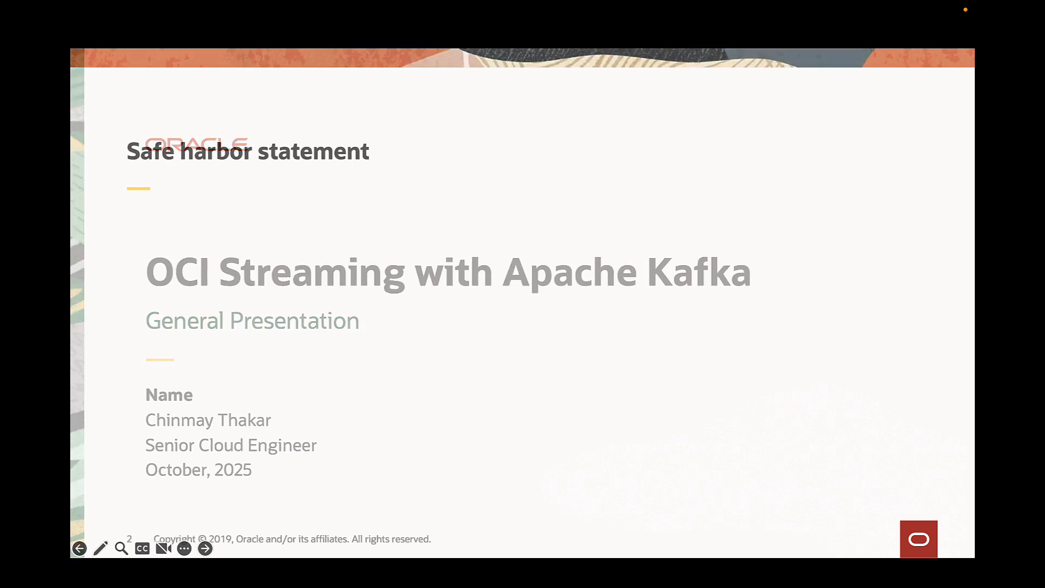
left_click(205, 547)
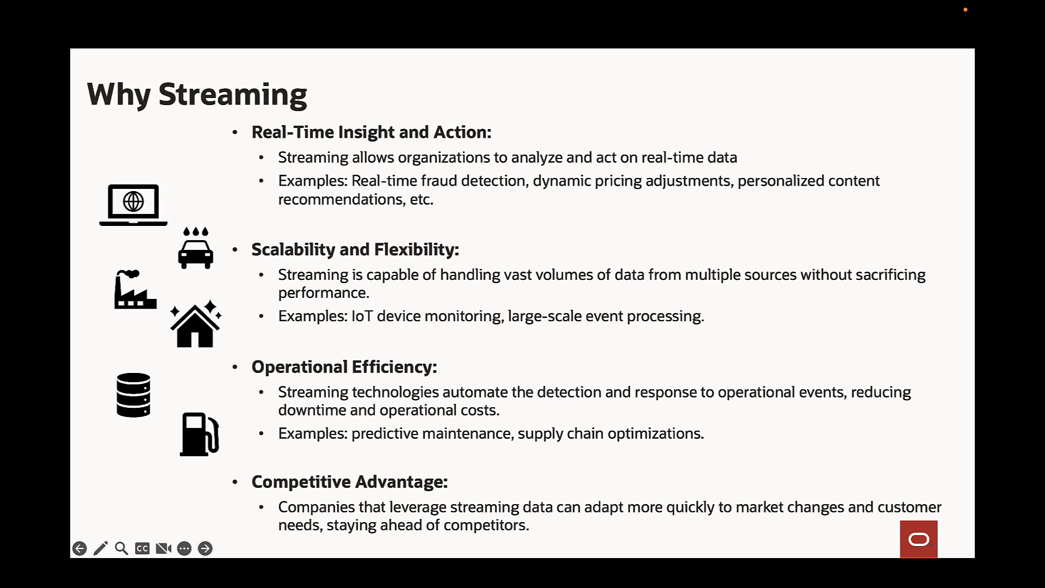
left_click(204, 548)
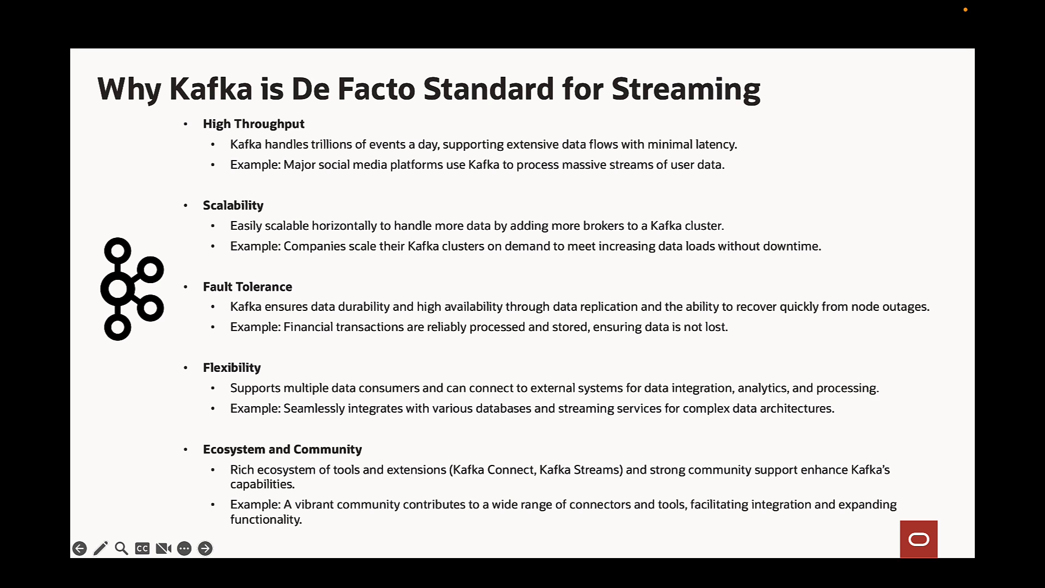
left_click(207, 547)
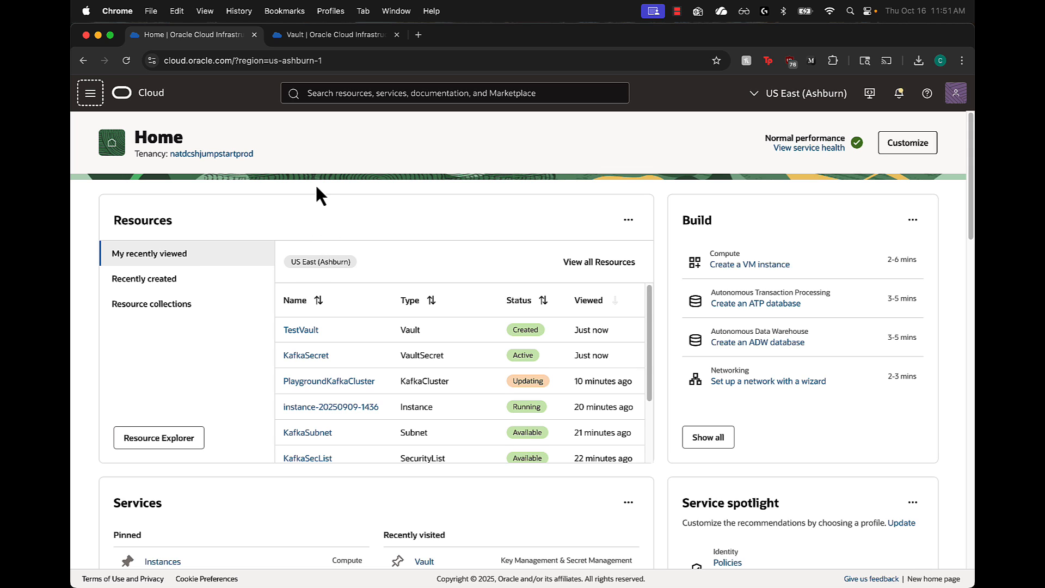
mouse_move(327, 206)
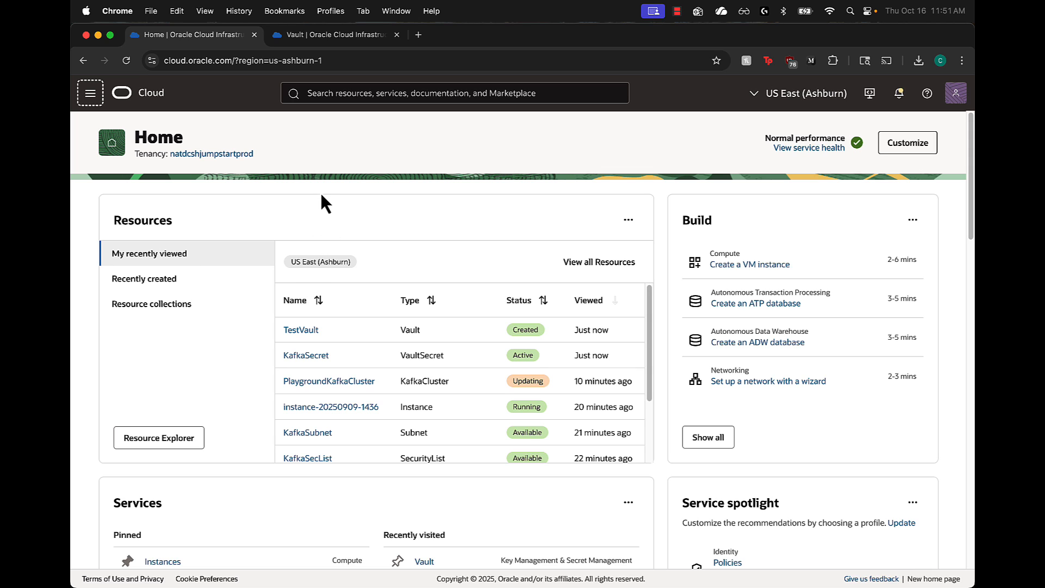
Navigate via Developer Services to the OCI Streaming with Apache Kafka clusters list.
left_click(89, 93)
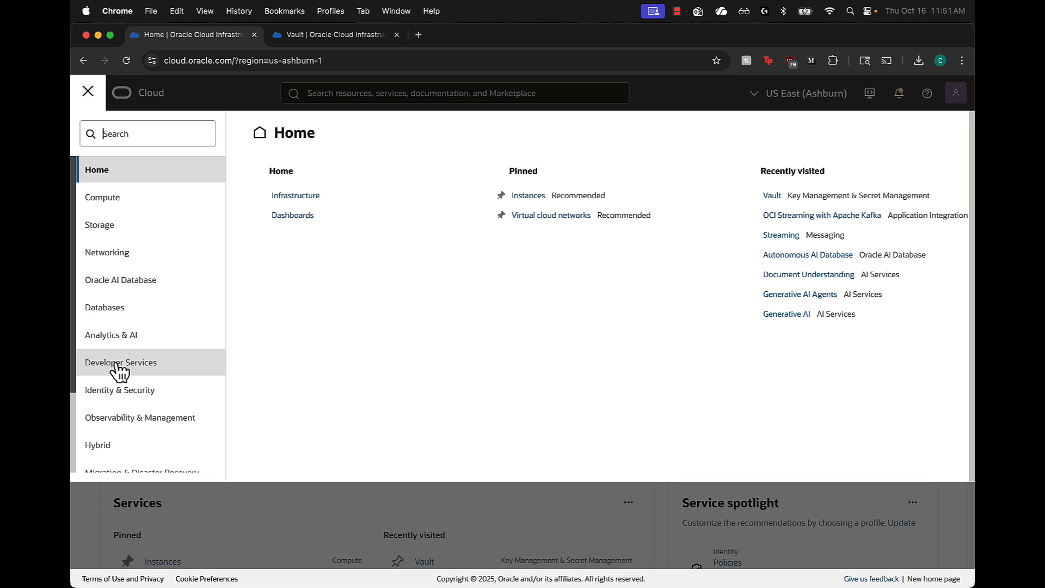
left_click(120, 363)
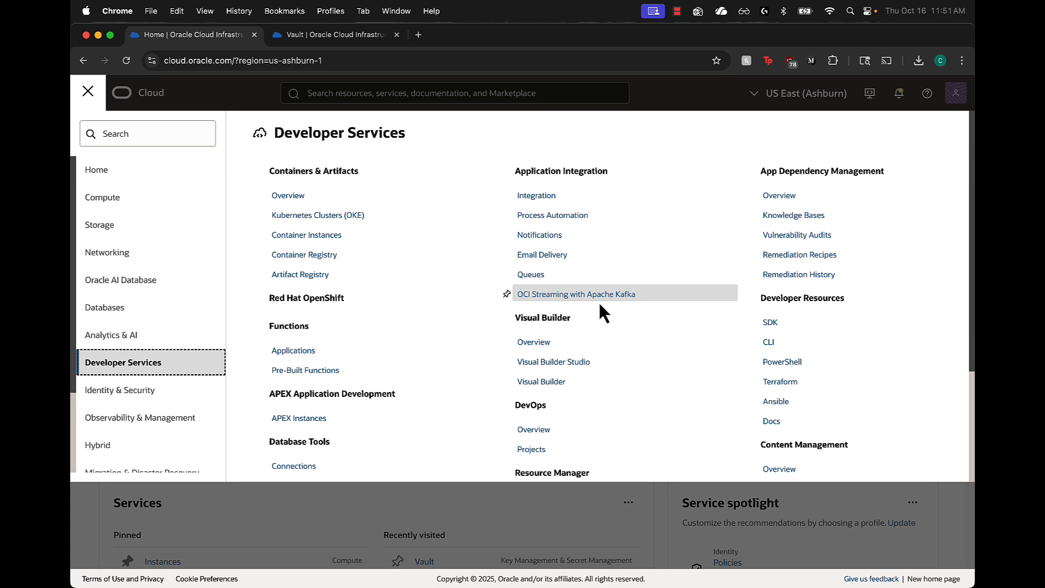
mouse_move(558, 303)
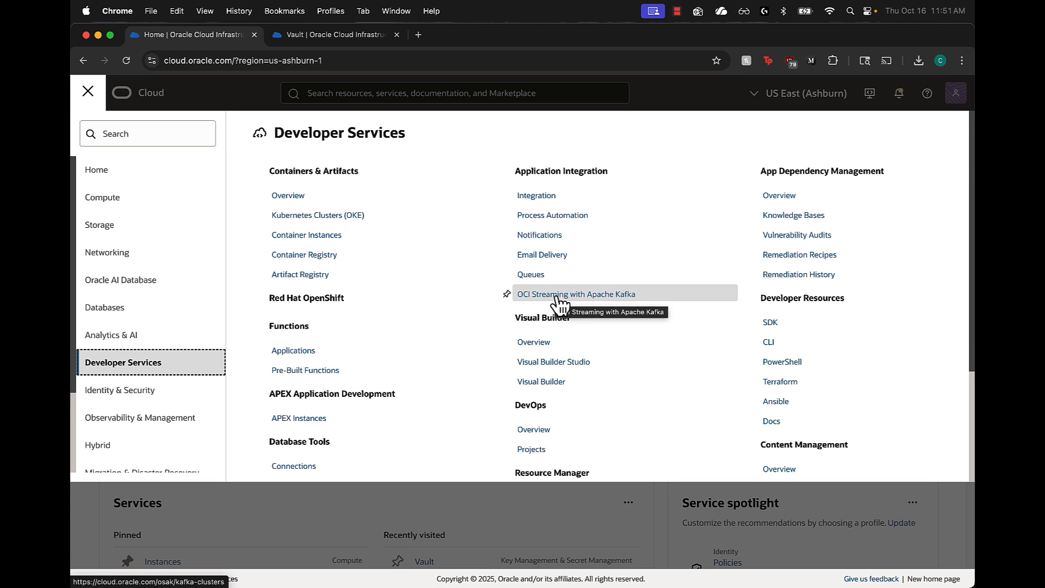
left_click(577, 294)
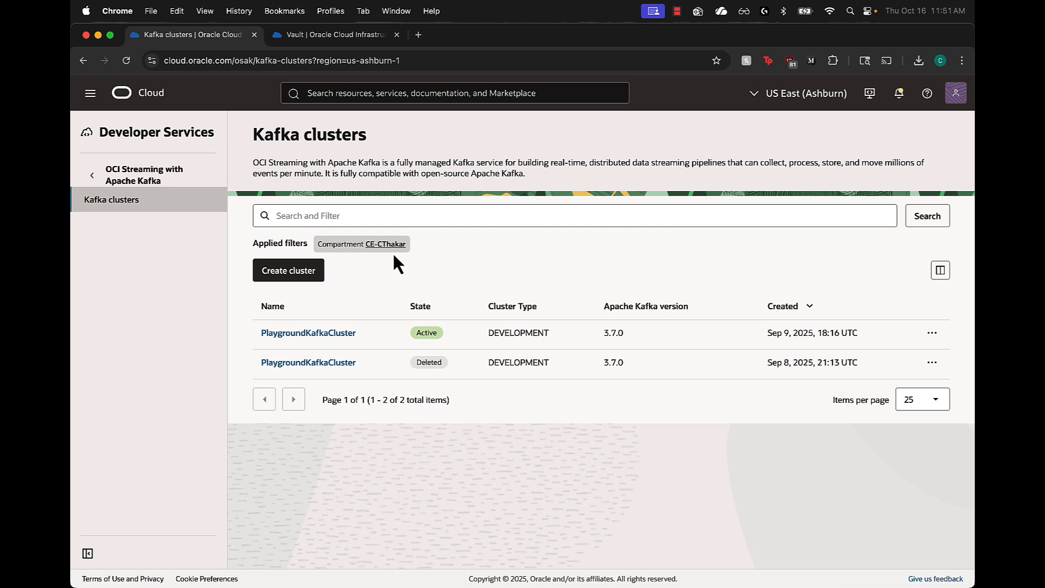
Start a new Kafka cluster named 'Demo Name' with Apache Kafka version 3.7.0.
left_click(287, 270)
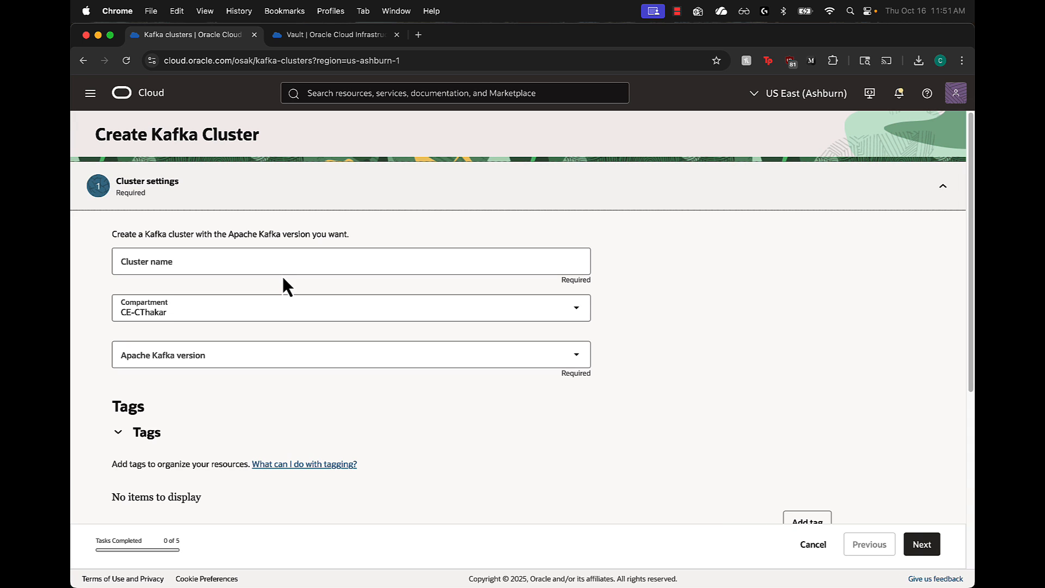
mouse_move(259, 237)
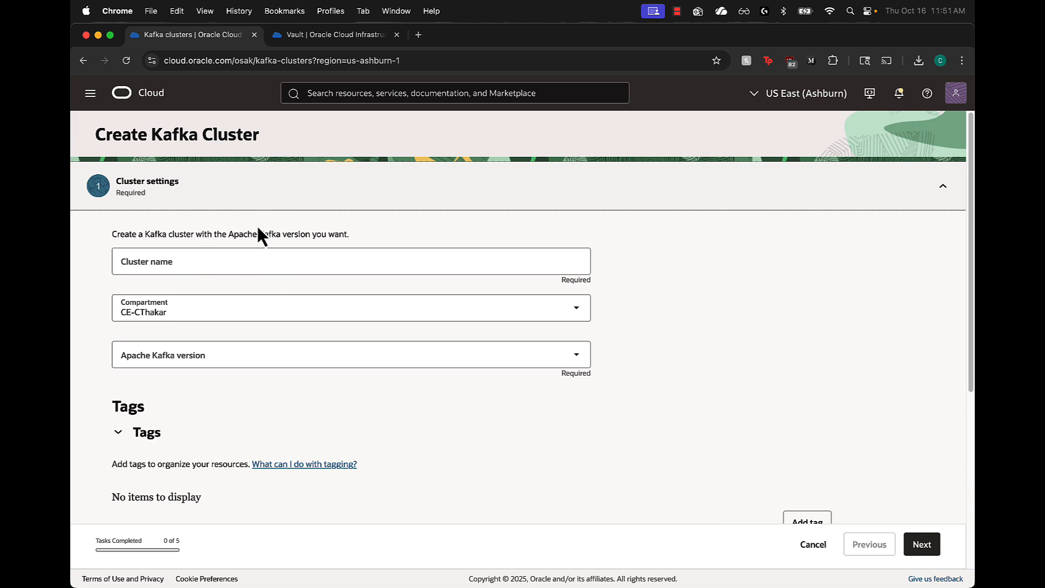
type("De")
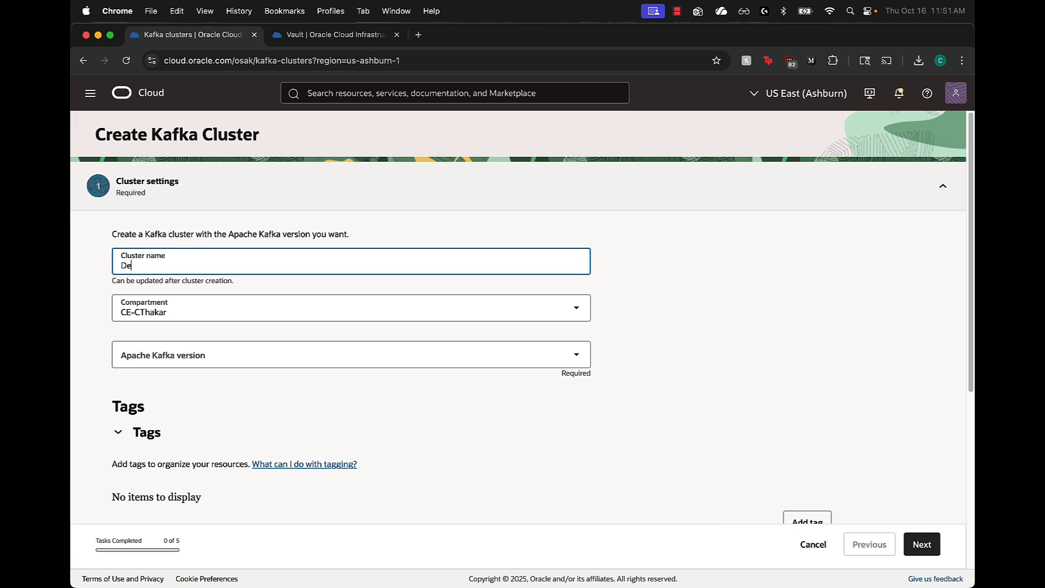
type("Demo Name")
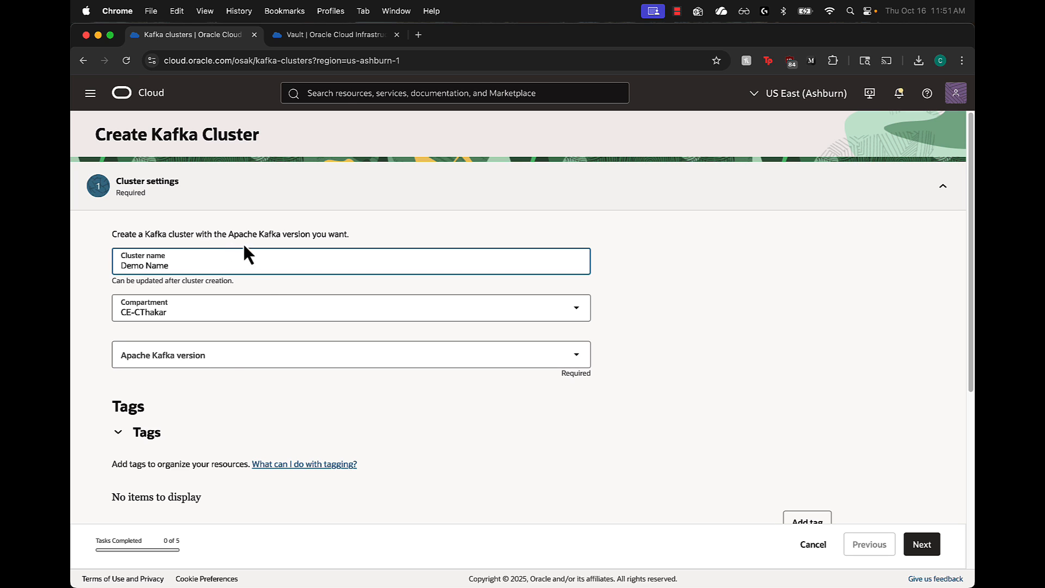
left_click(350, 355)
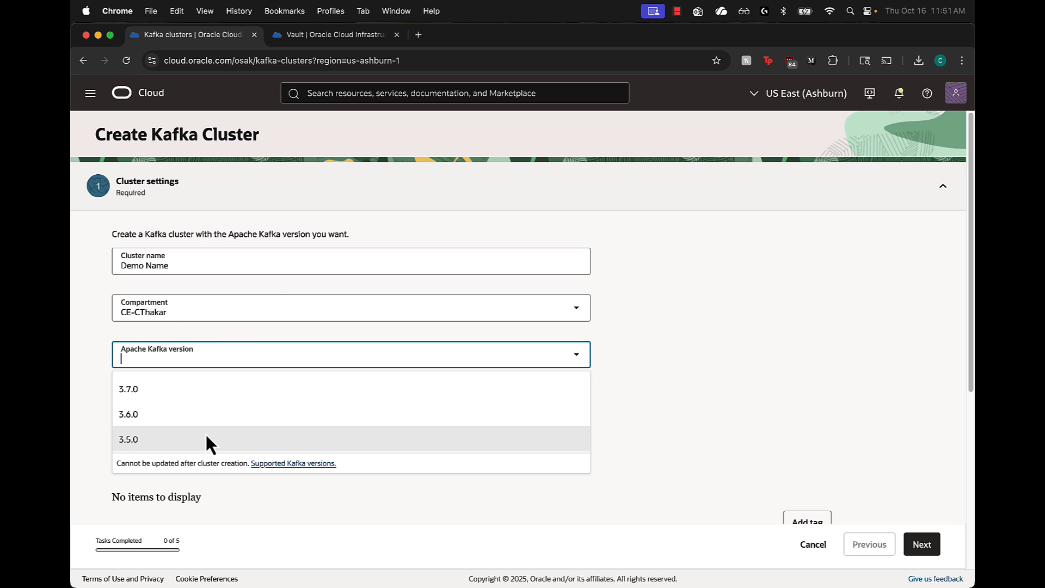
mouse_move(175, 402)
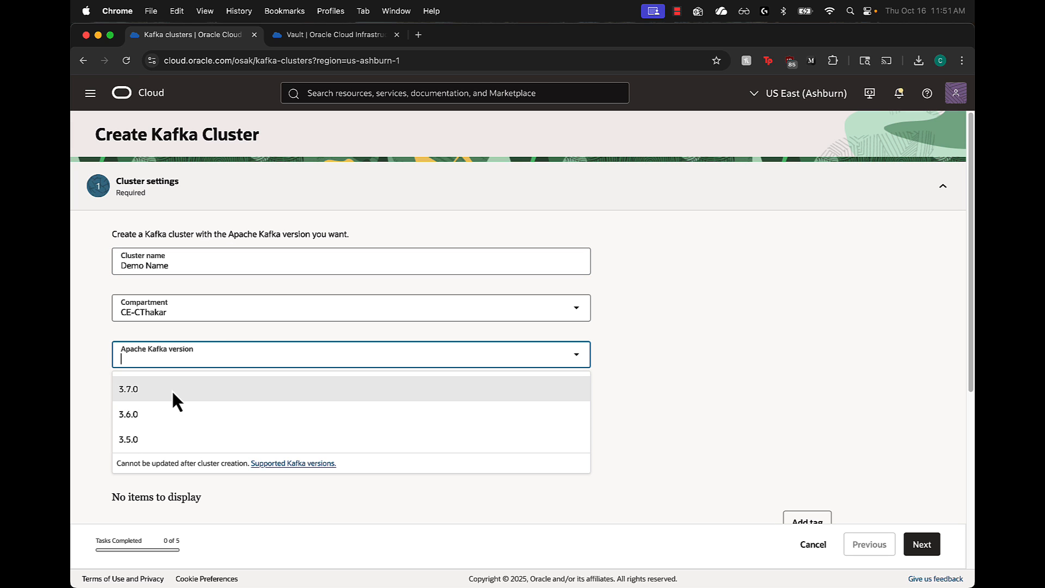
left_click(127, 388)
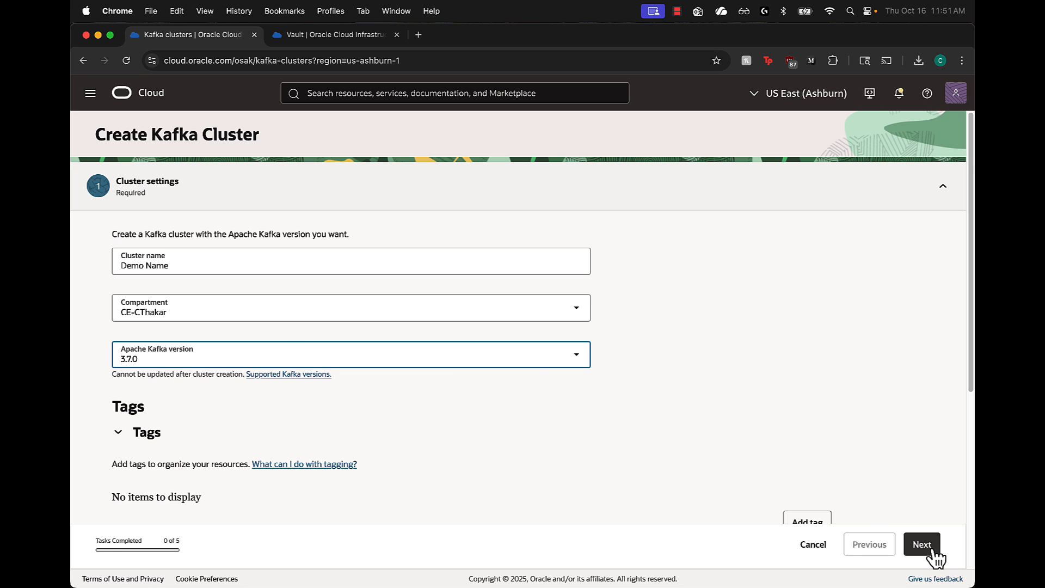
Configure a Starter Cluster with 1 broker and 2 OCPUs per broker (12 GB memory).
left_click(920, 544)
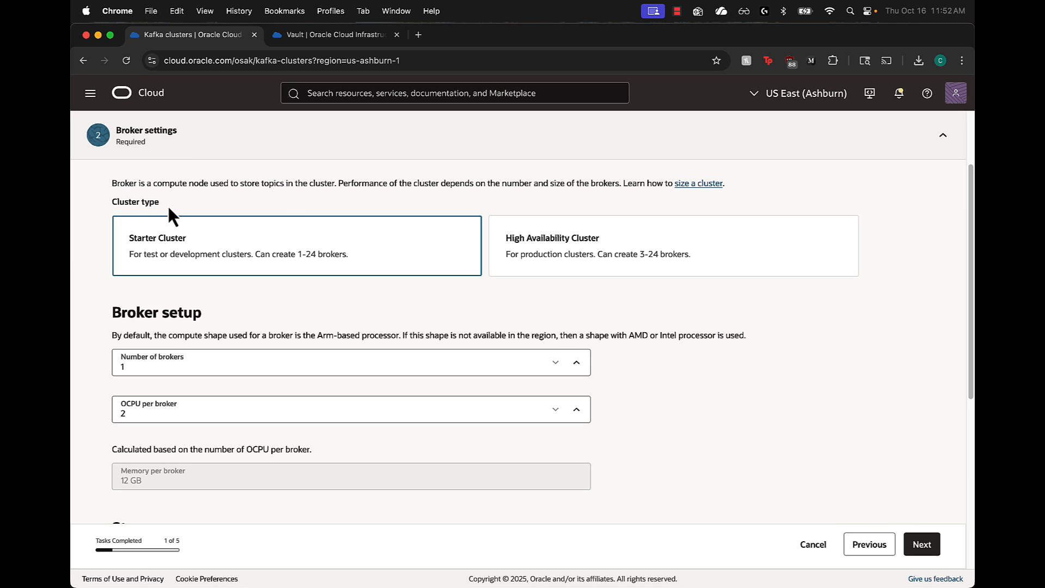
mouse_move(207, 213)
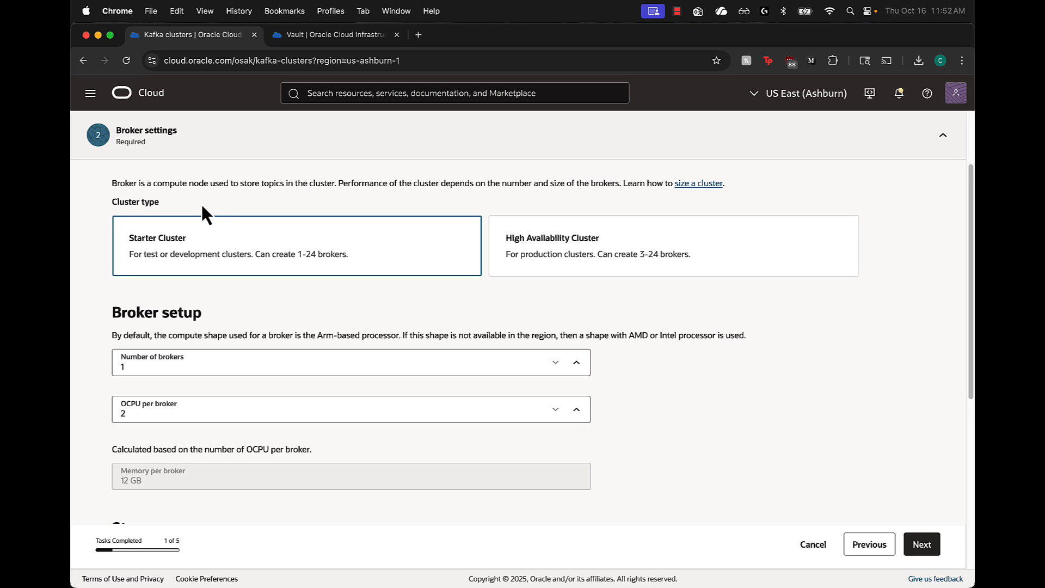
mouse_move(217, 205)
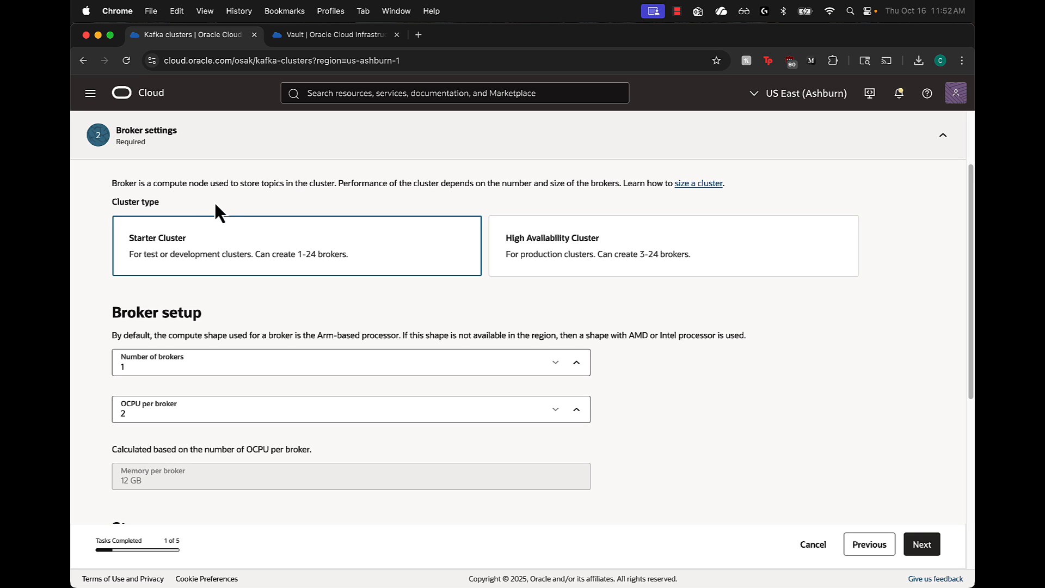
mouse_move(232, 224)
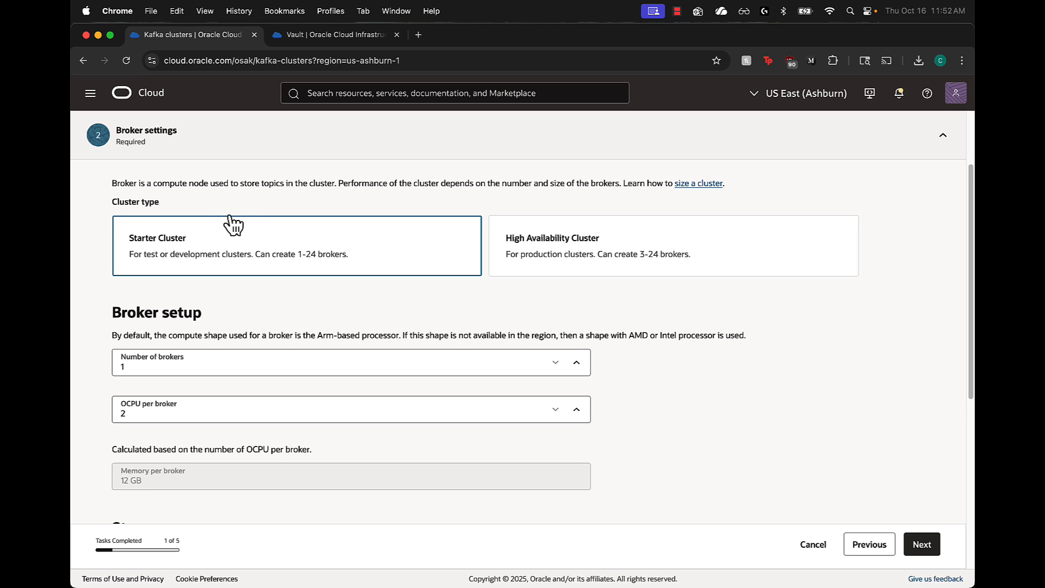
mouse_move(233, 306)
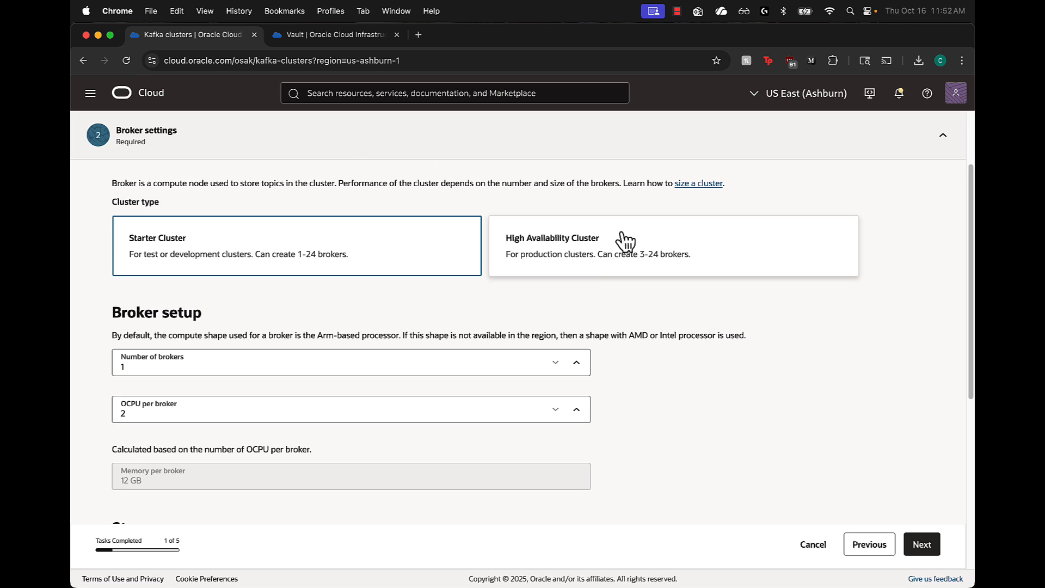
mouse_move(610, 206)
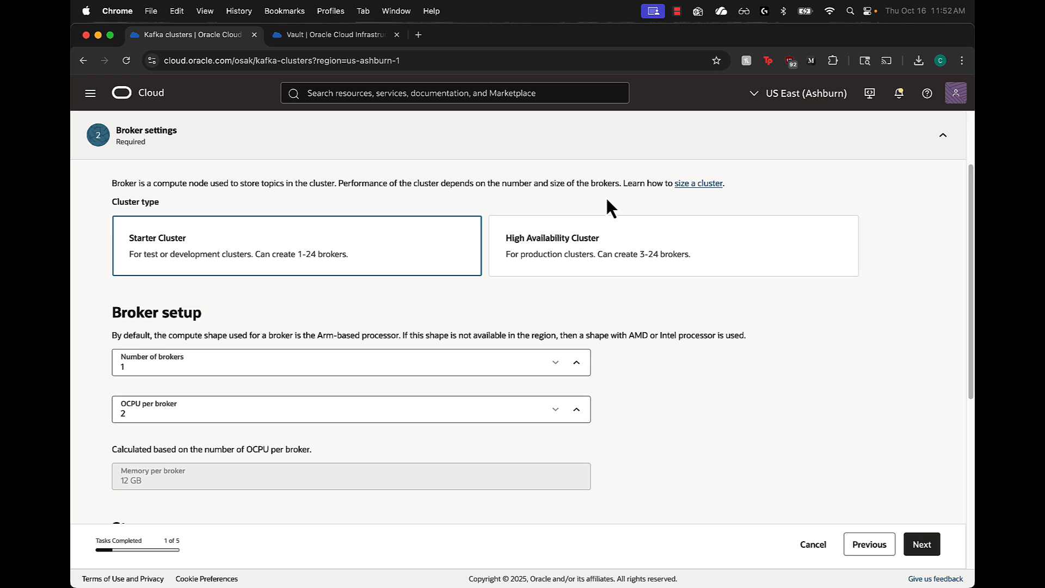
mouse_move(594, 198)
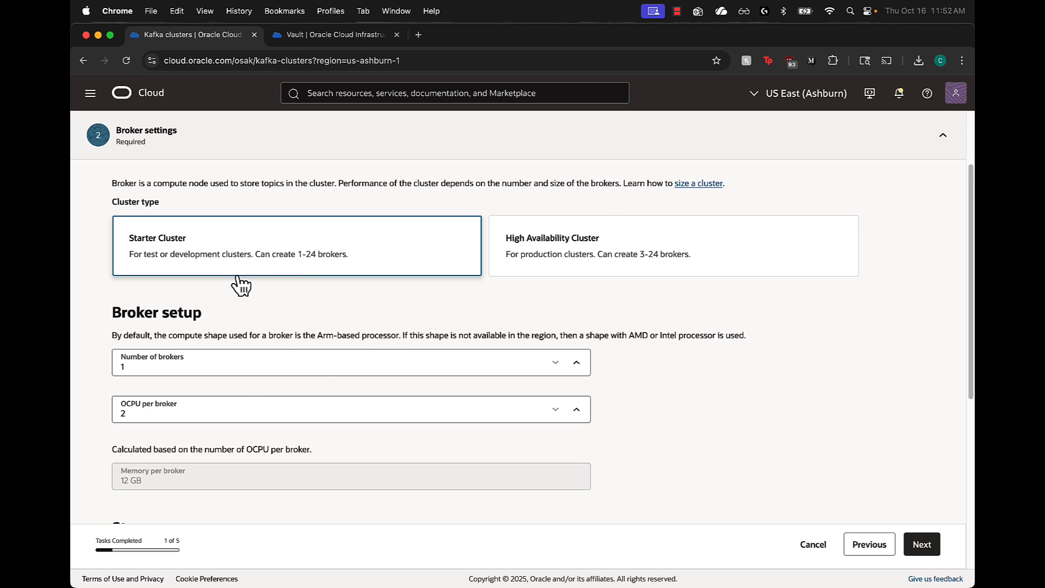
mouse_move(161, 261)
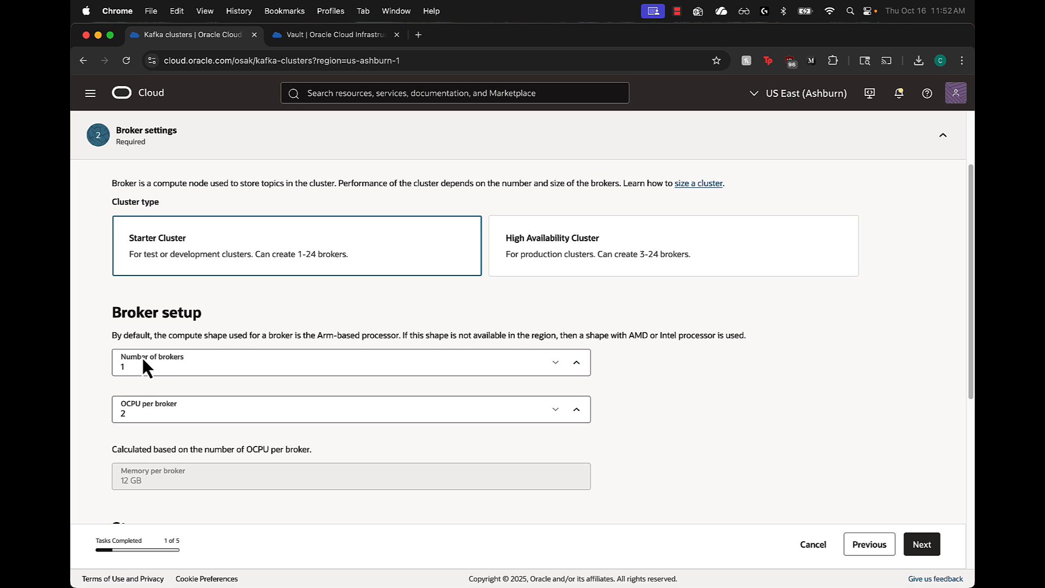
mouse_move(155, 374)
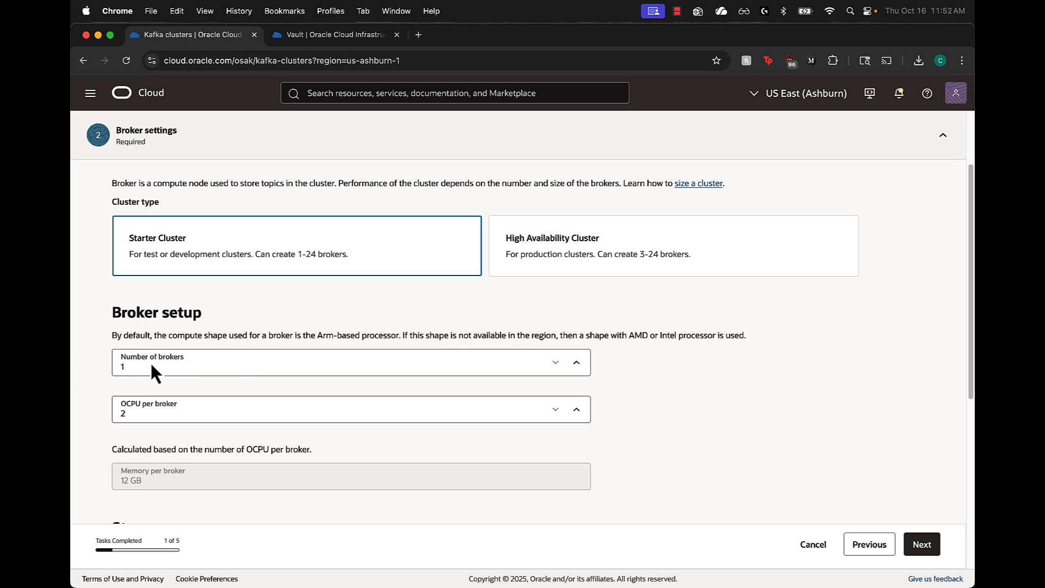
mouse_move(173, 395)
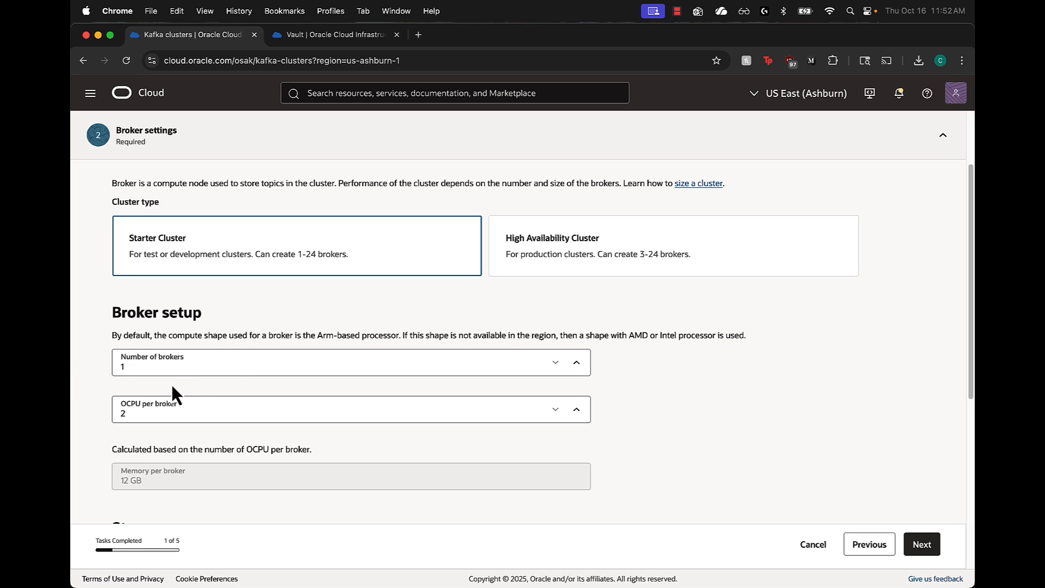
mouse_move(152, 362)
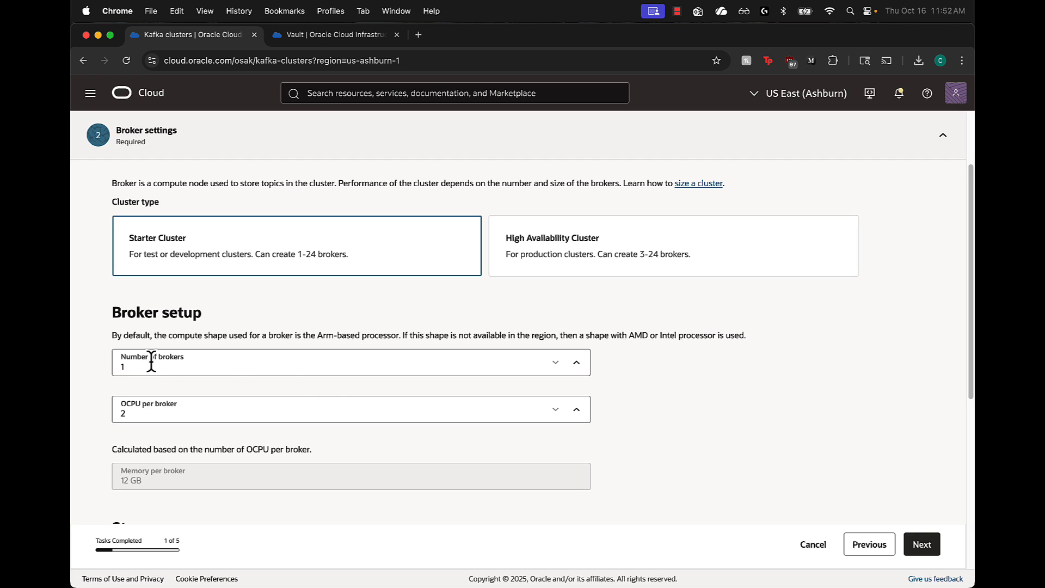
mouse_move(136, 415)
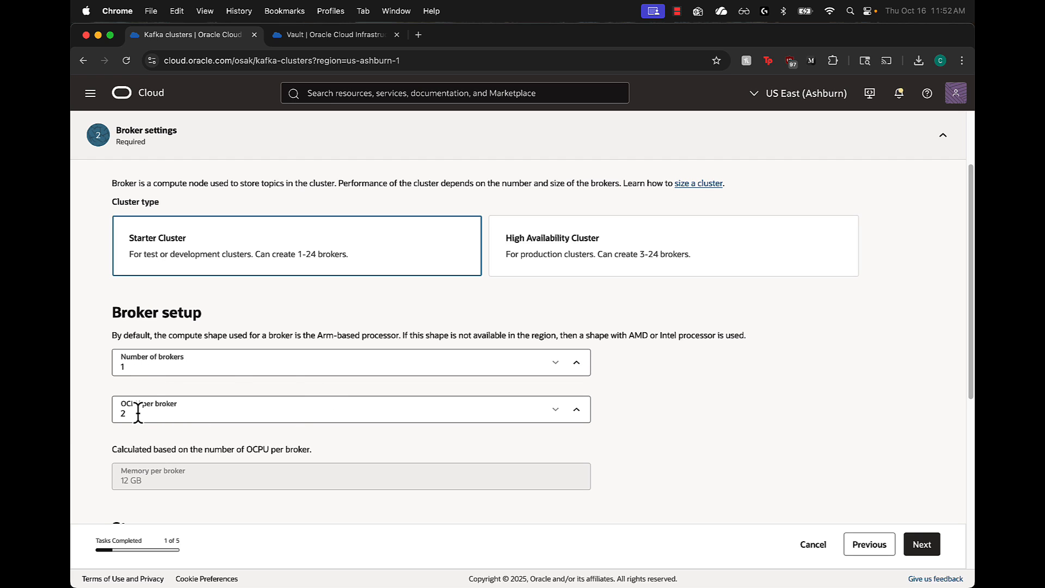
mouse_move(187, 420)
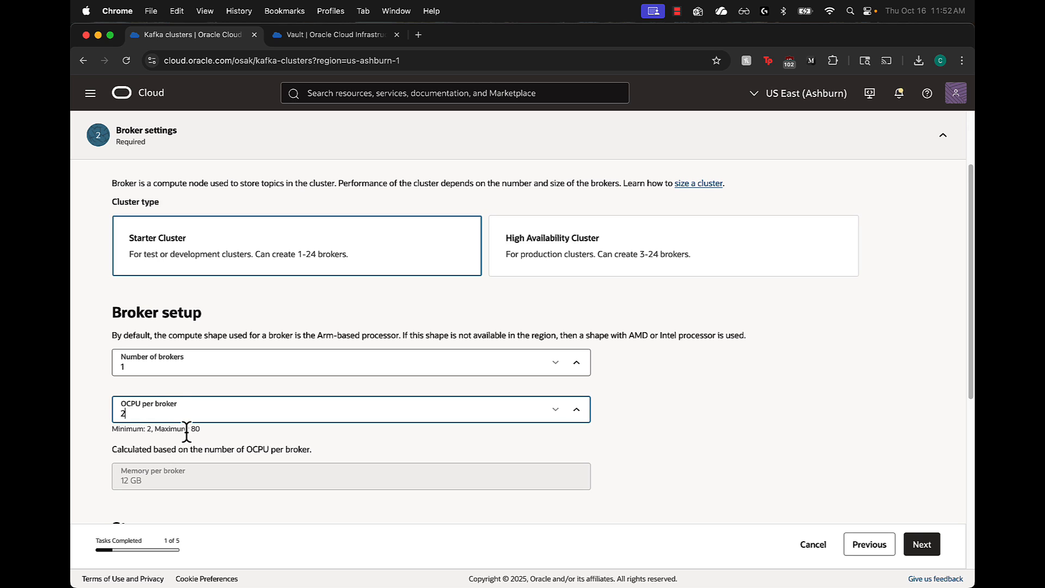
left_click(597, 430)
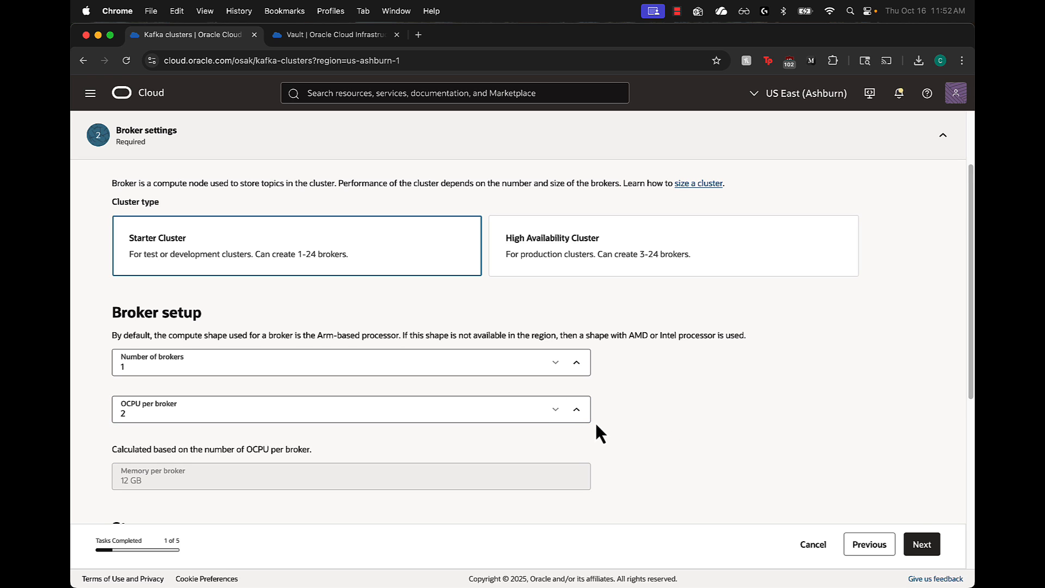
Revisit broker settings to confirm 200 GB storage per broker before continuing.
left_click(920, 545)
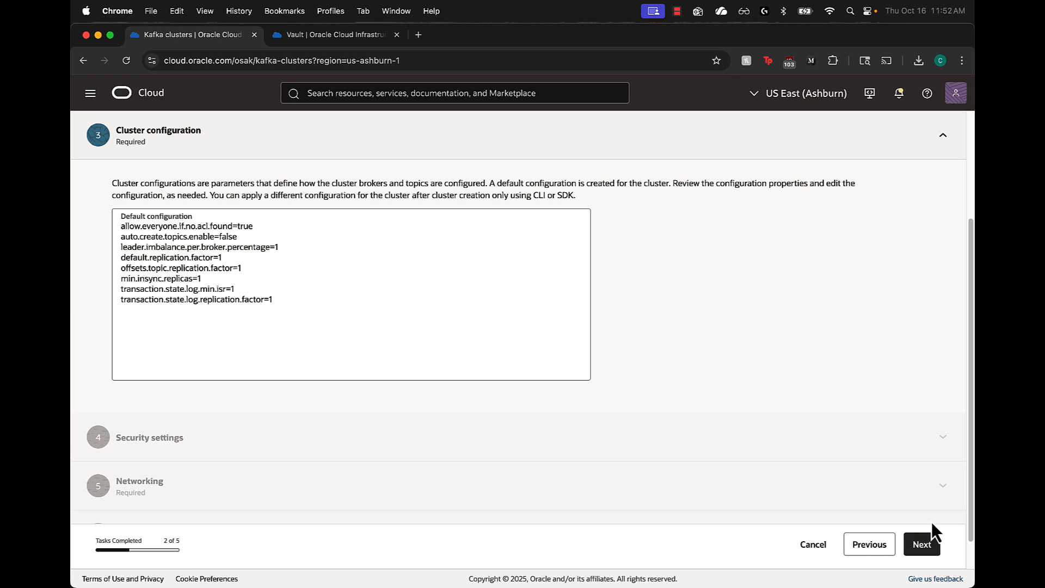
left_click(869, 544)
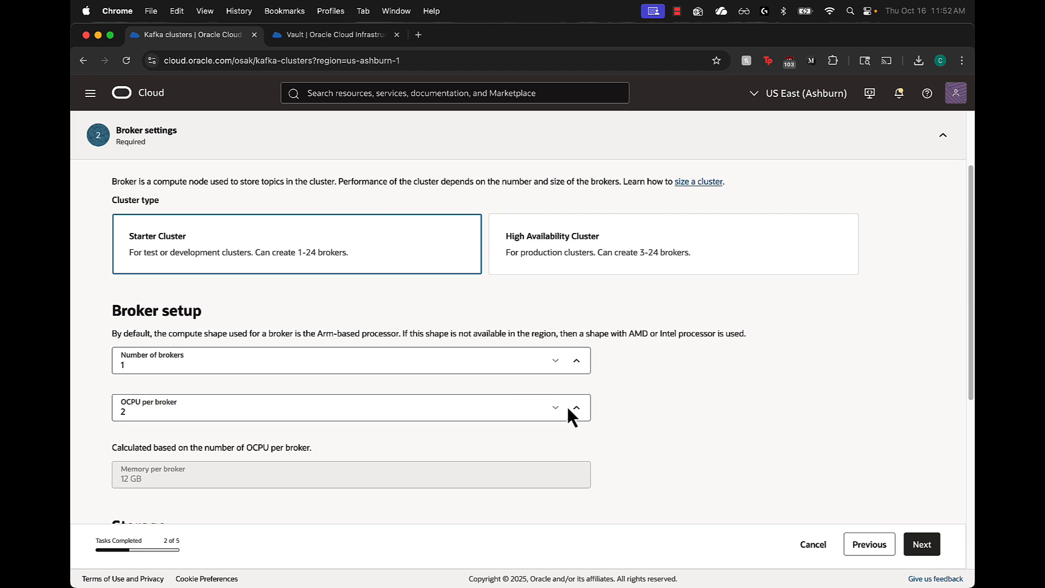
scroll("down", 3)
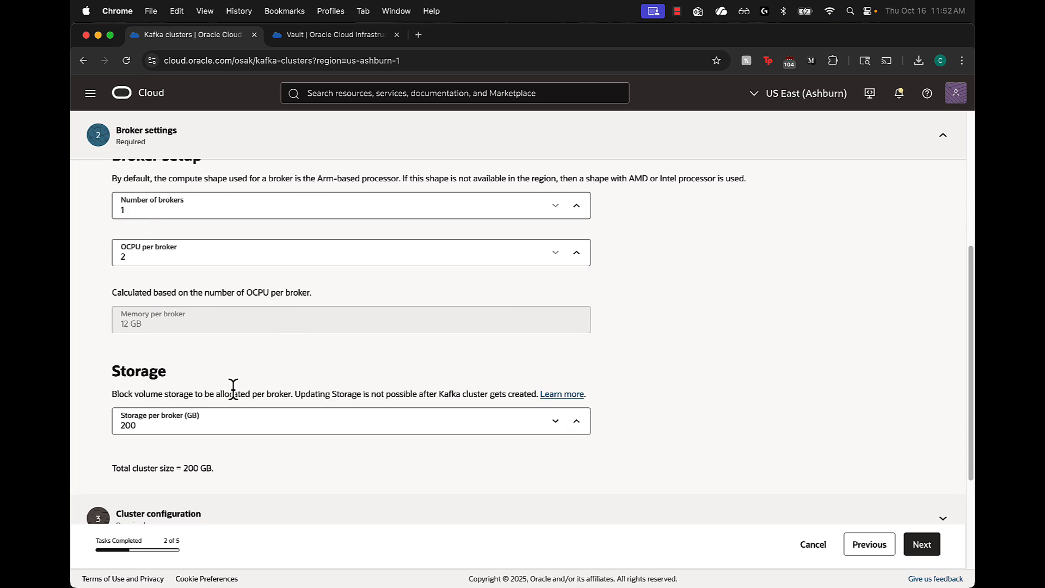
mouse_move(252, 370)
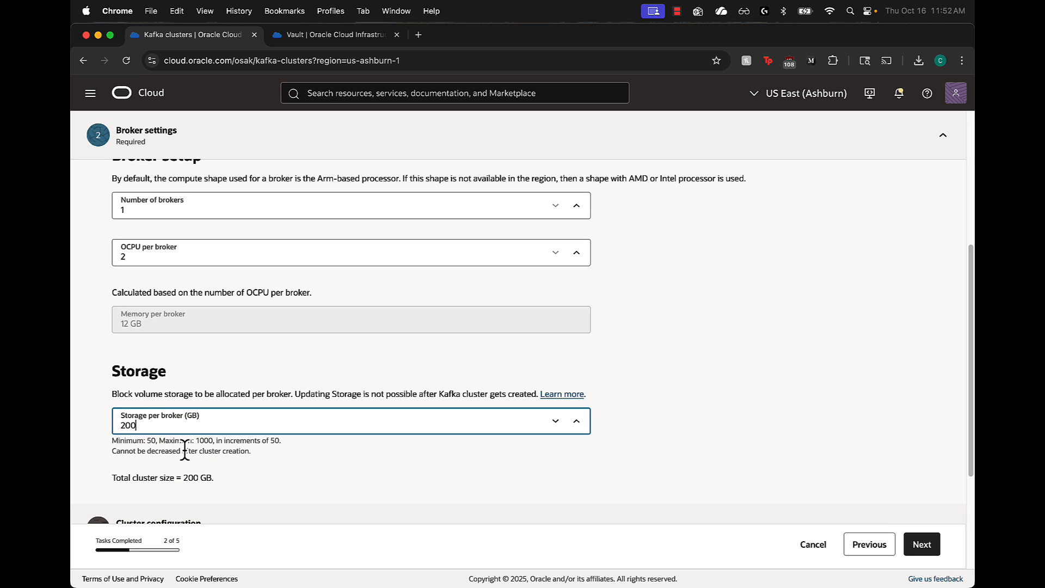
mouse_move(229, 446)
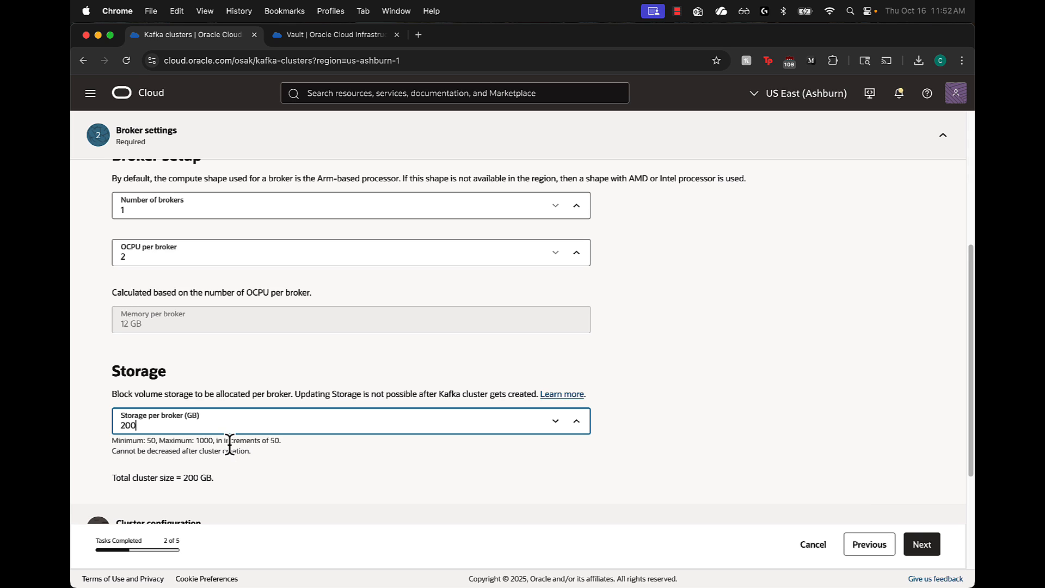
mouse_move(598, 400)
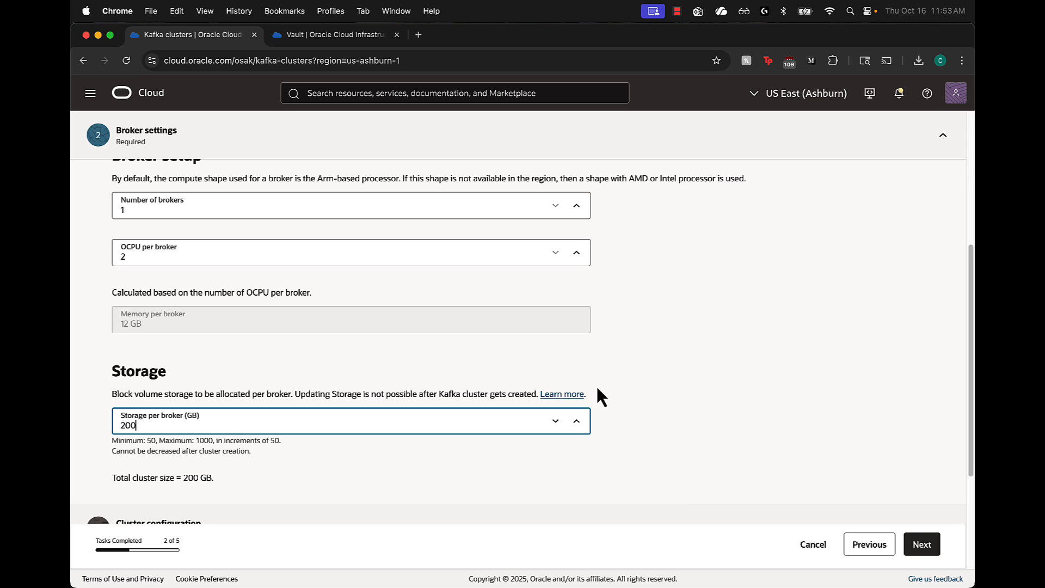
mouse_move(638, 414)
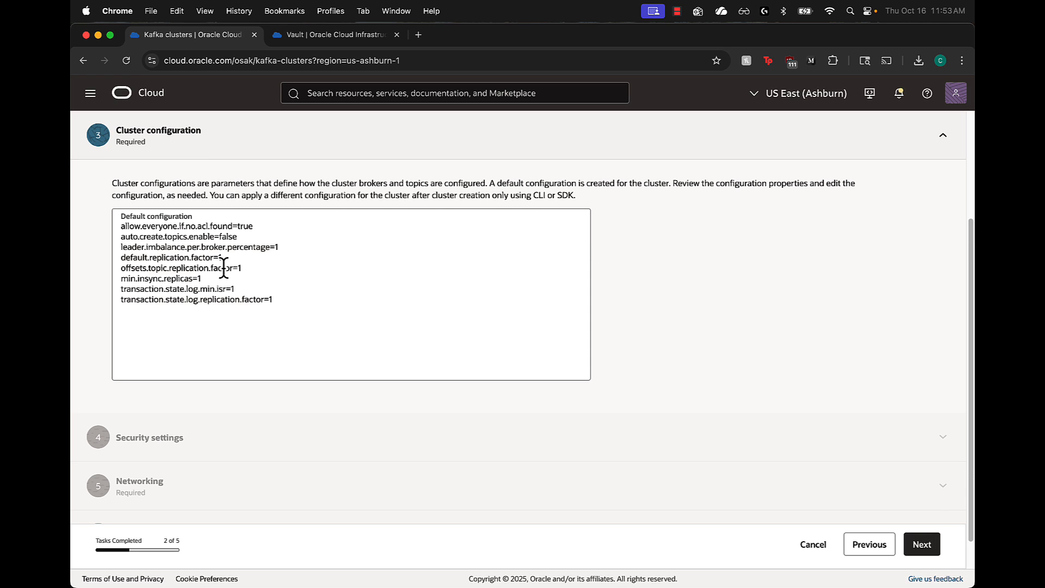
mouse_move(344, 257)
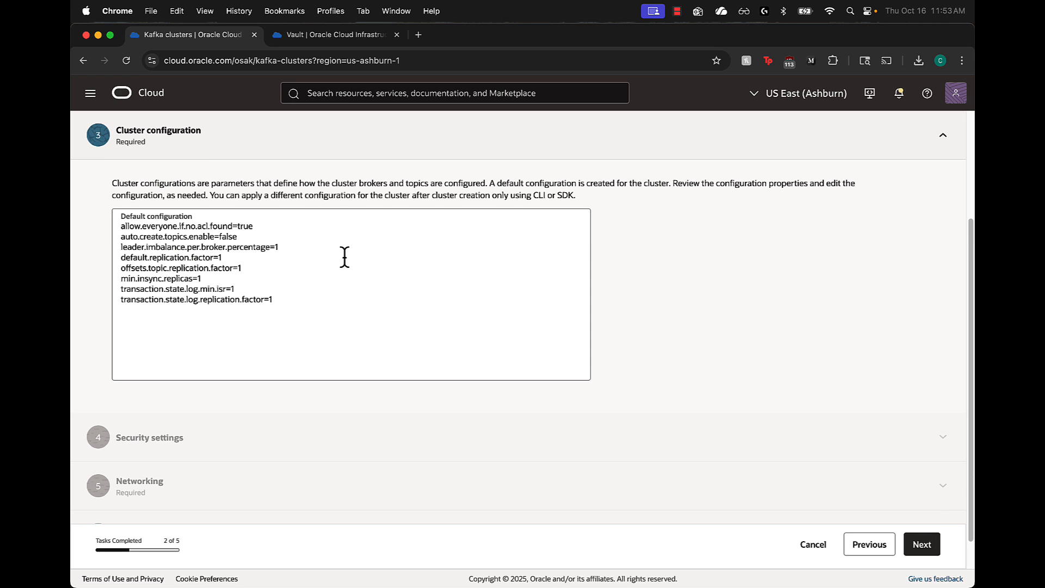
mouse_move(348, 263)
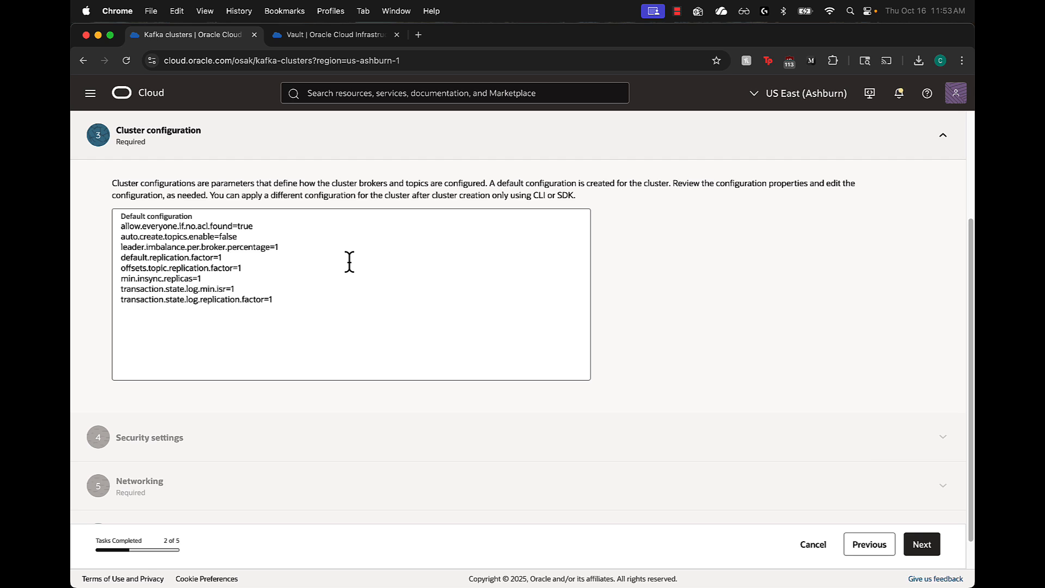
mouse_move(263, 236)
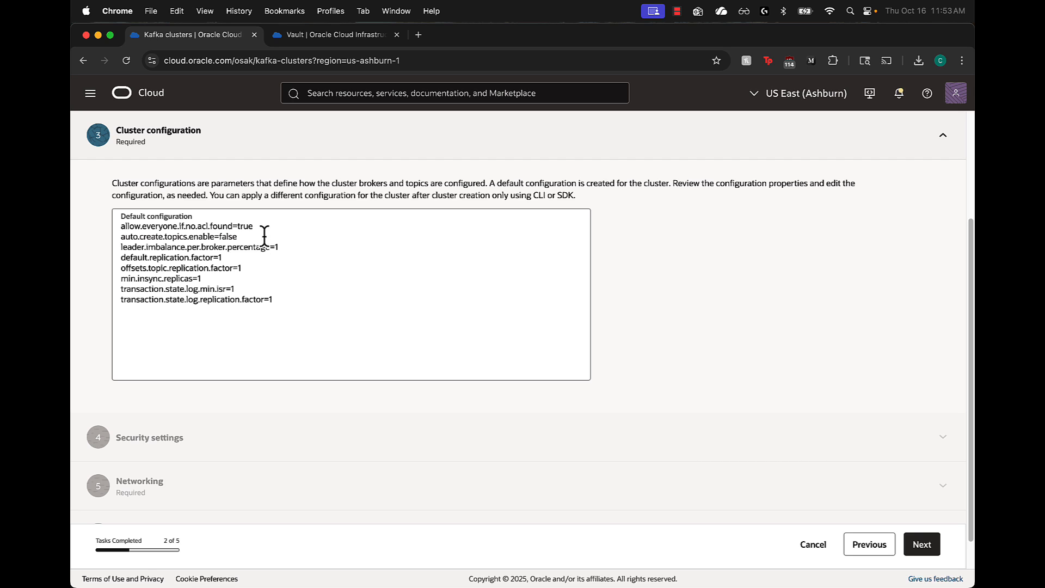
mouse_move(346, 248)
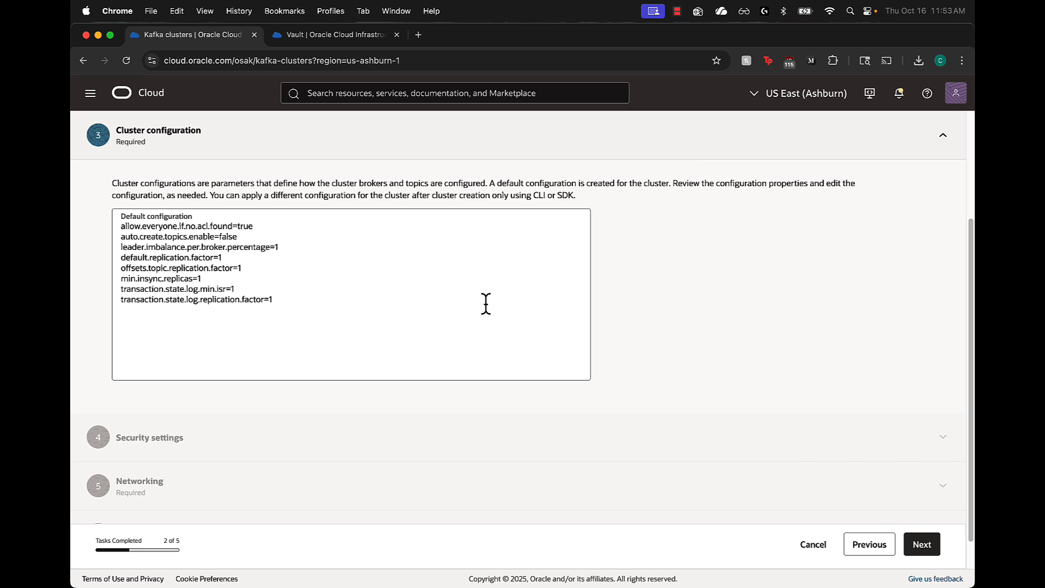
Accept the default cluster configuration and continue to Security settings.
left_click(920, 544)
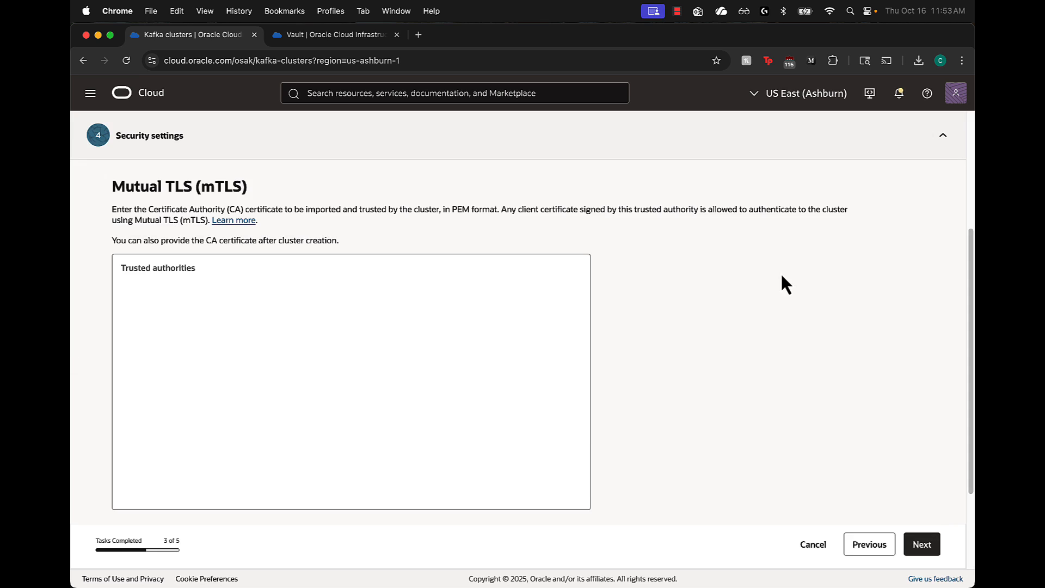
mouse_move(737, 350)
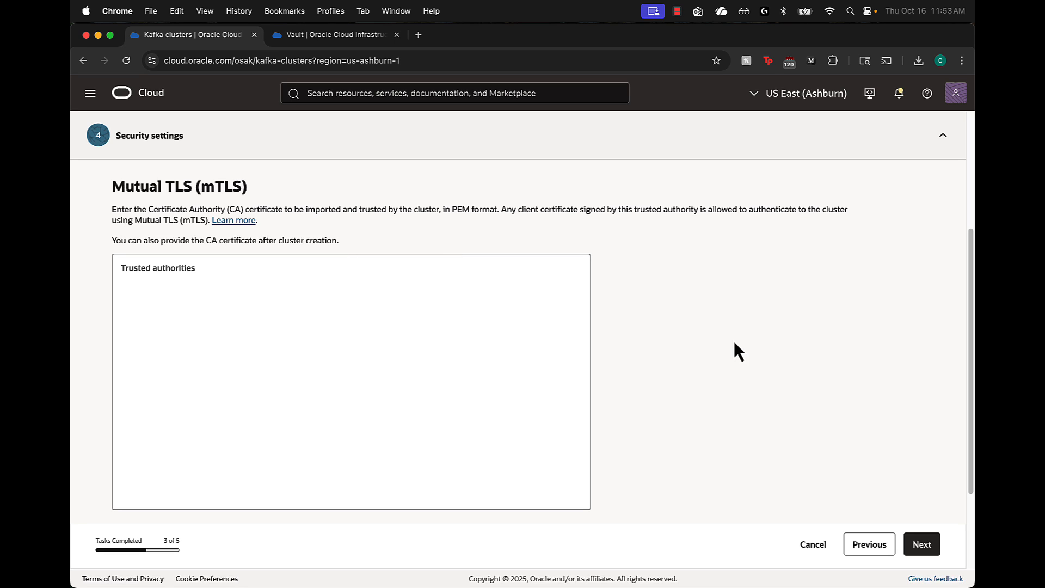
mouse_move(438, 235)
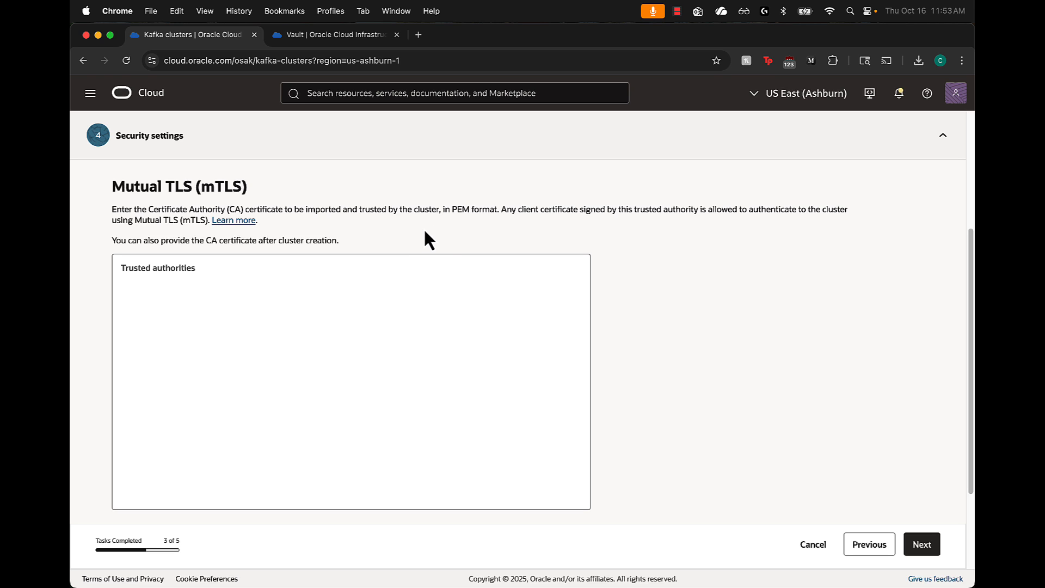
Supply the PEM CA certificate for Mutual TLS and continue to Networking.
type("-----BEGIN CERTIFICATE-----")
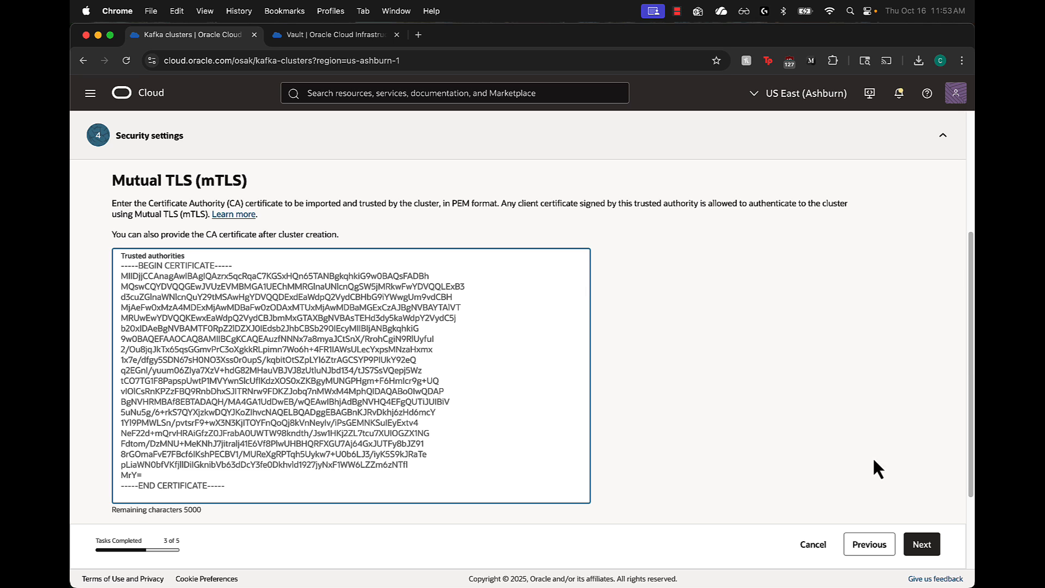
left_click(922, 544)
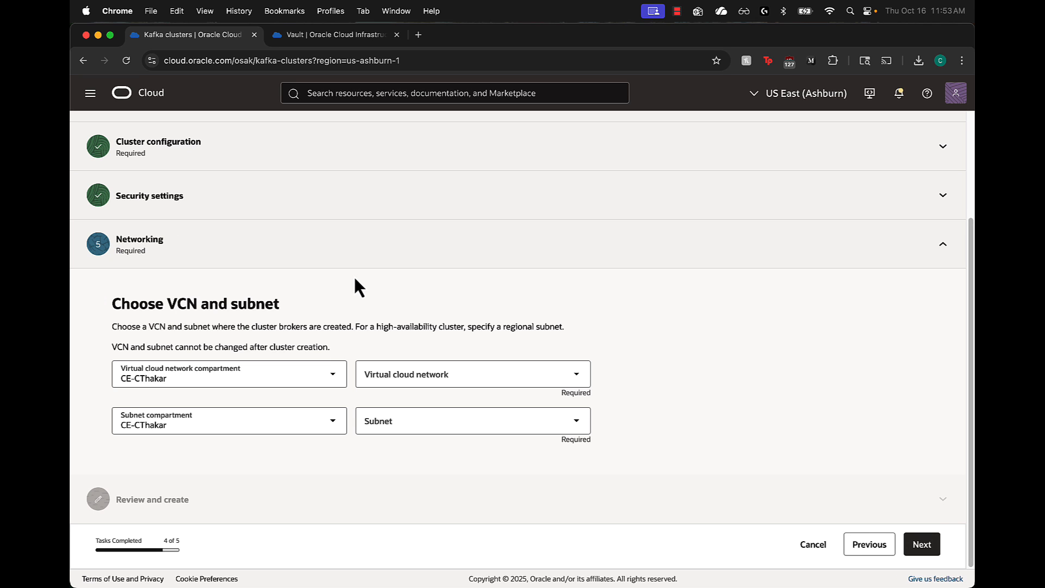
mouse_move(337, 311)
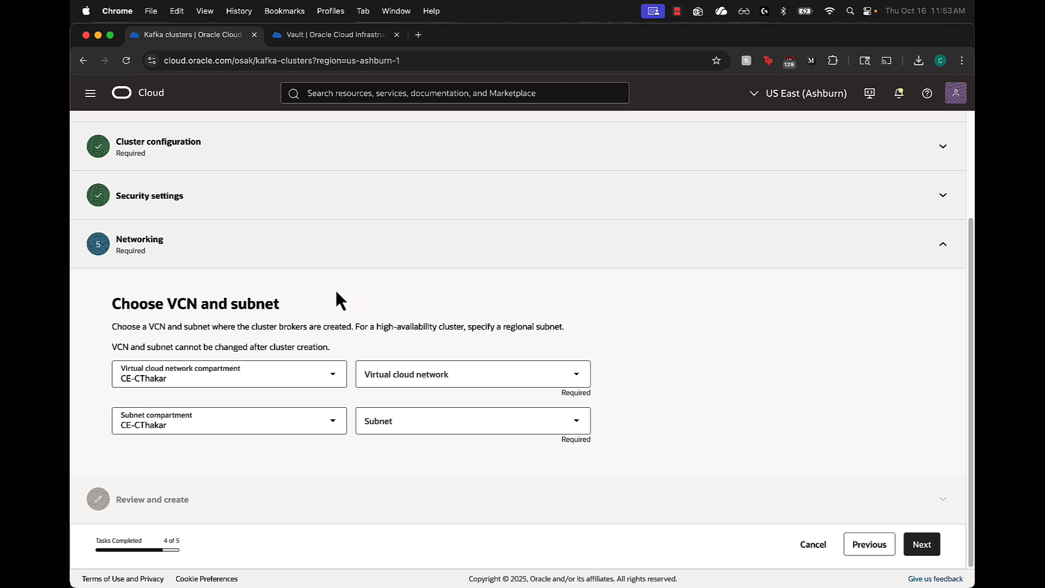
mouse_move(377, 306)
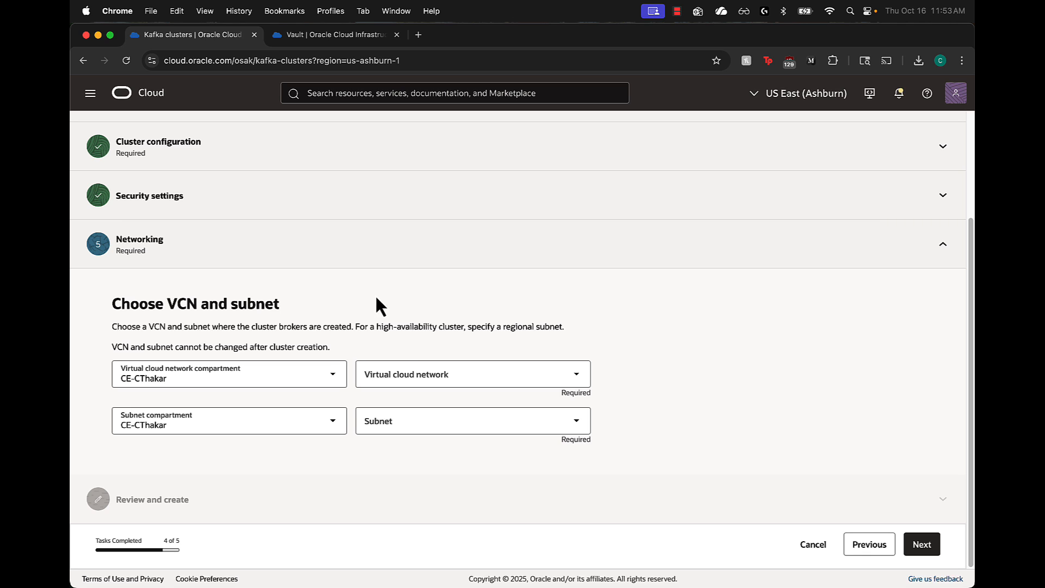
mouse_move(411, 325)
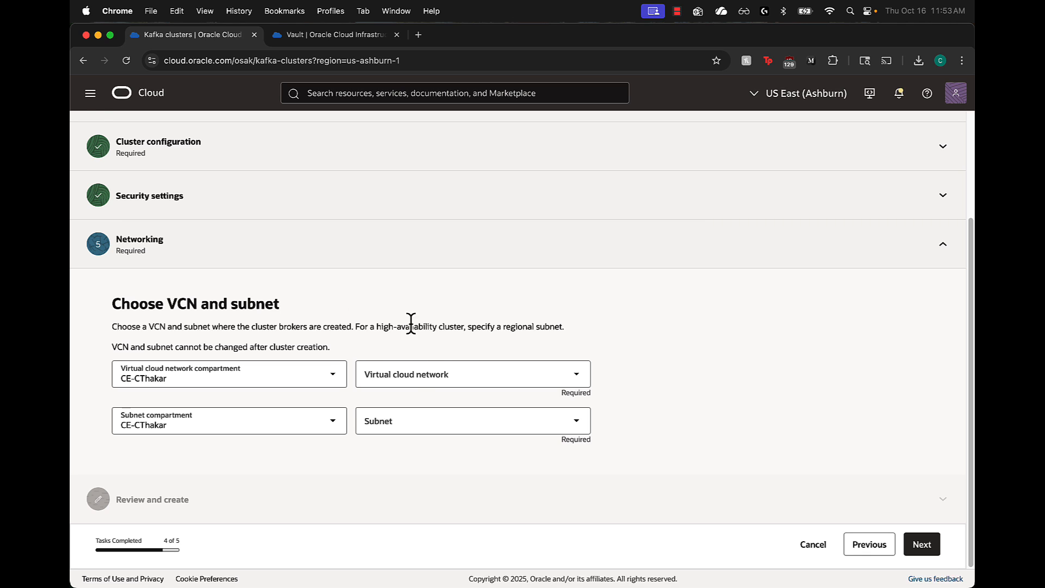
Place the cluster on PlaygroundVCN and KafkaSubnet, then proceed to Review and create.
left_click(472, 374)
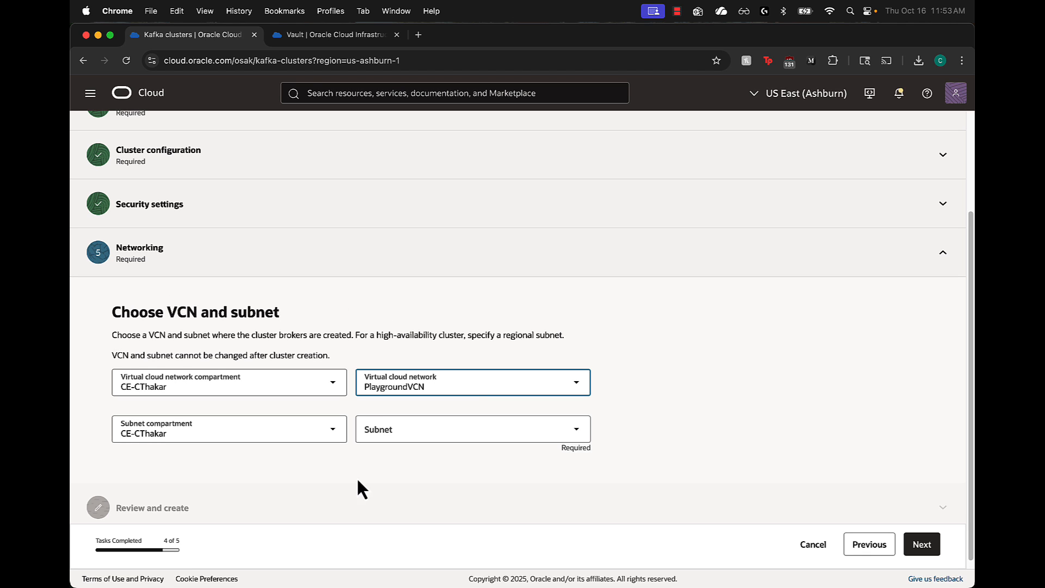
left_click(472, 429)
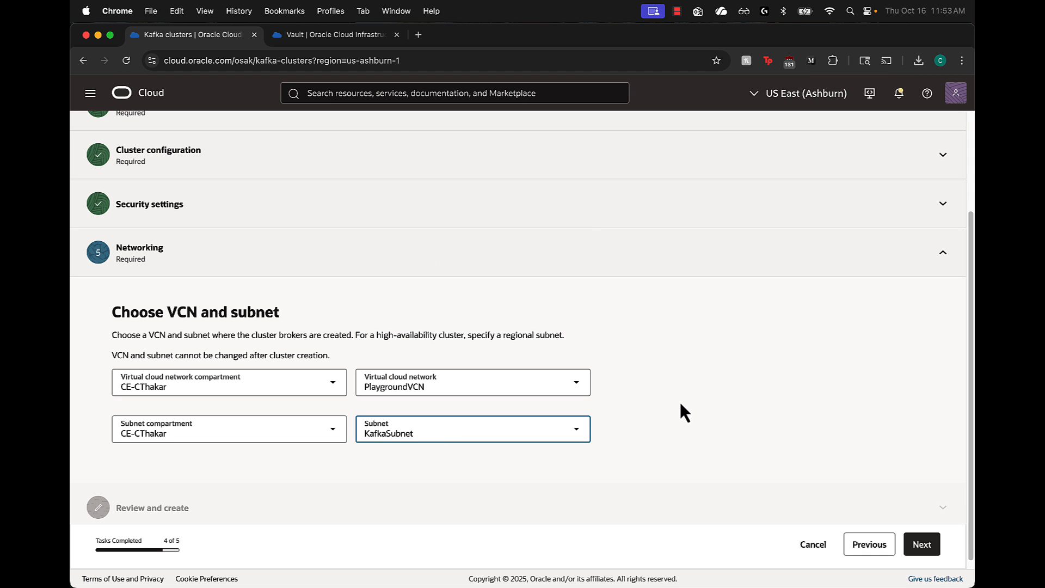
mouse_move(592, 374)
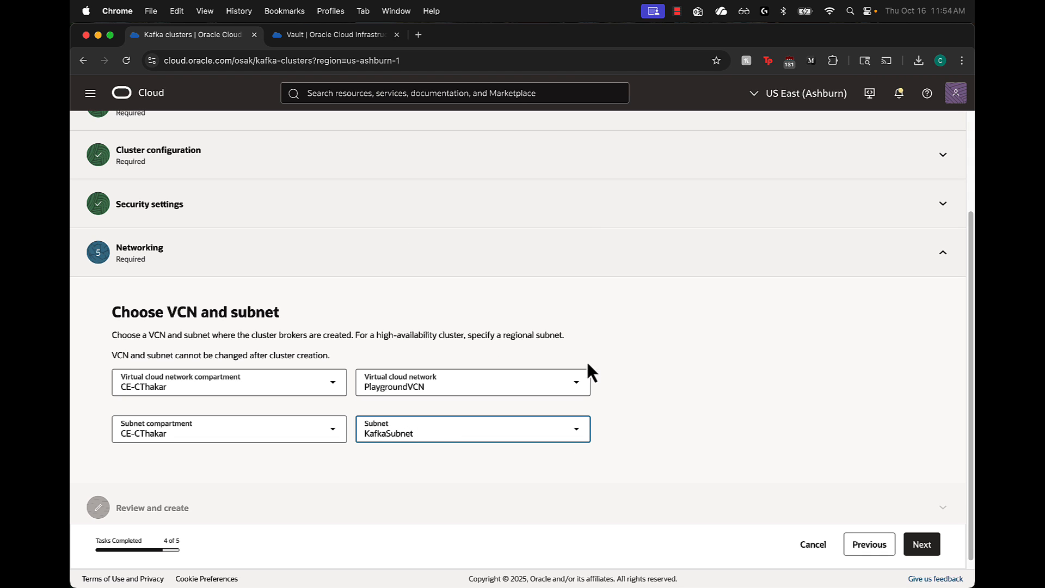
left_click(921, 545)
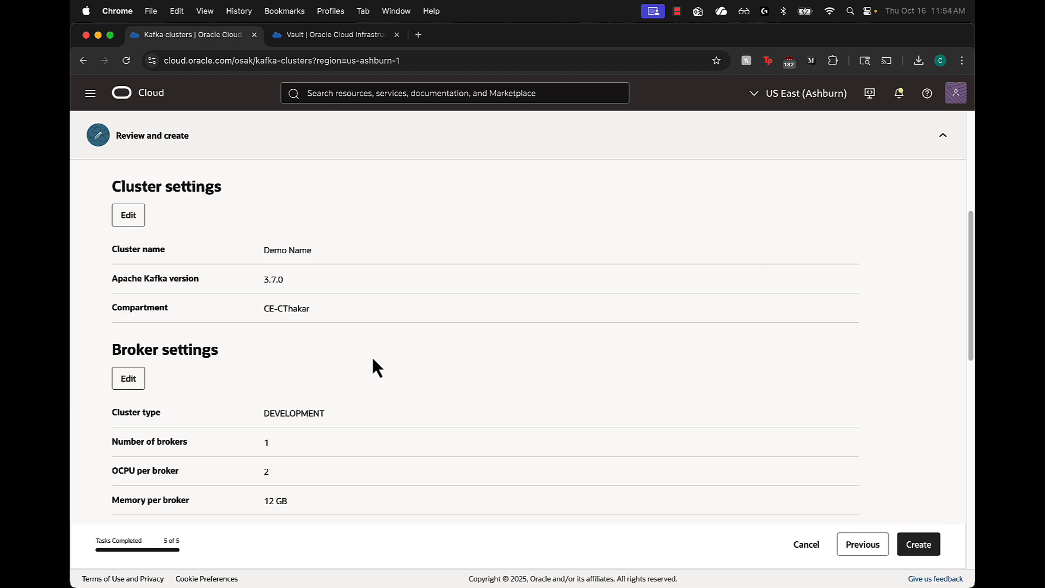
Review the cluster summary, then cancel creation back to the Kafka clusters list.
scroll("down", 3)
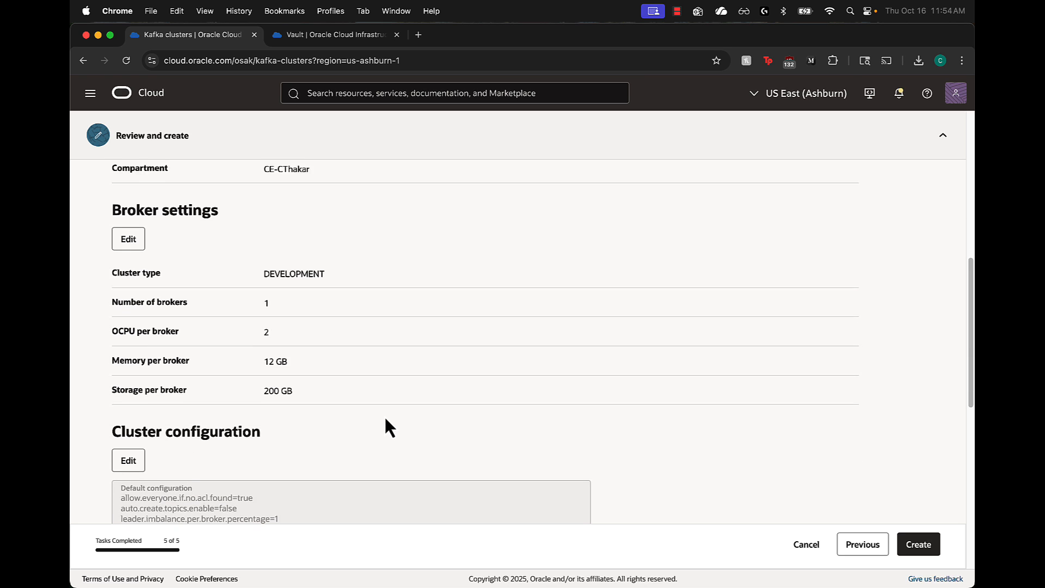
scroll("down", 3)
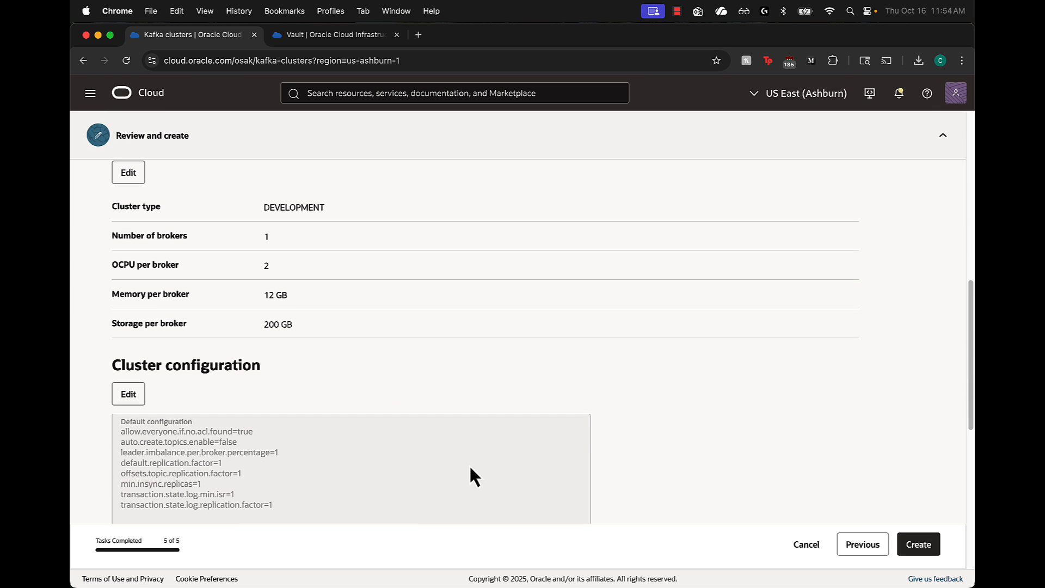
mouse_move(647, 446)
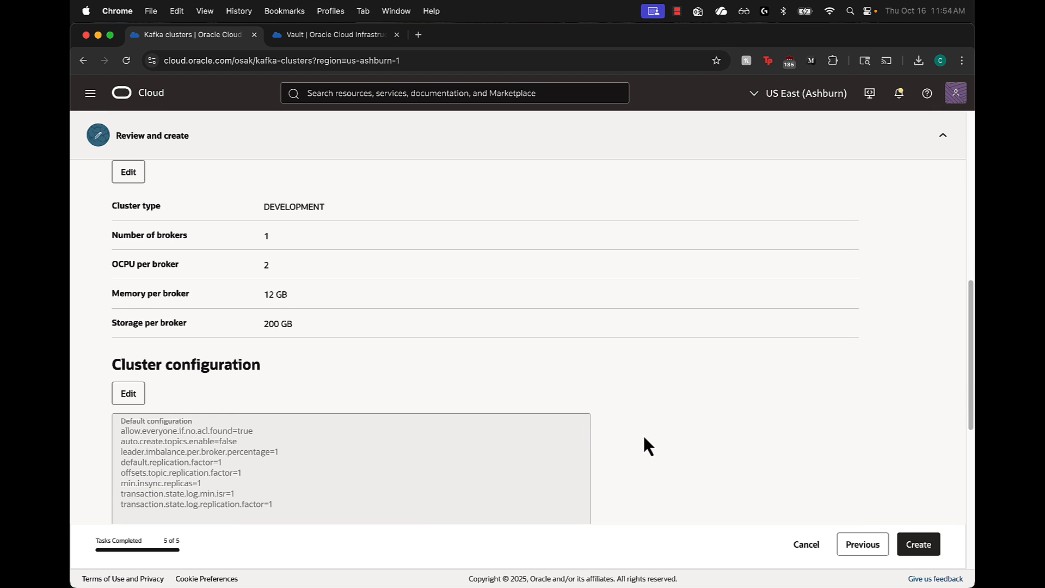
scroll("down", 3)
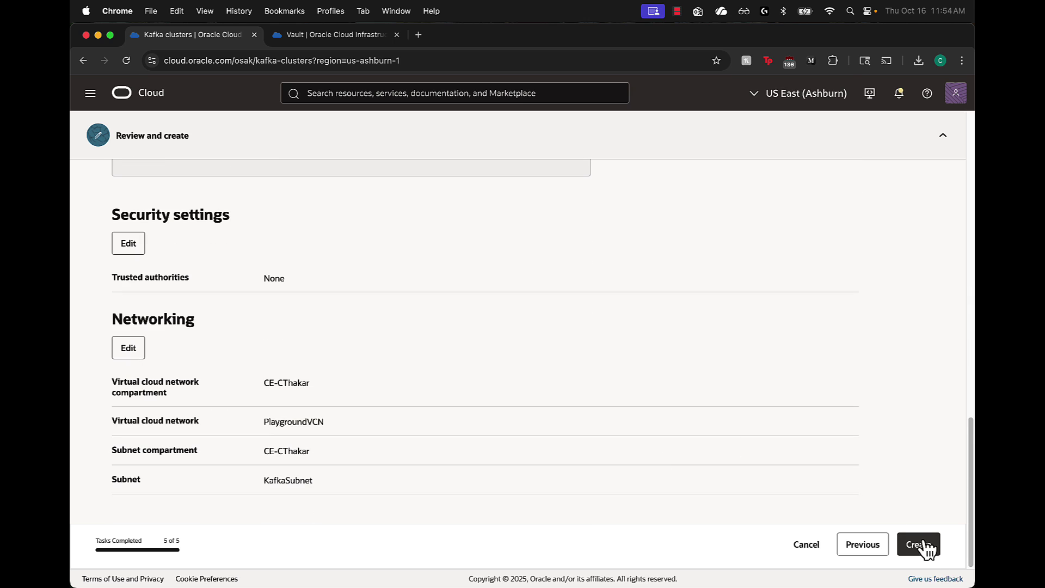
mouse_move(806, 544)
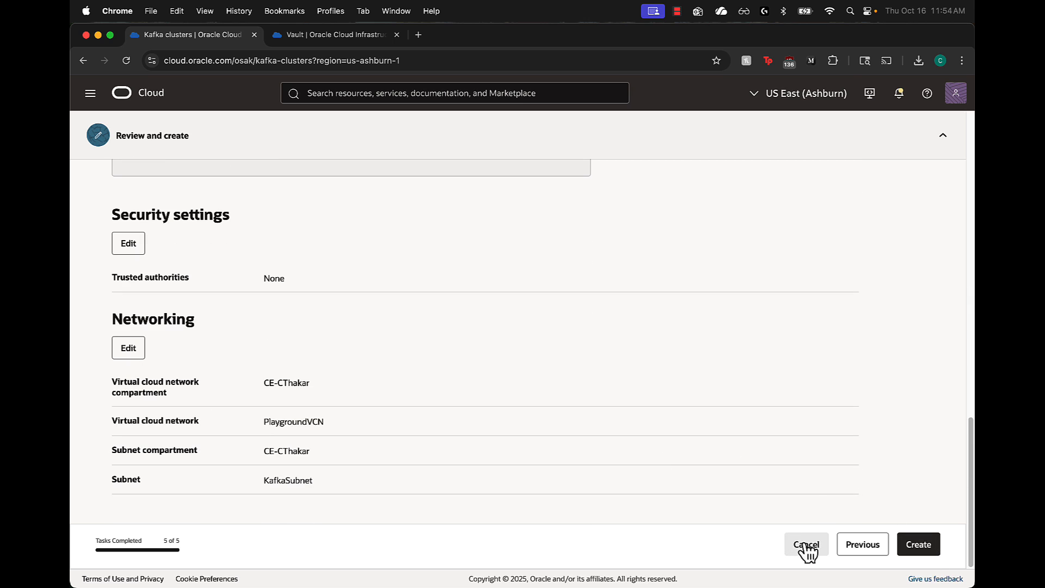
left_click(808, 544)
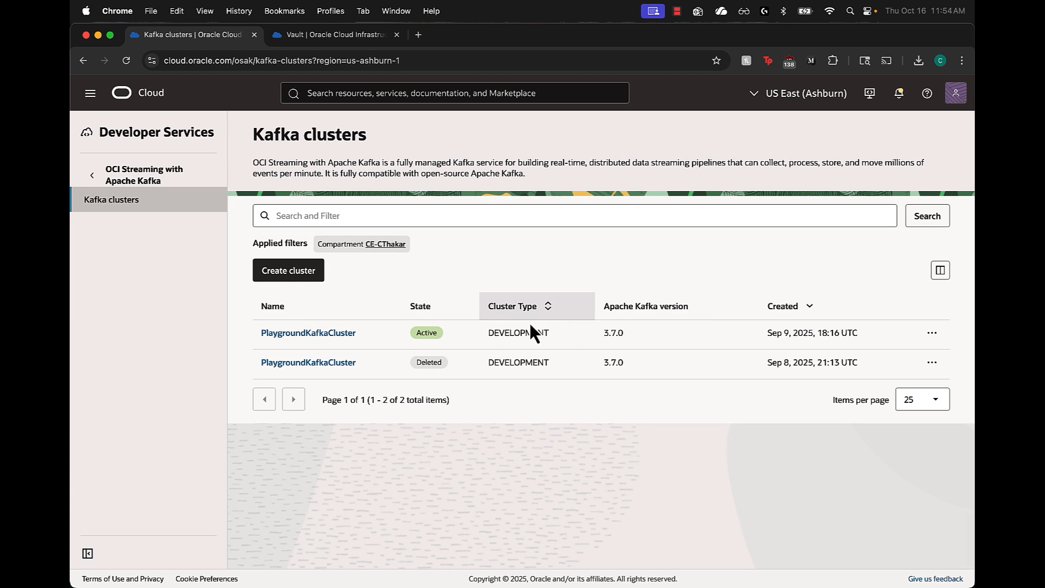
left_click(308, 333)
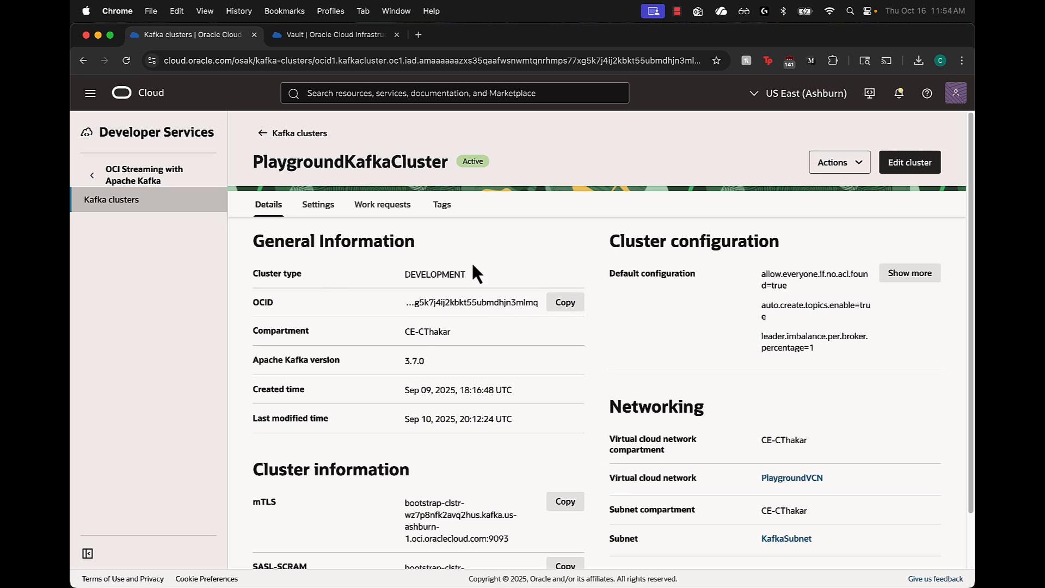
mouse_move(615, 351)
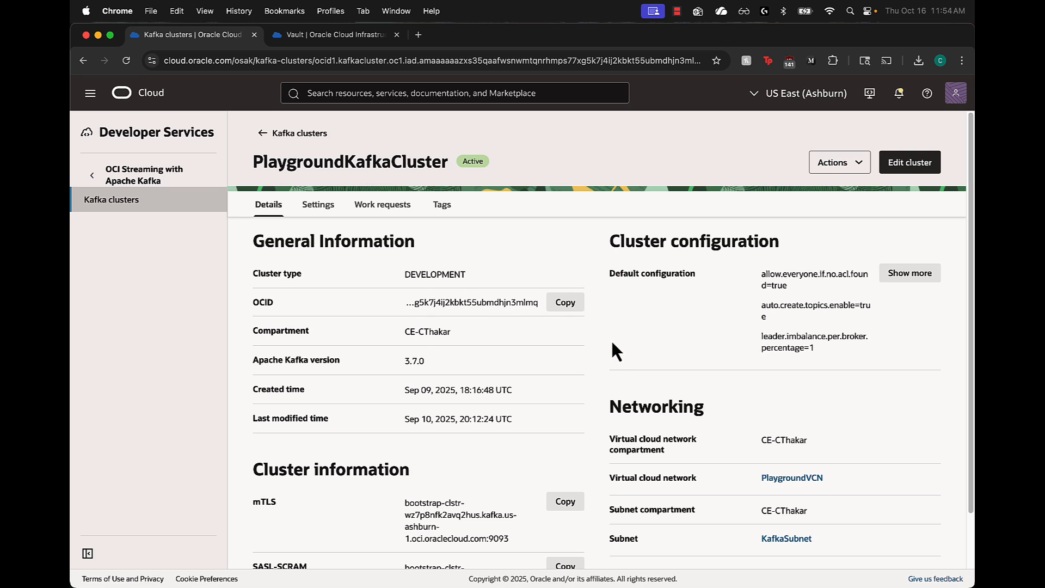
mouse_move(357, 383)
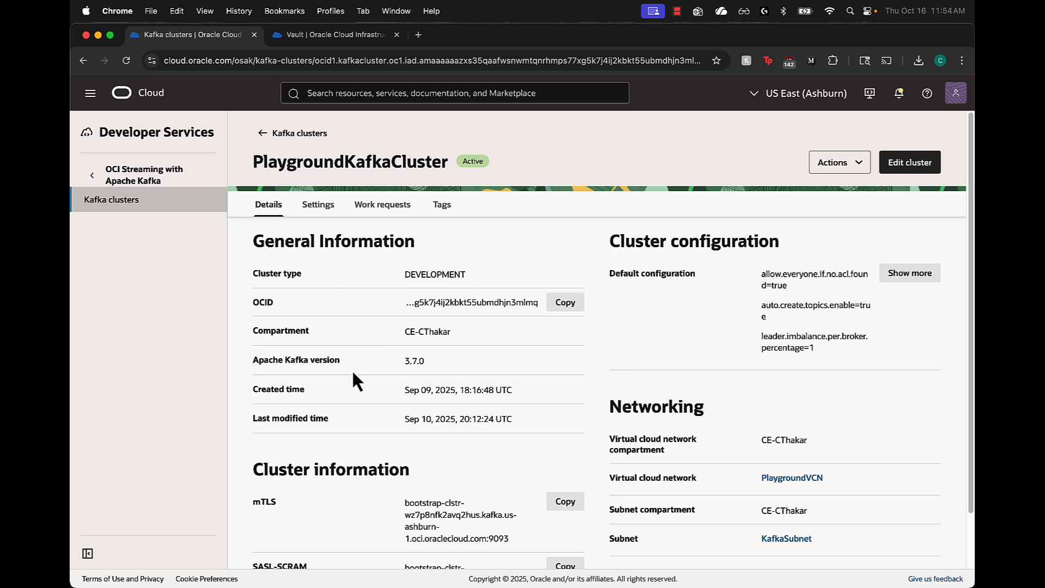
mouse_move(404, 373)
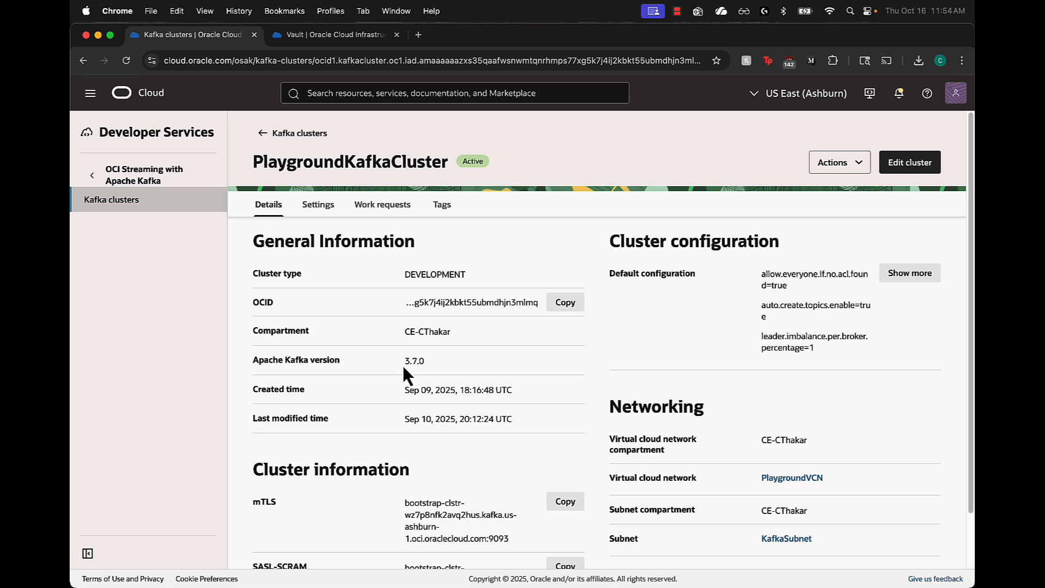
mouse_move(535, 373)
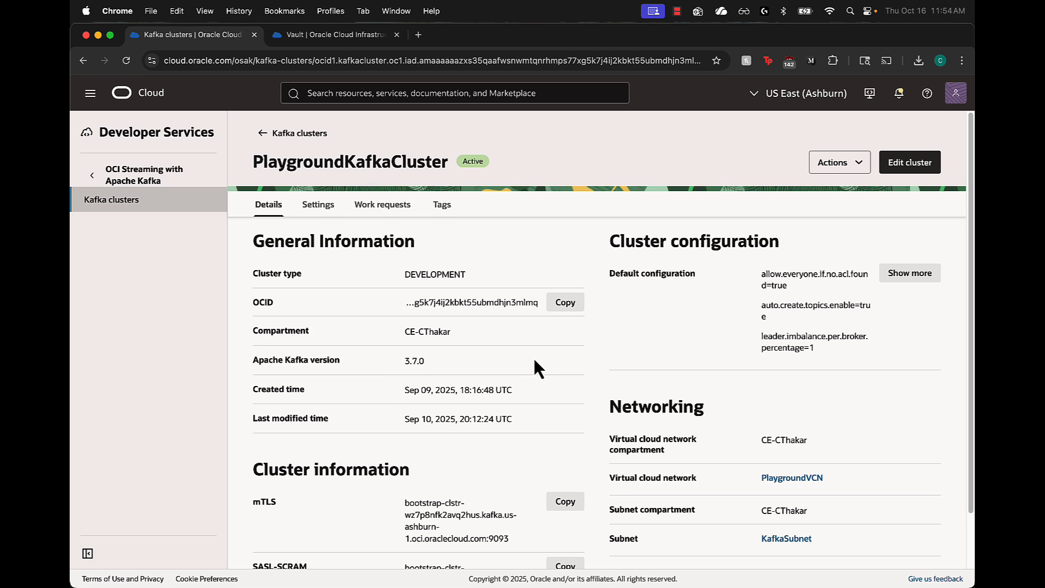
scroll("down", 3)
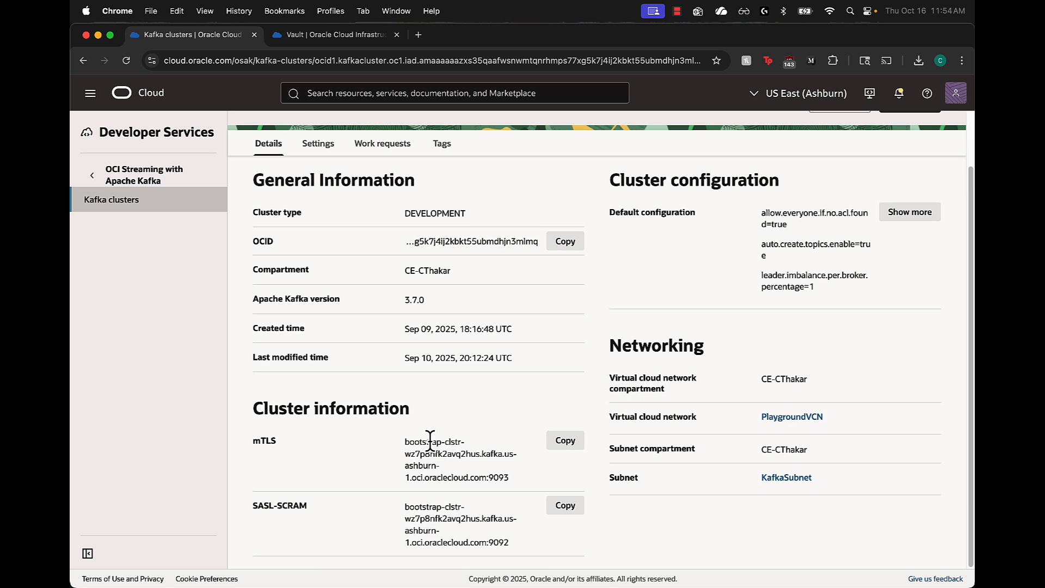
left_click_drag(402, 441, 439, 465)
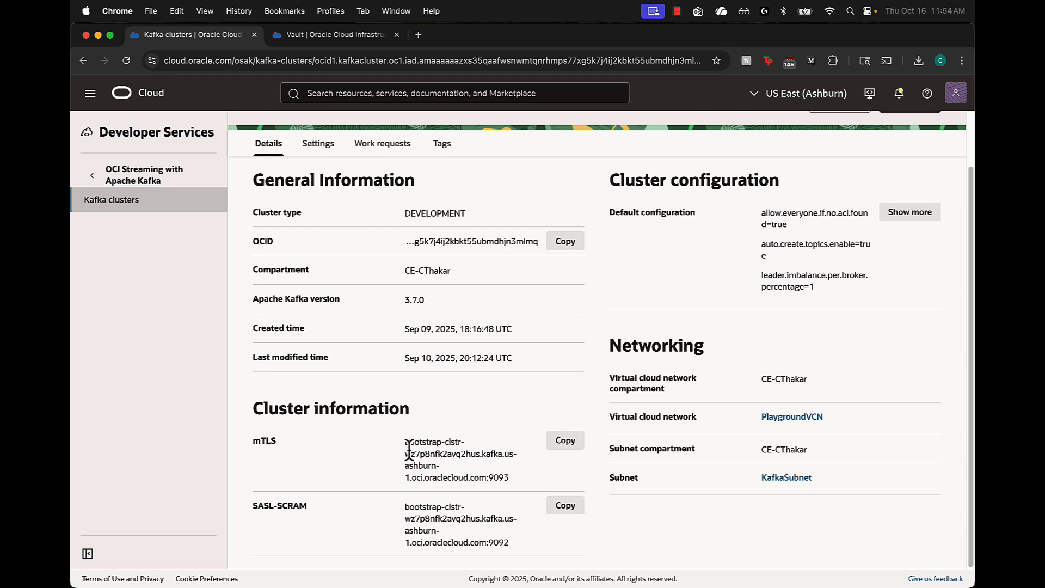
left_click_drag(405, 506, 503, 542)
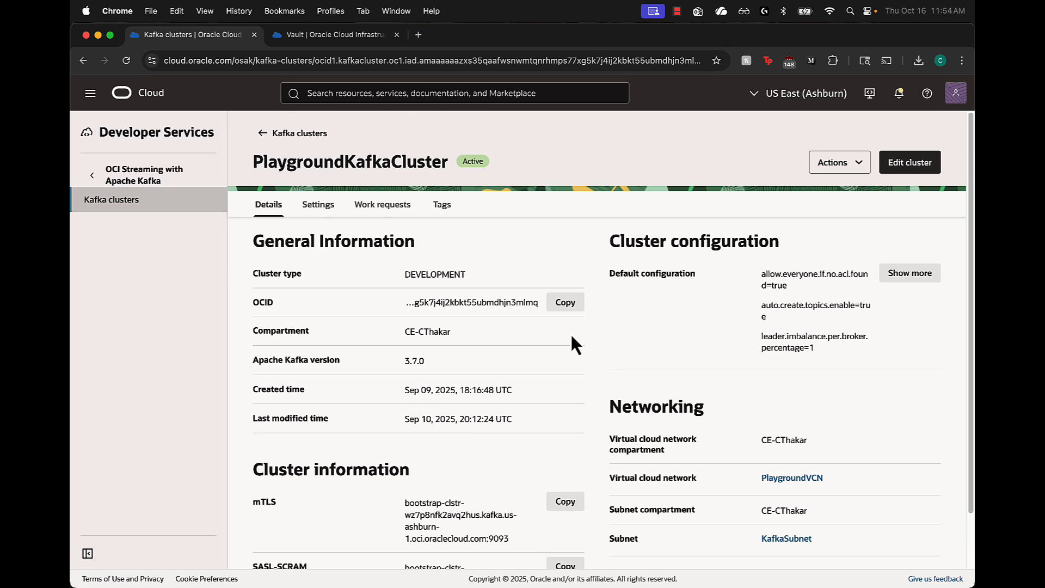
mouse_move(734, 321)
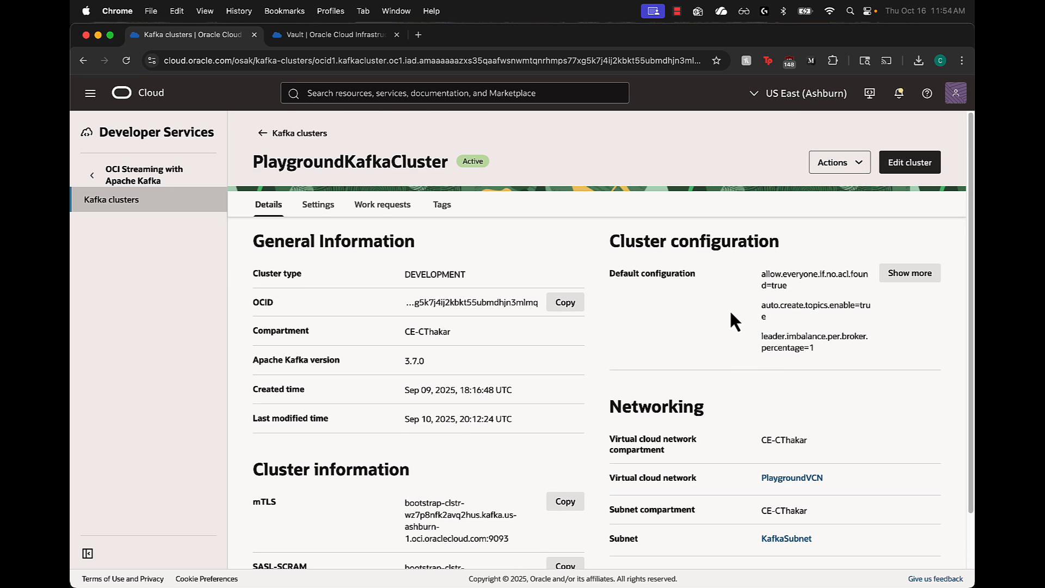
mouse_move(729, 320)
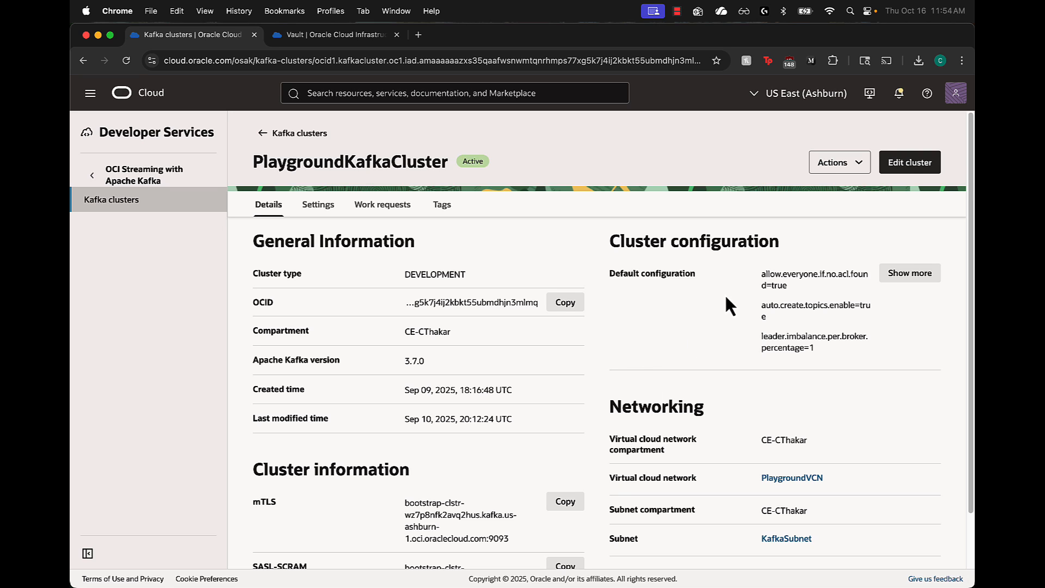
mouse_move(856, 172)
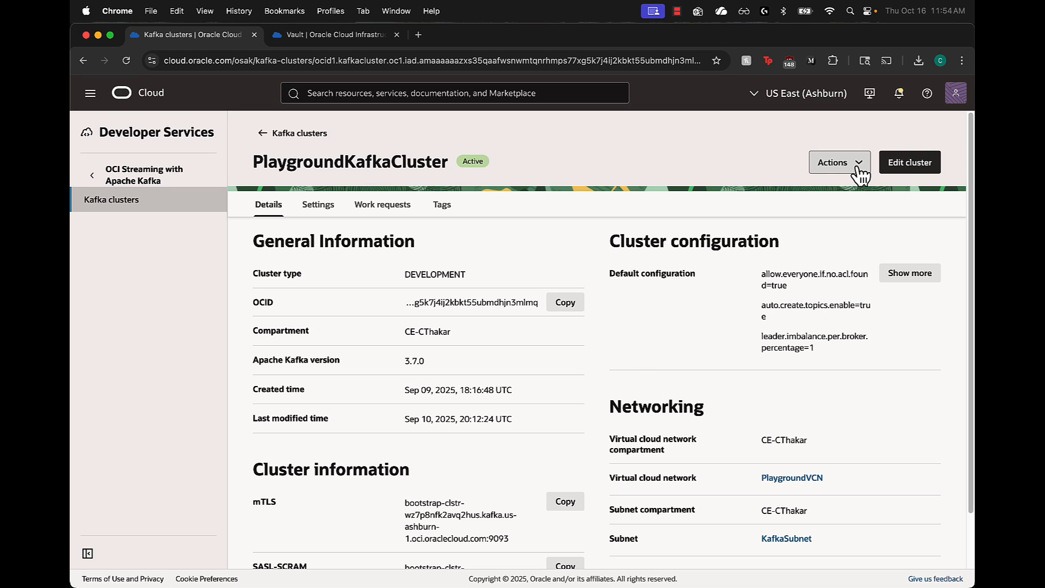
left_click(839, 162)
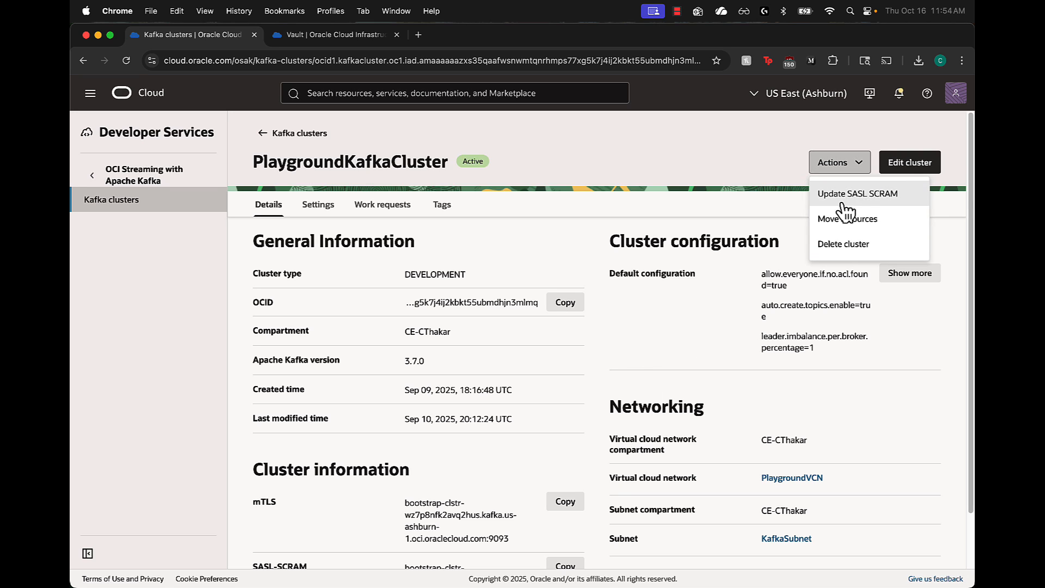
left_click(667, 253)
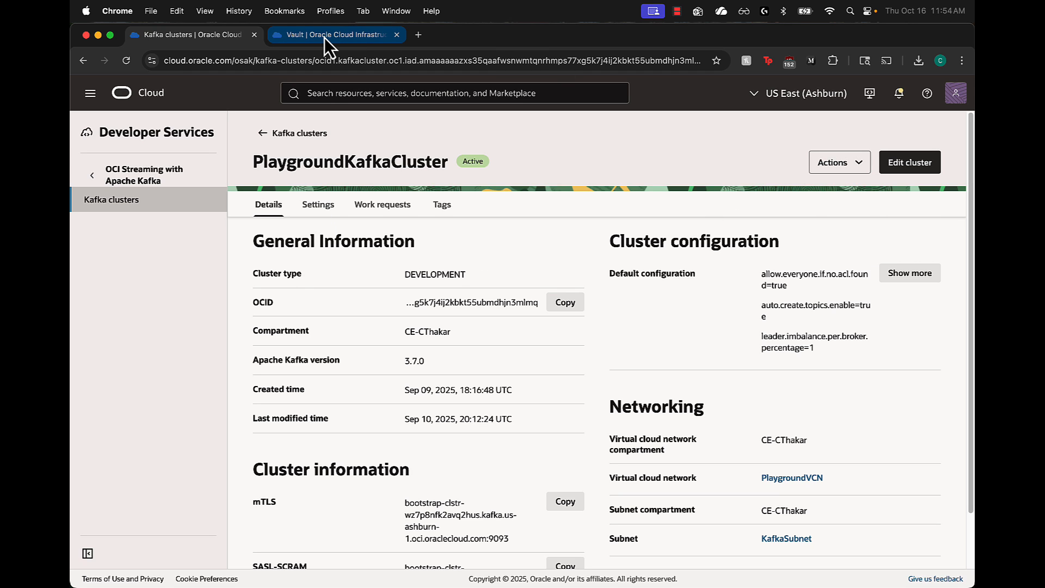
Look up KafkaSecret under TestVault's secrets, then return to PlaygroundKafkaCluster details.
left_click(329, 35)
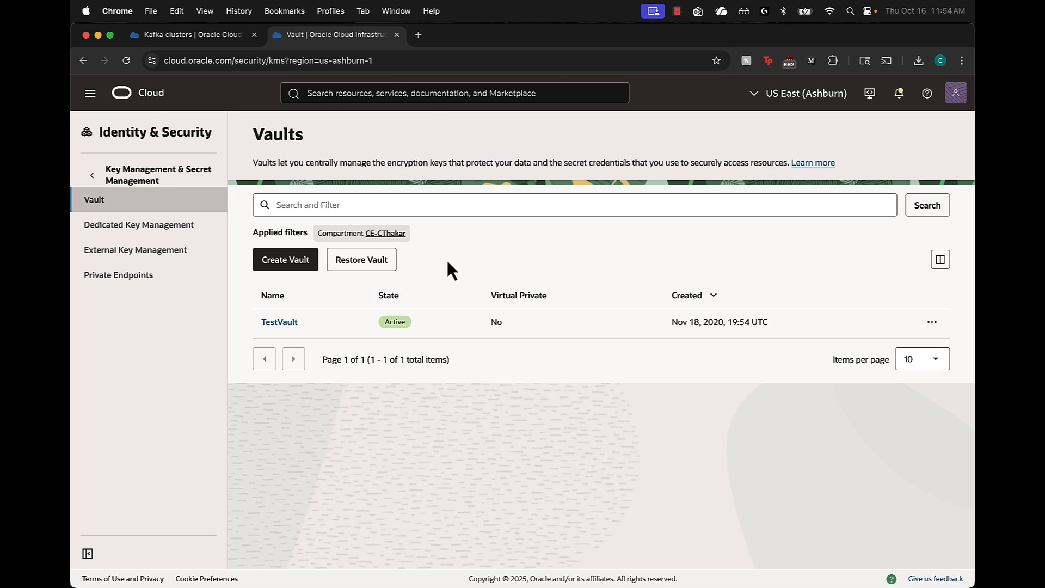
mouse_move(312, 149)
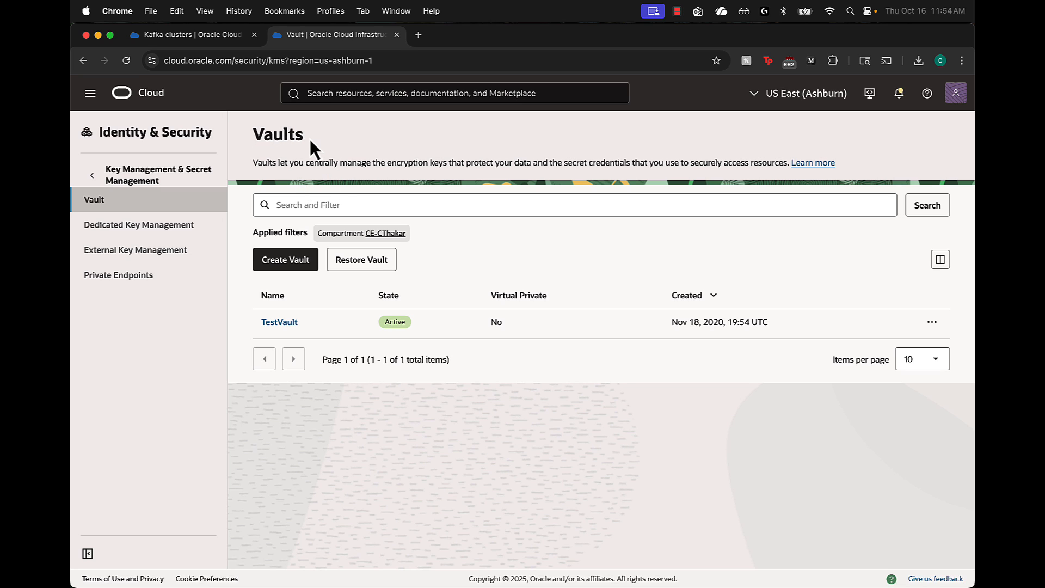
mouse_move(354, 147)
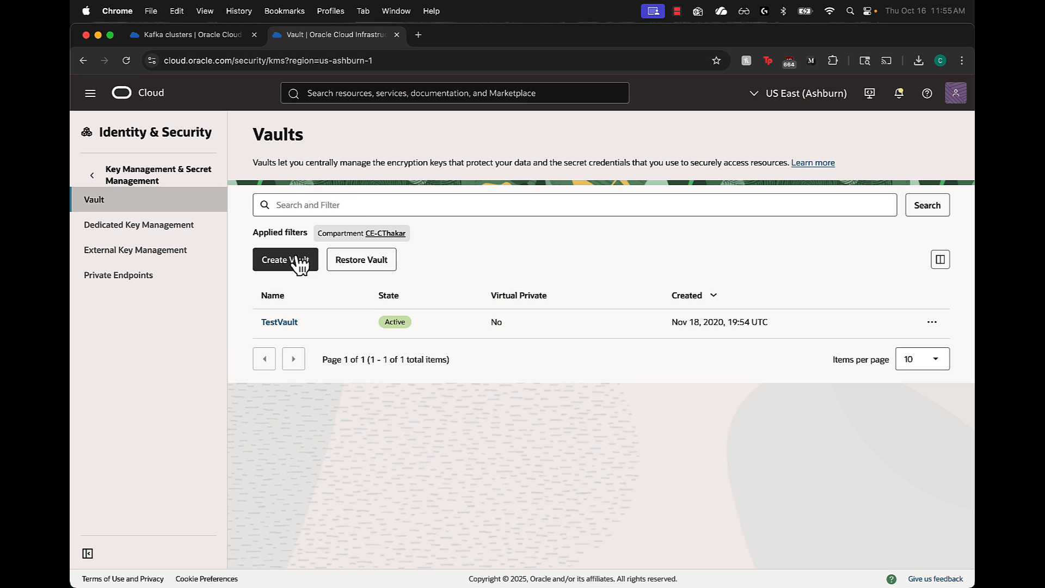
mouse_move(289, 333)
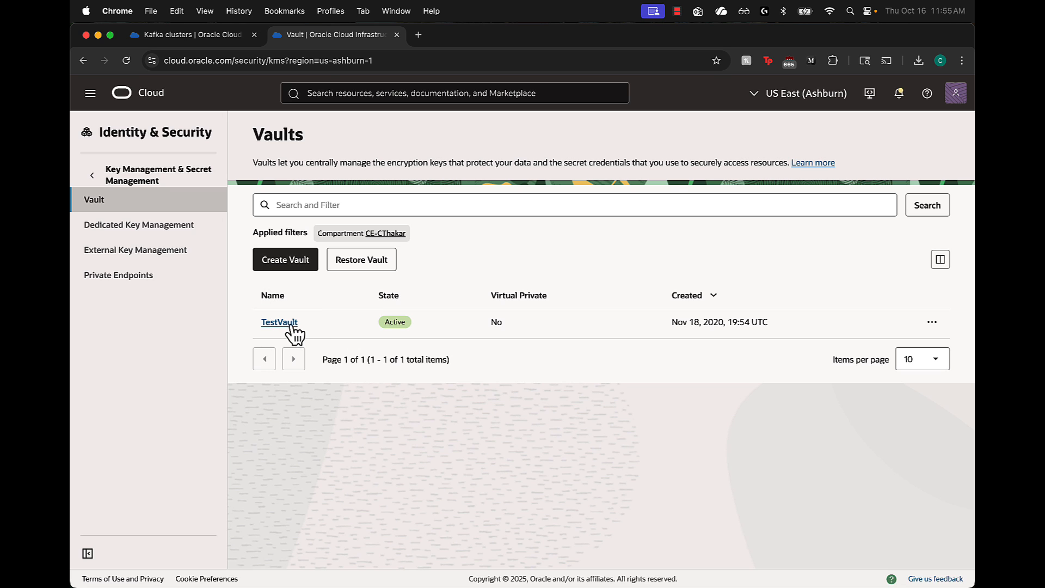
left_click(279, 322)
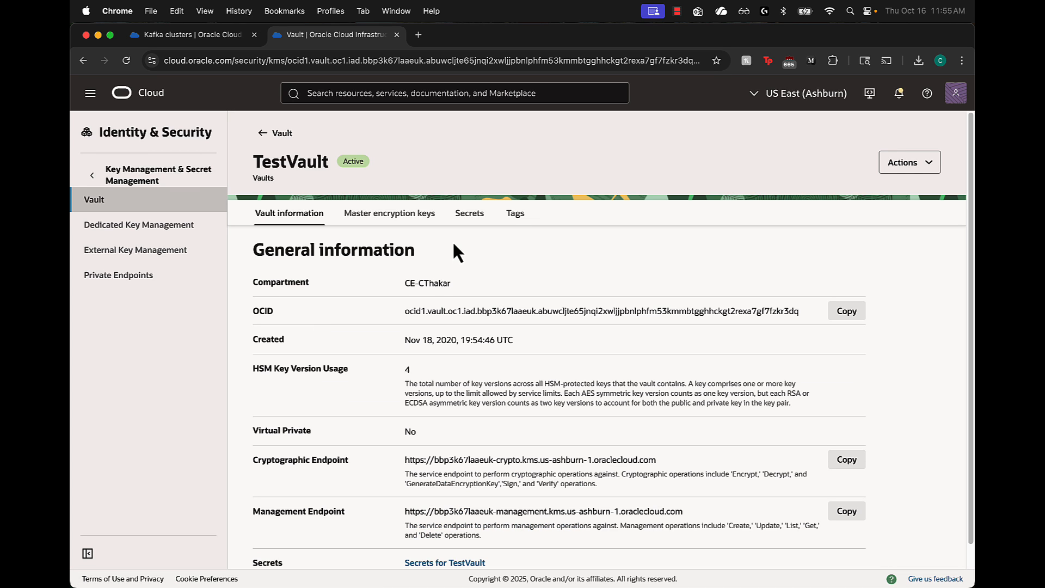
left_click(469, 213)
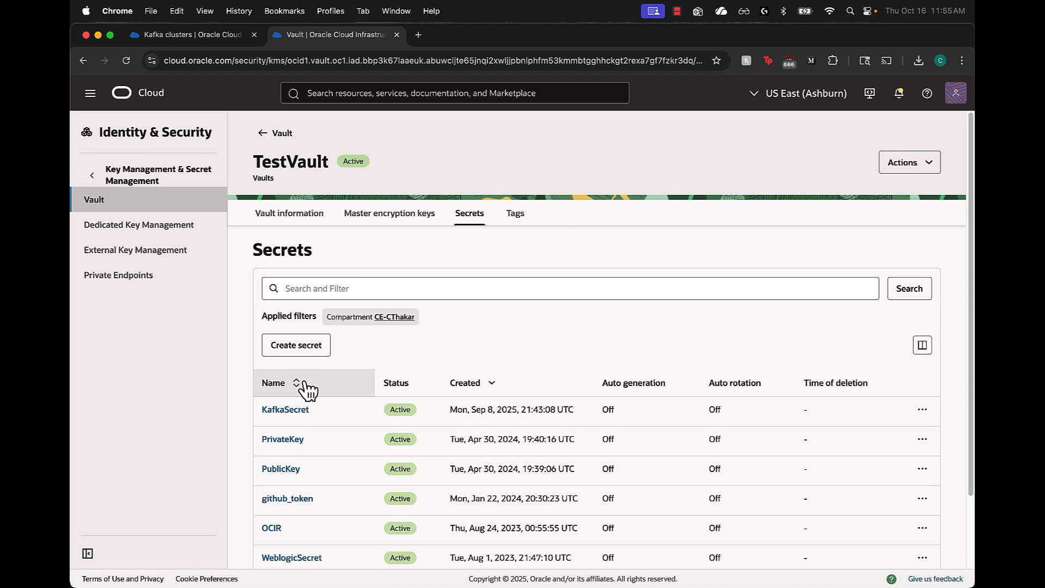
left_click(285, 409)
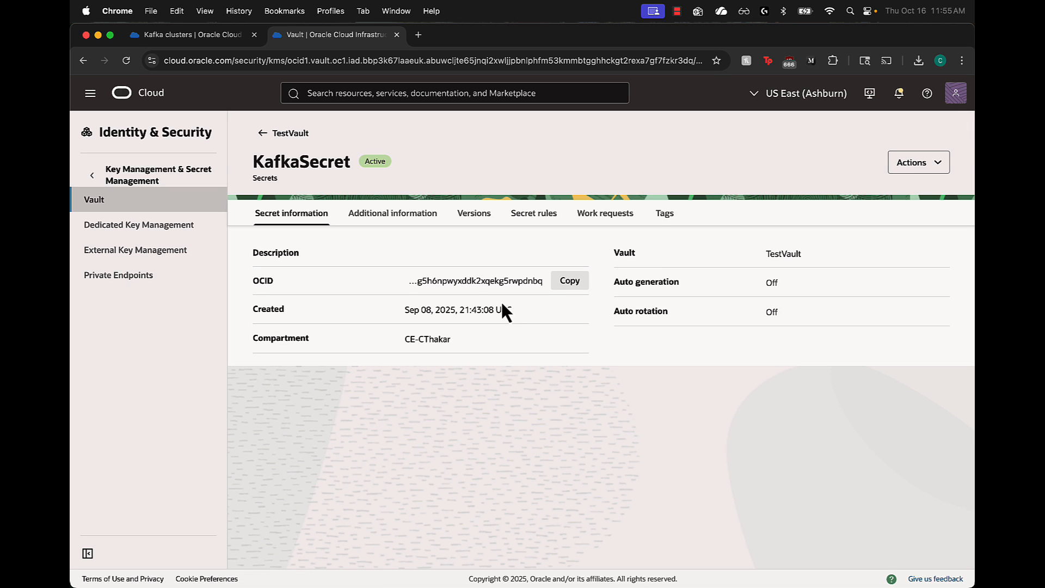
left_click(185, 33)
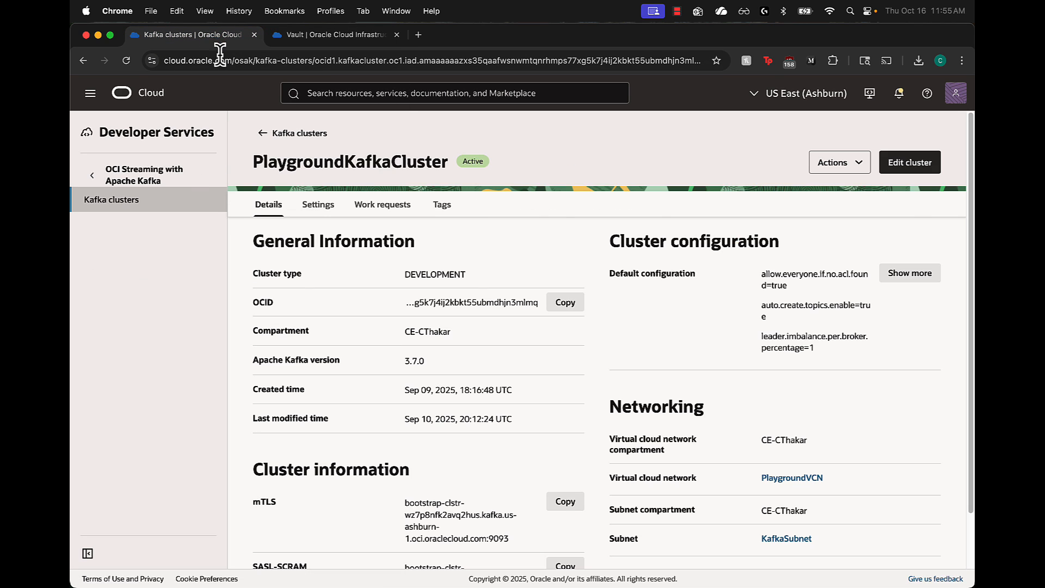
In Update SASL SCRAM, select KafkaSecret from TestVault, then leave the form unsaved.
left_click(839, 162)
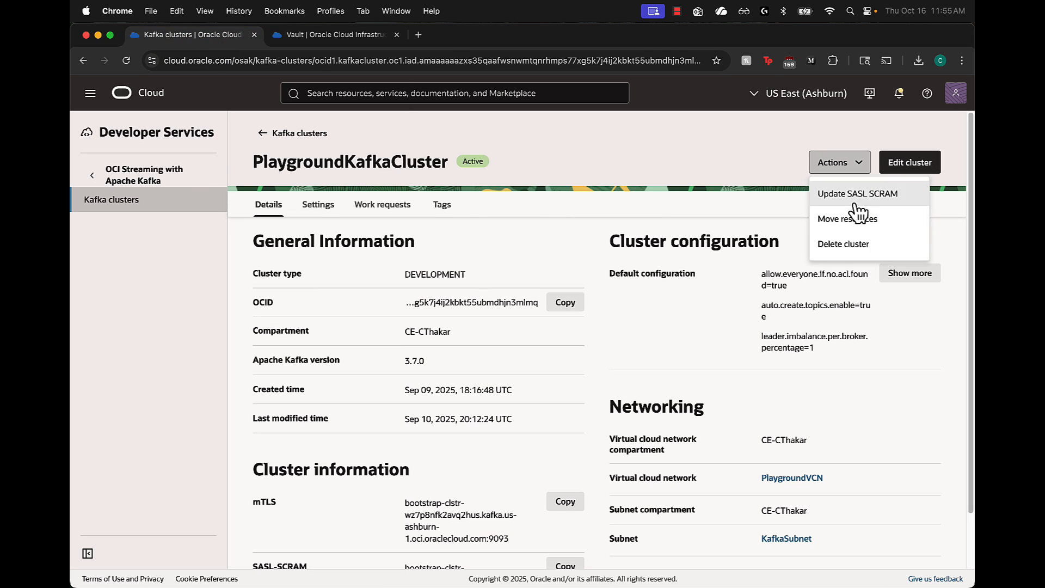
left_click(857, 194)
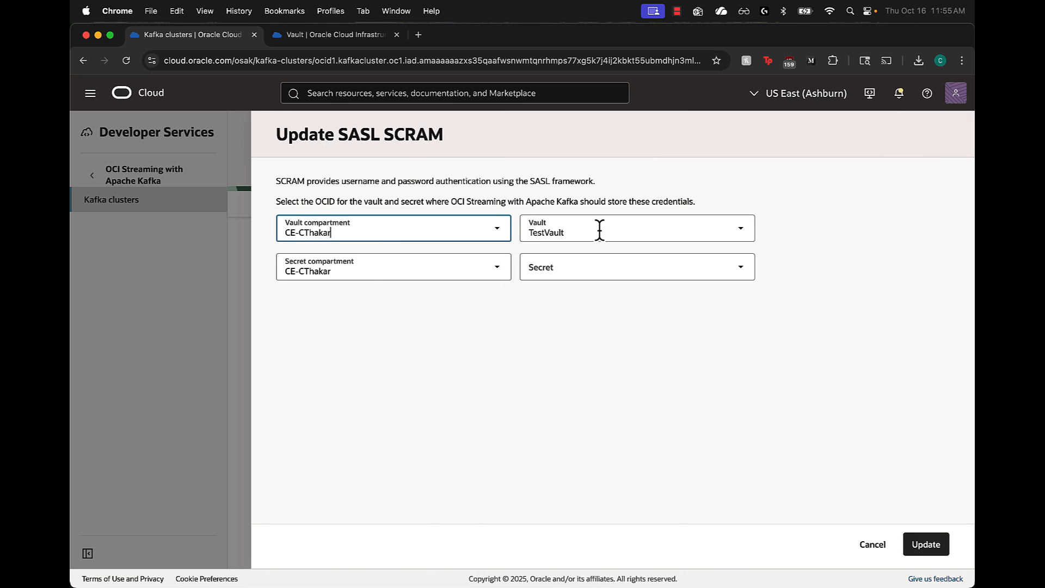
left_click(637, 267)
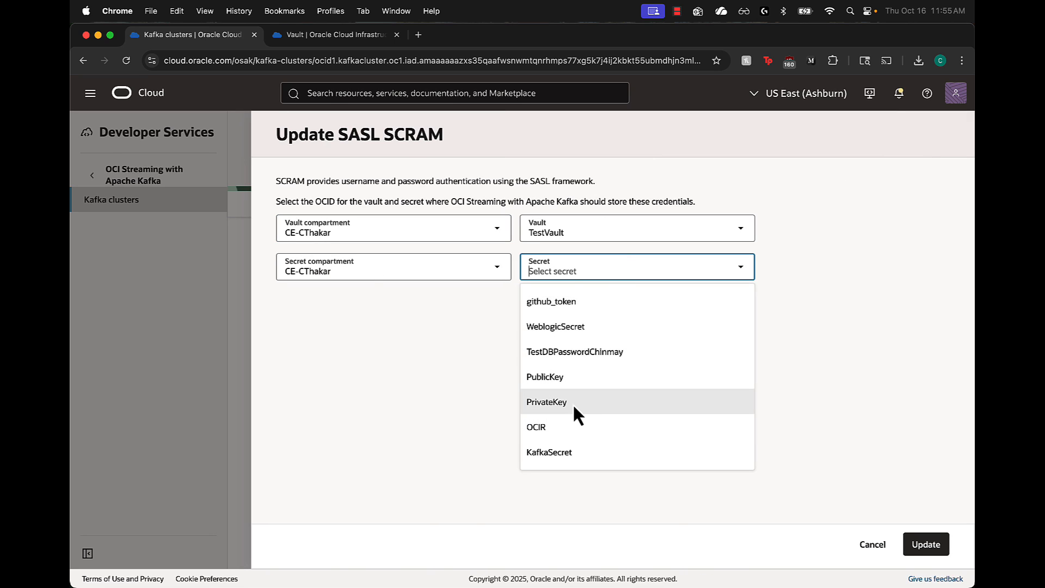
left_click(548, 452)
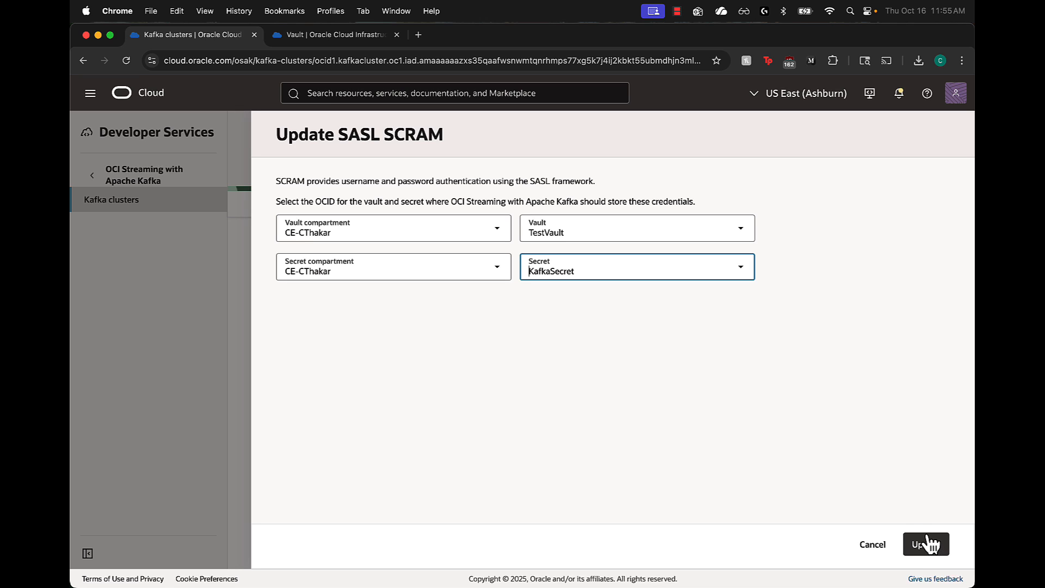
mouse_move(864, 549)
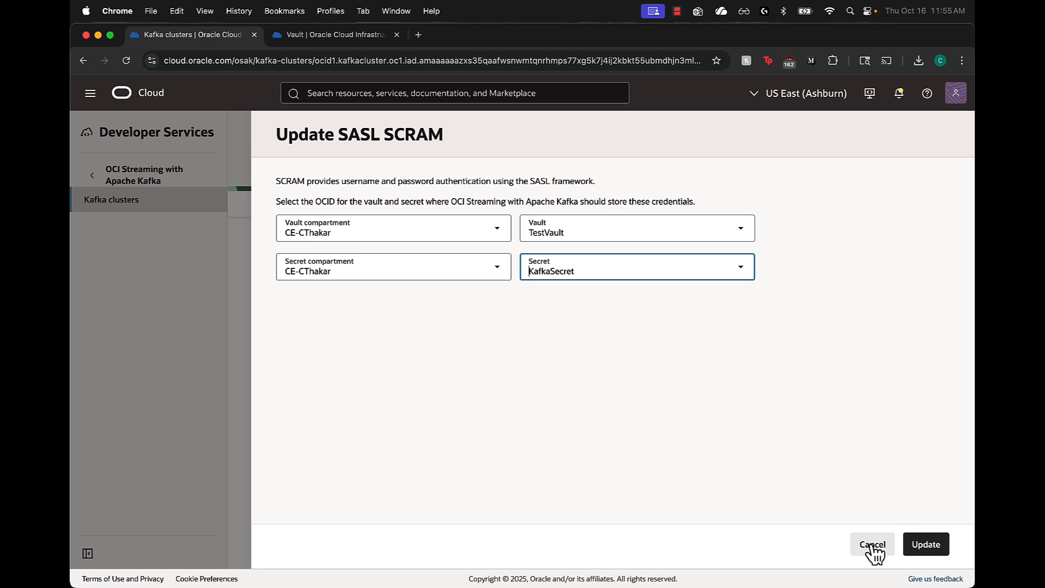
left_click(335, 33)
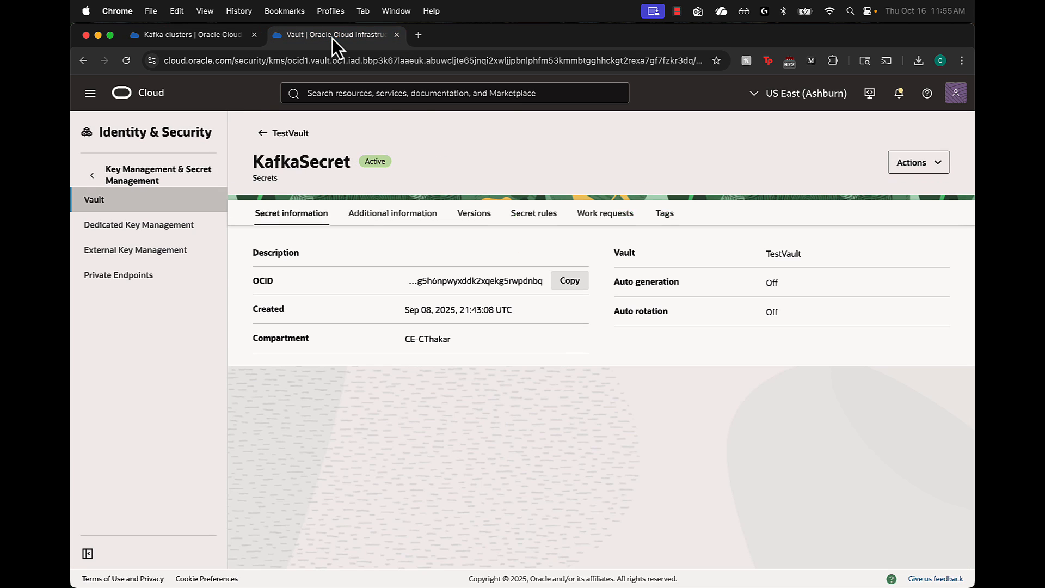
View KafkaSecret version 5's contents decoded from Base64 as username and password, then close it.
left_click(473, 213)
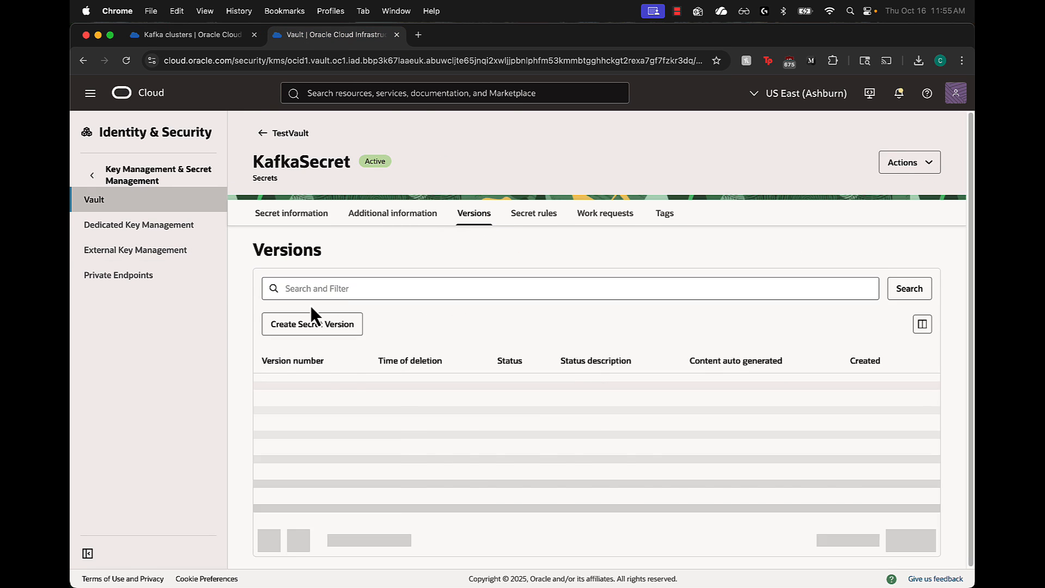
left_click(922, 401)
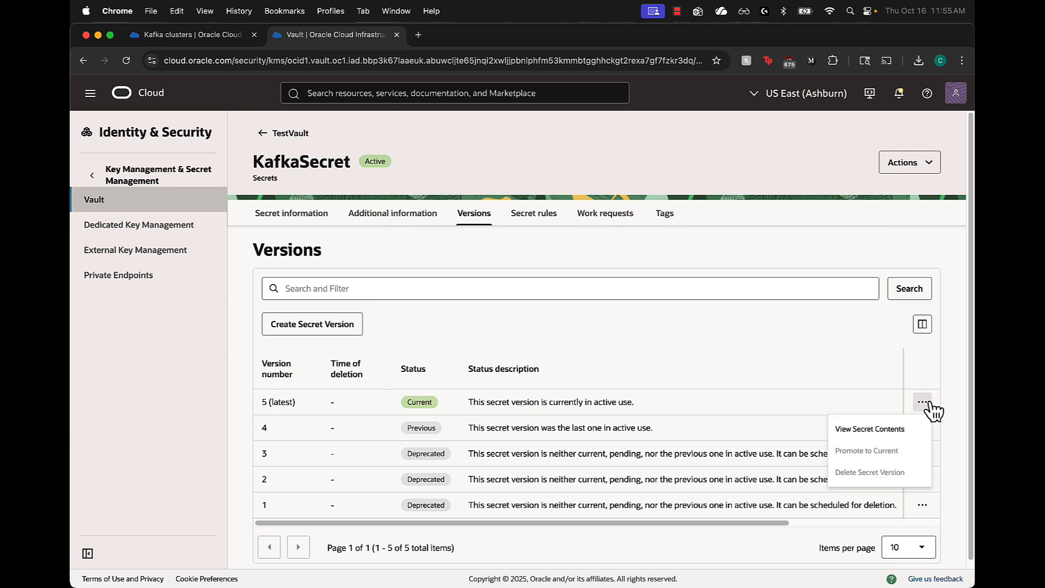
left_click(870, 429)
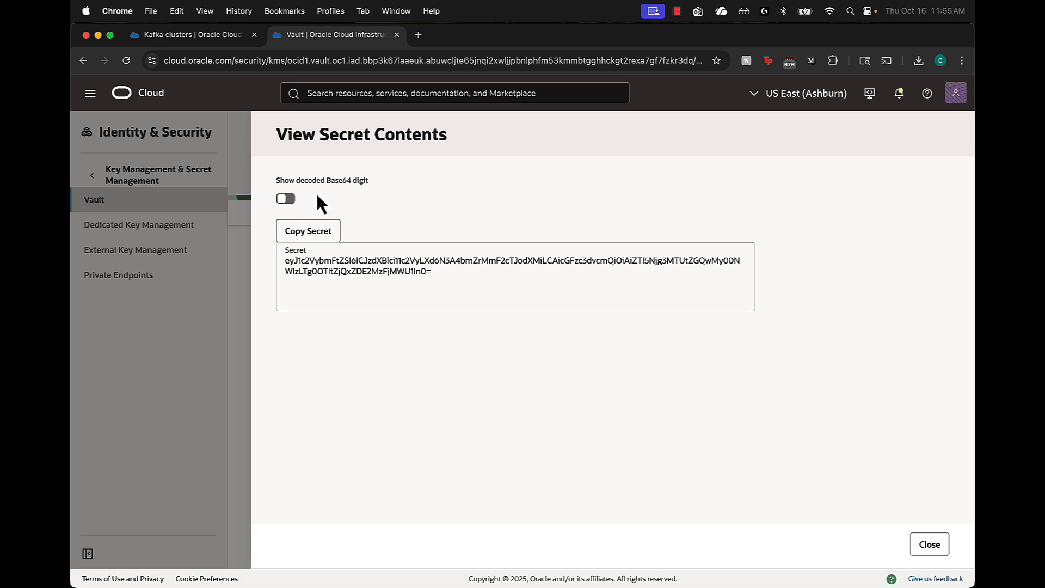
left_click(285, 198)
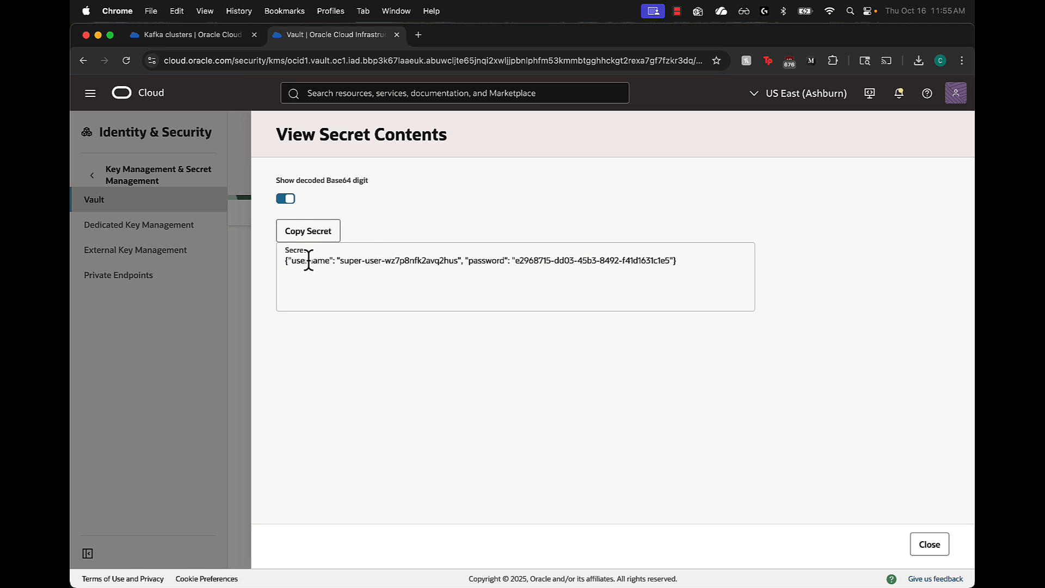
mouse_move(483, 273)
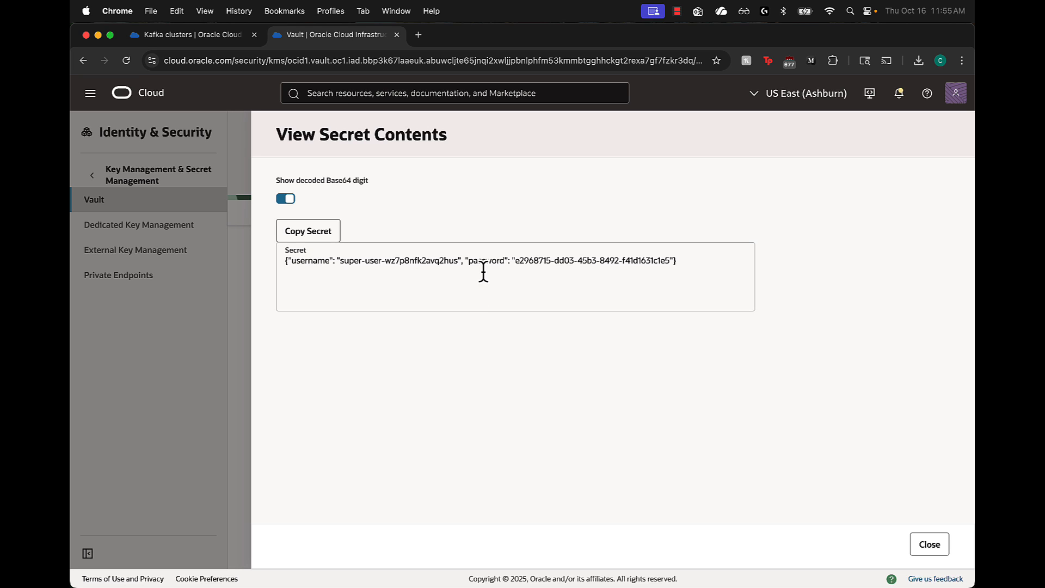
mouse_move(672, 283)
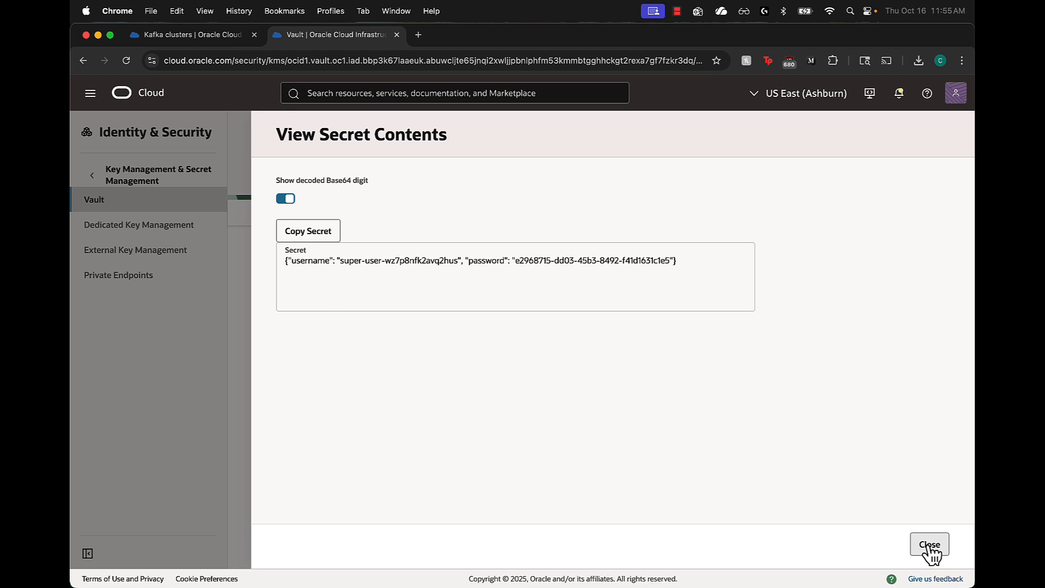
left_click(930, 544)
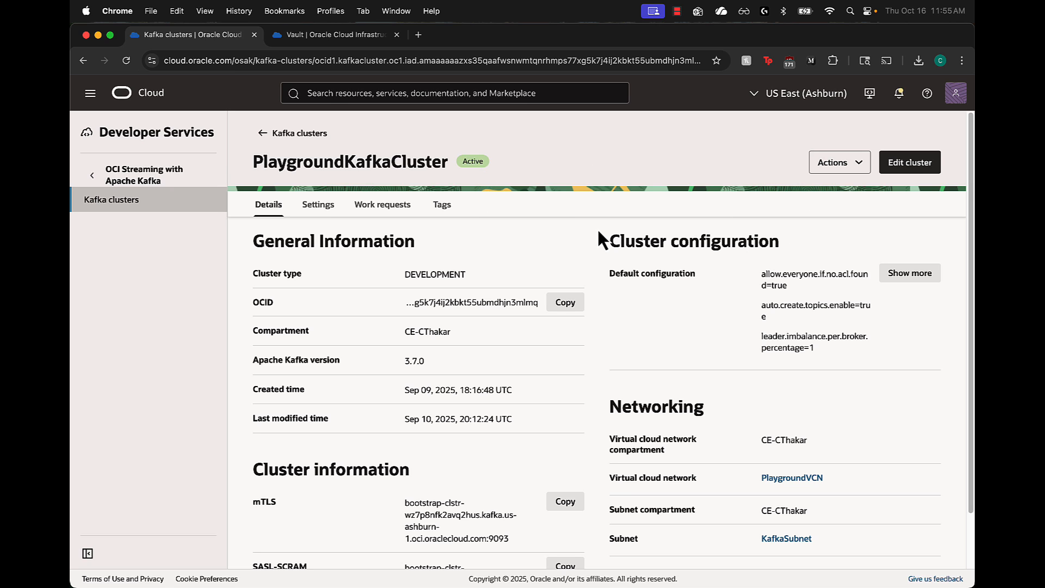
mouse_move(884, 216)
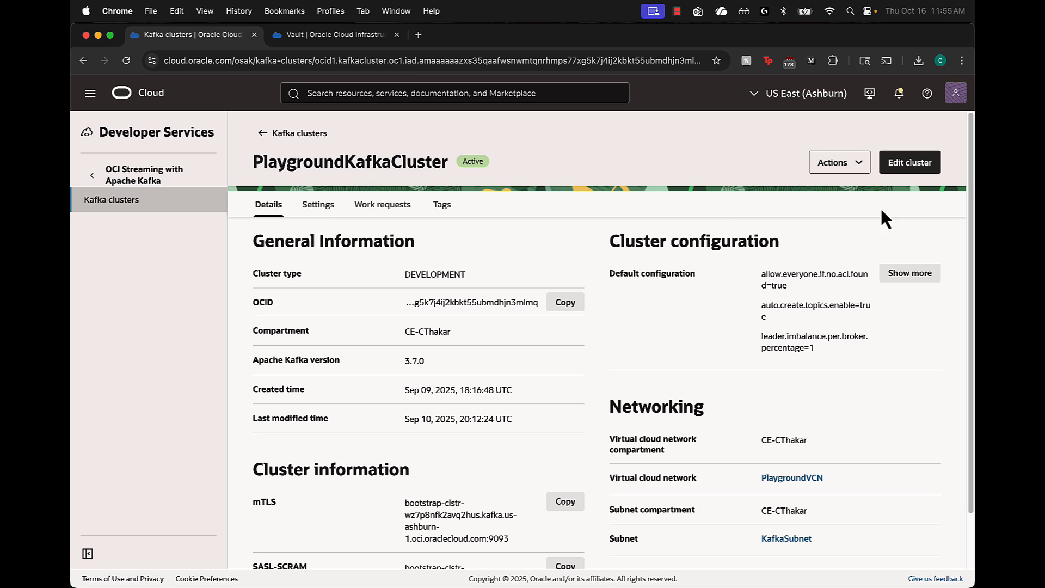
Review the Edit cluster panel down to Security settings, then cancel without changes.
left_click(908, 162)
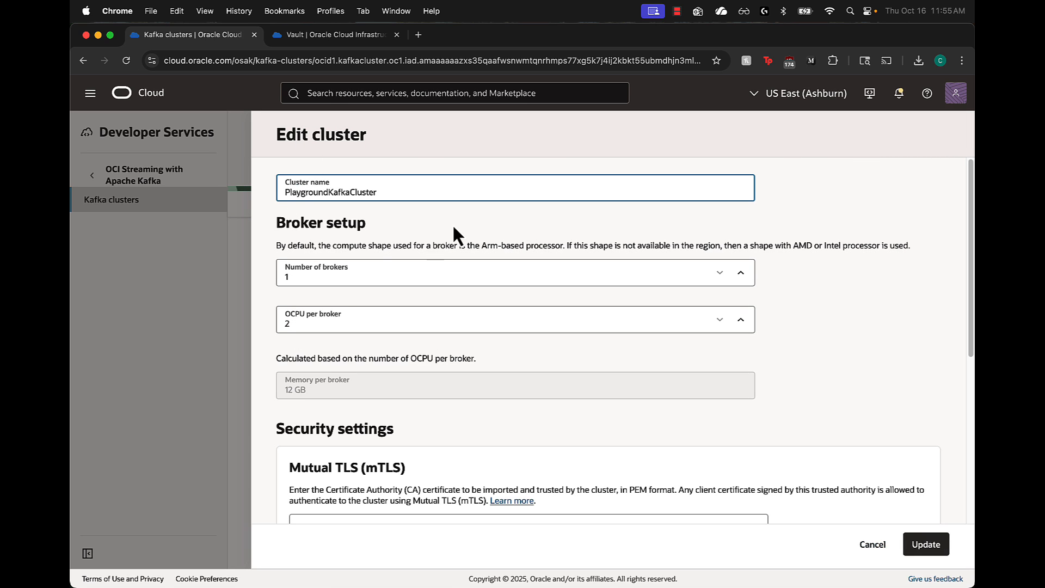
mouse_move(346, 281)
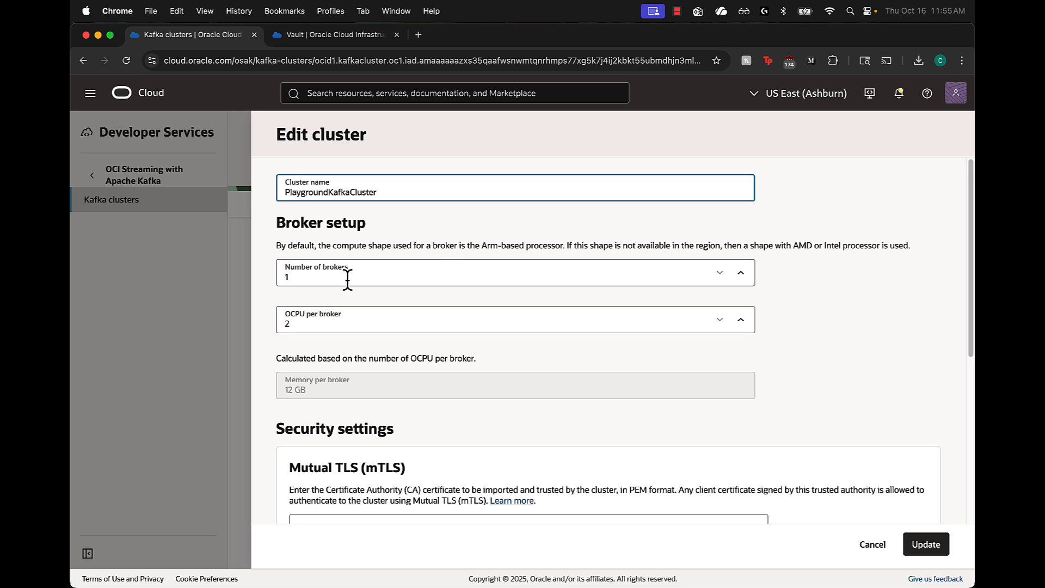
mouse_move(319, 325)
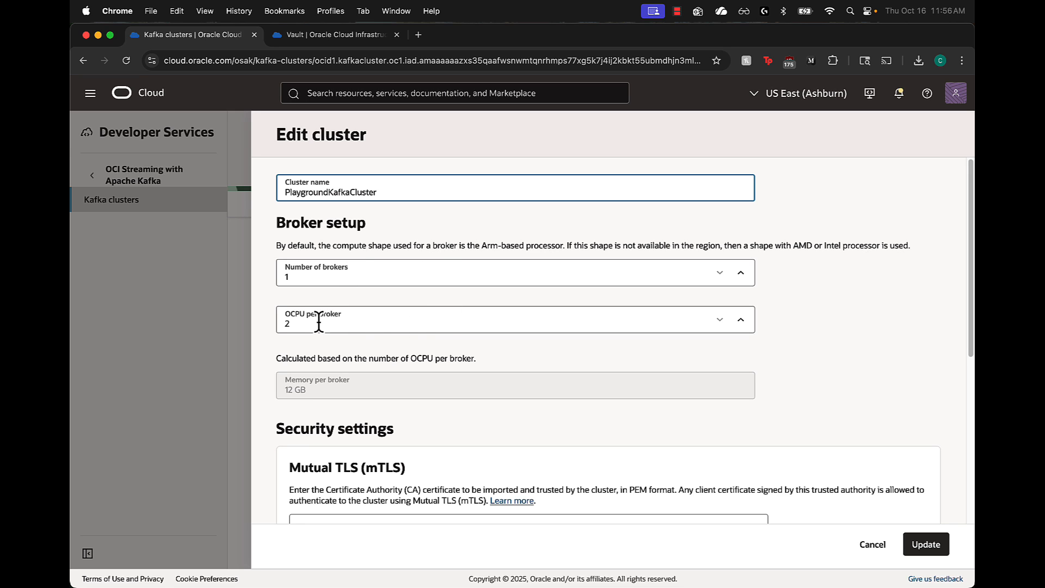
scroll("down", 3)
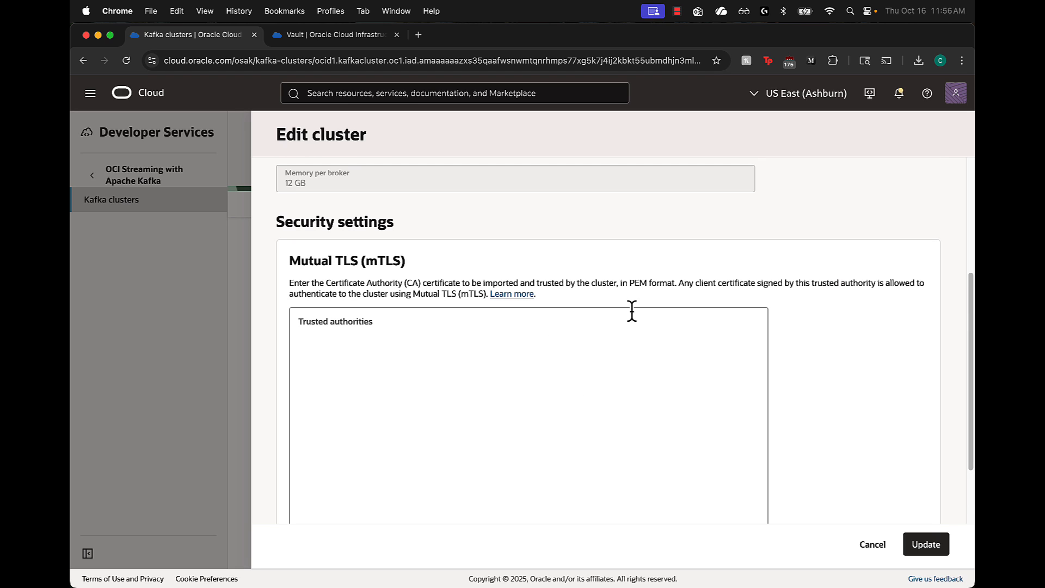
mouse_move(570, 382)
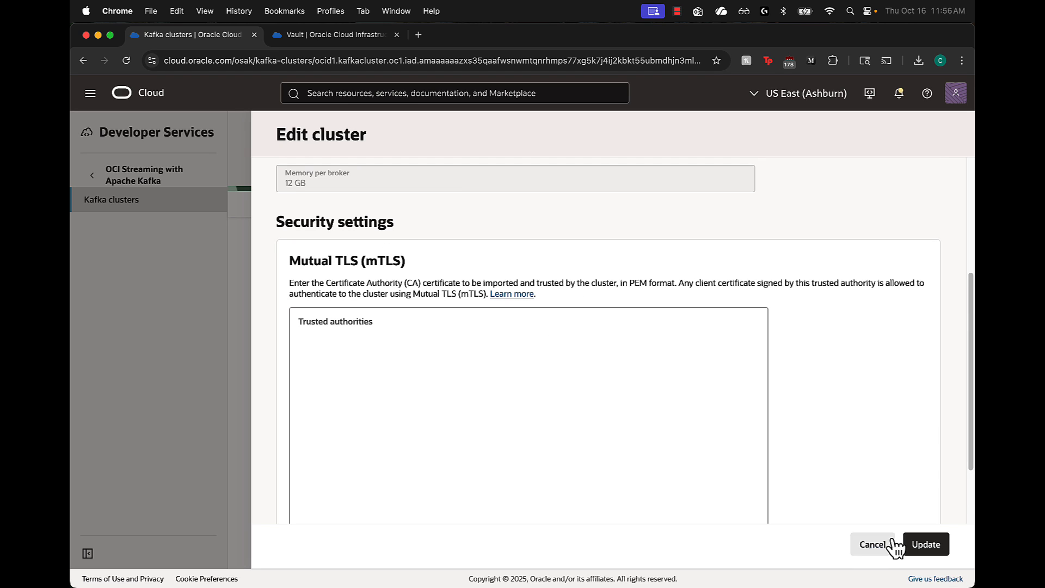
left_click(873, 544)
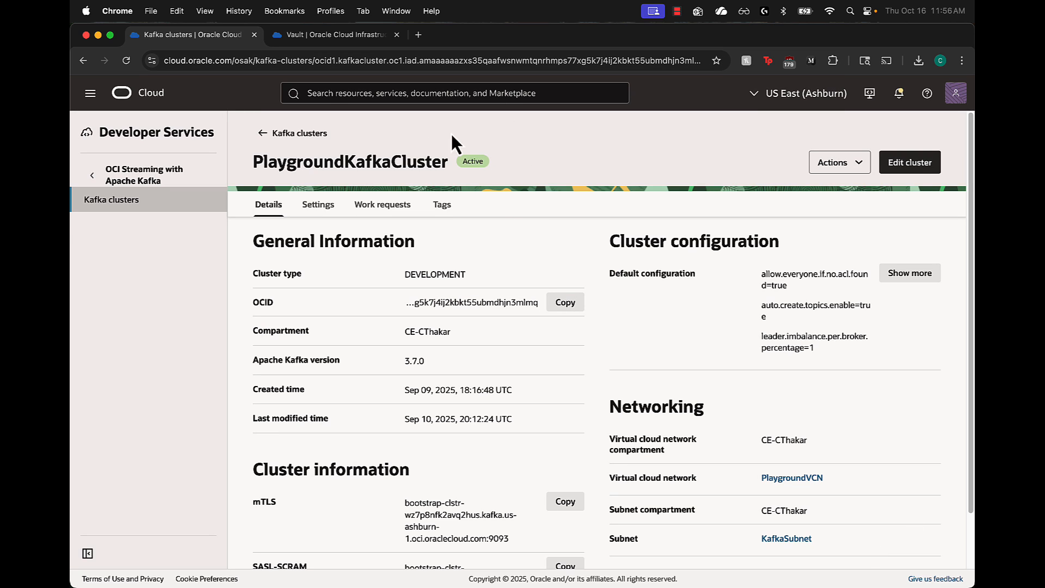
mouse_move(213, 121)
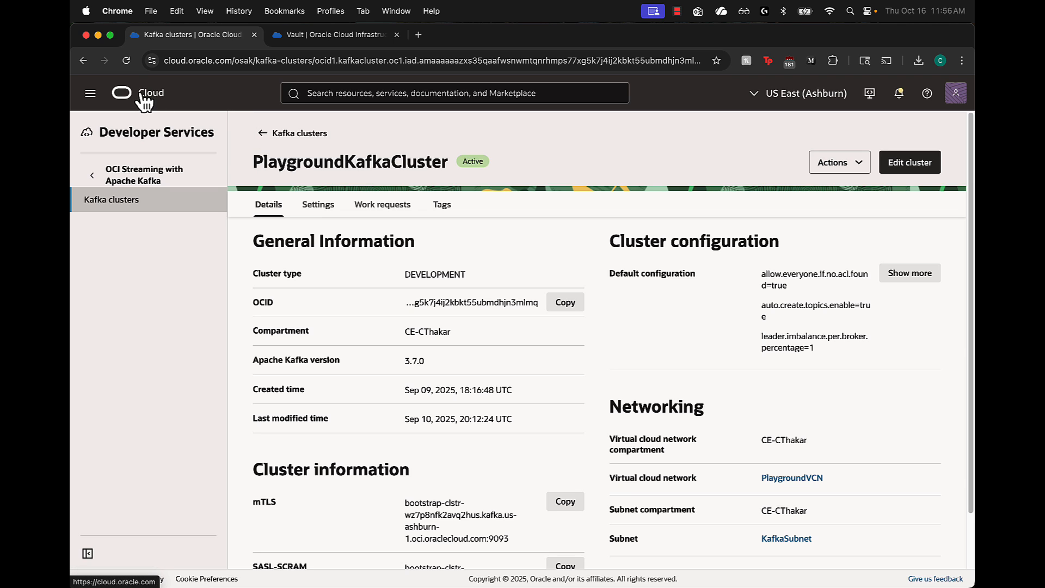
Return to the console Home page via the Oracle Cloud logo.
left_click(89, 93)
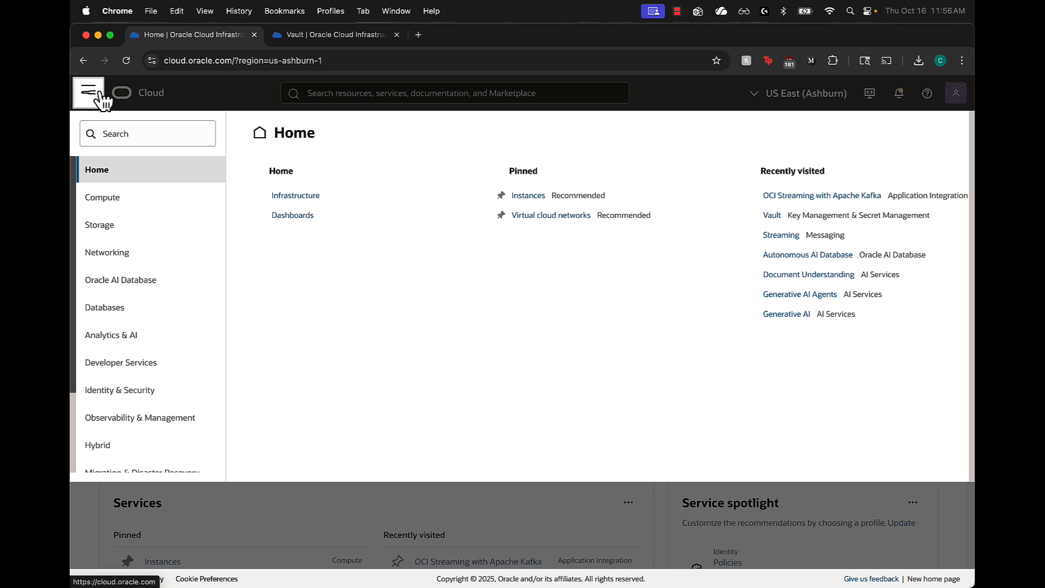
Navigate via the menu to the Compute Instances list.
left_click(102, 197)
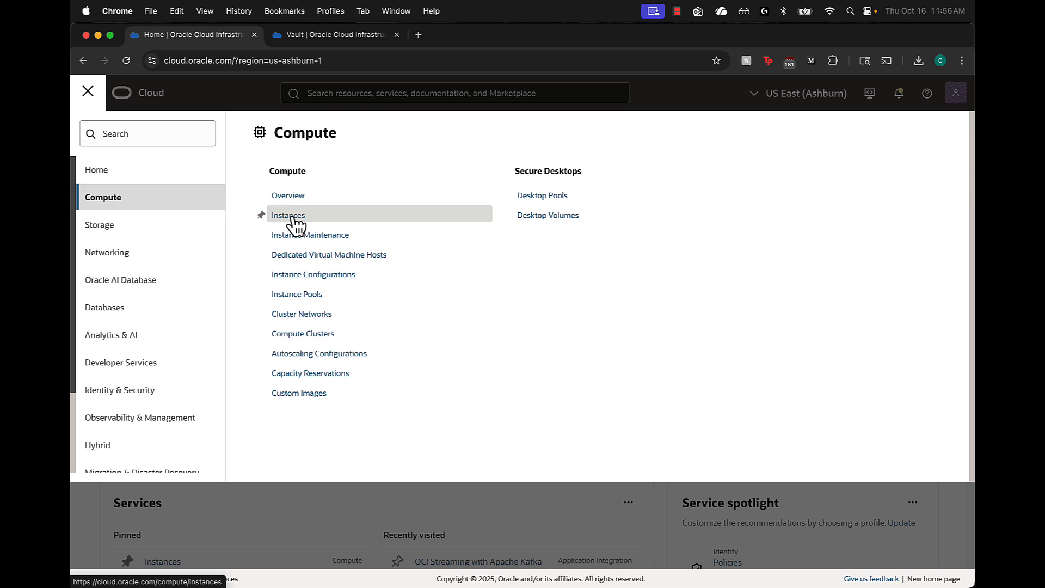
left_click(288, 214)
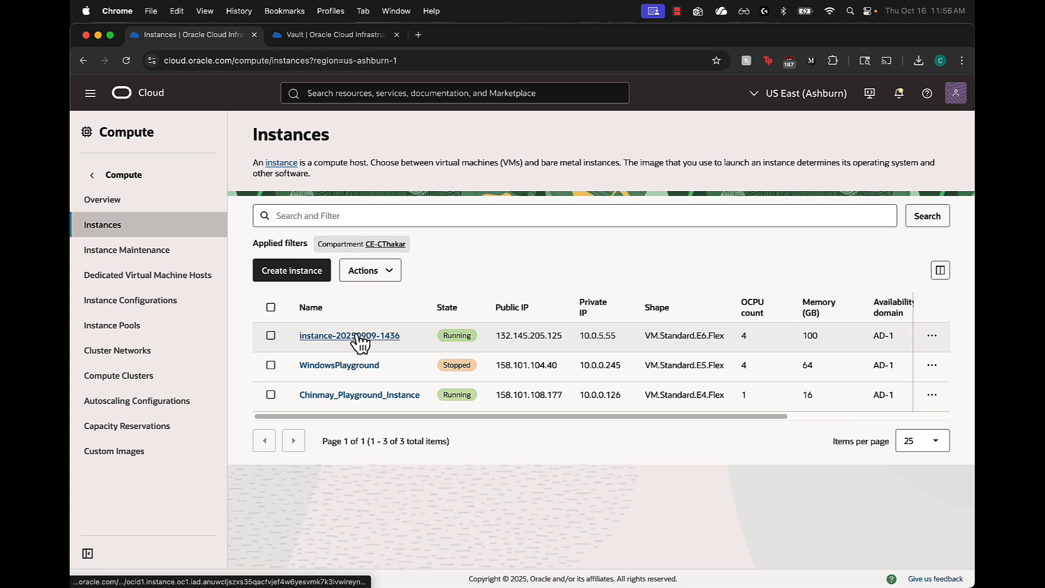
mouse_move(384, 346)
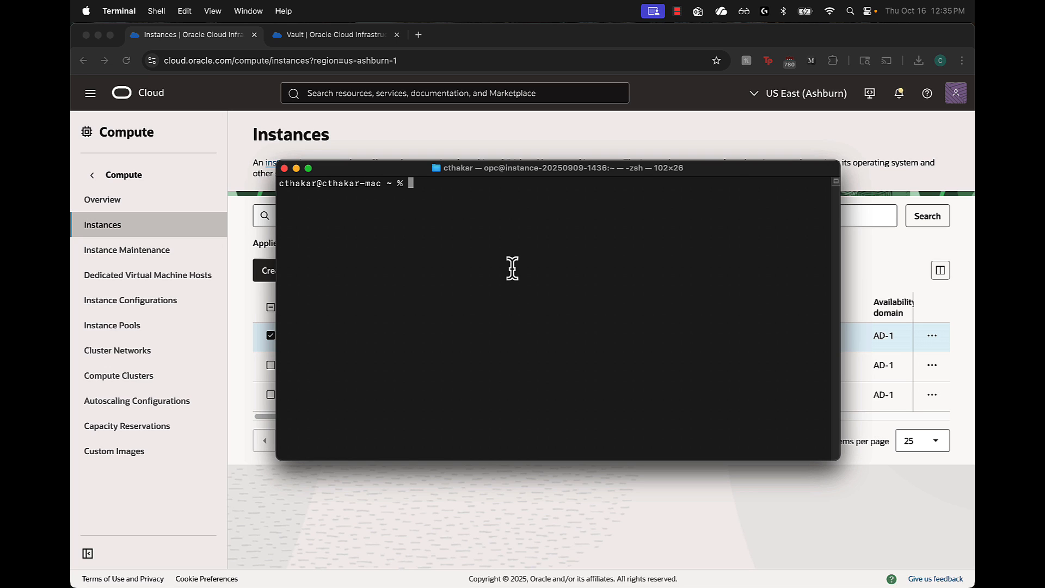
type("ssh opc@132.145.205.125")
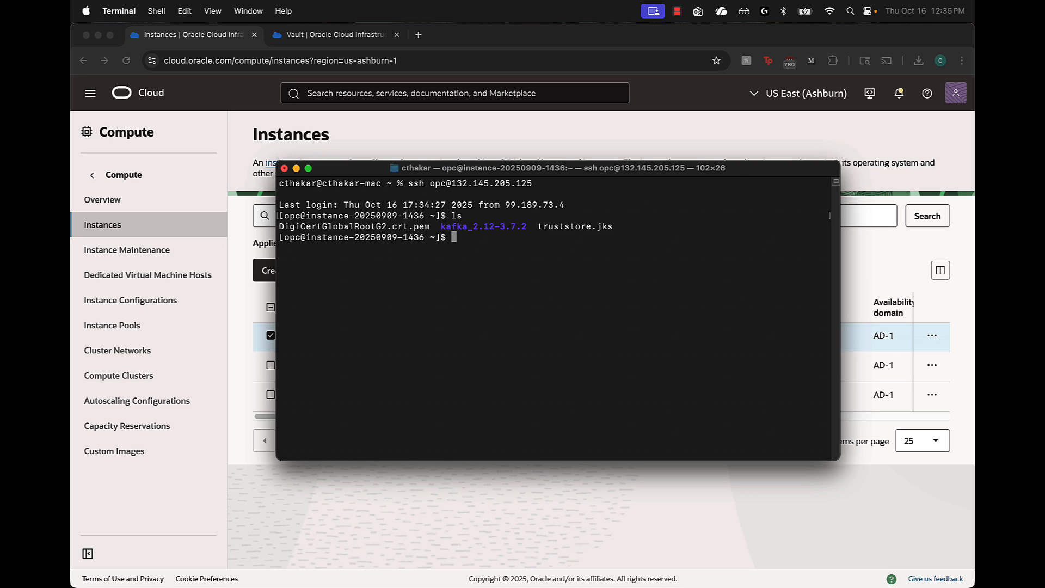
mouse_move(472, 255)
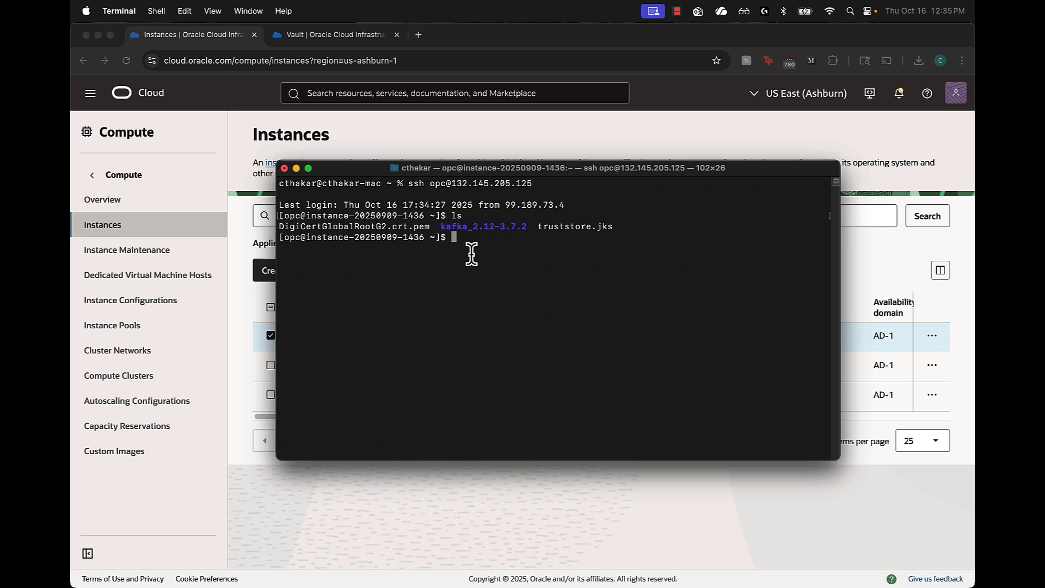
mouse_move(305, 226)
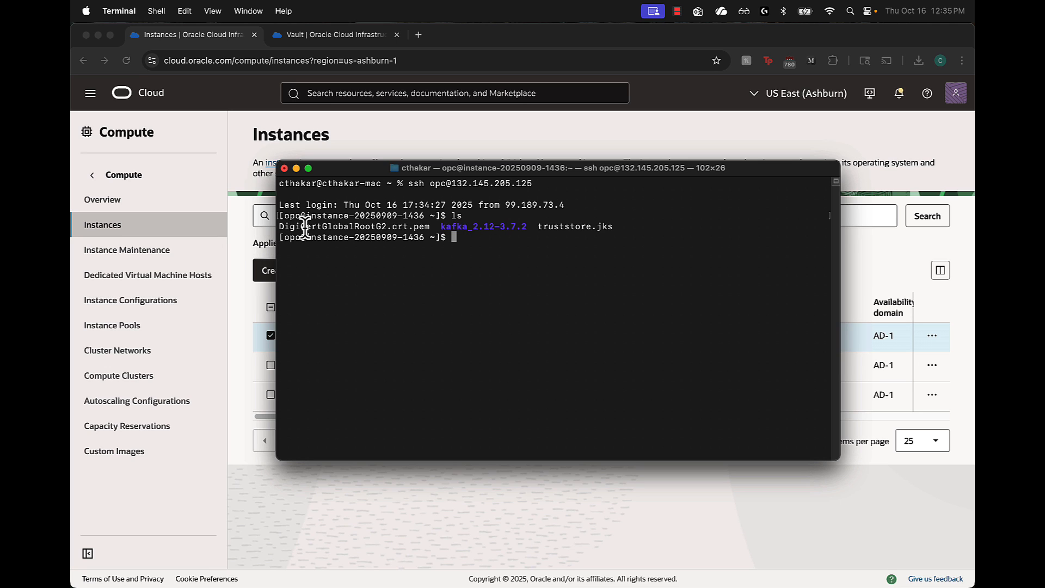
mouse_move(350, 227)
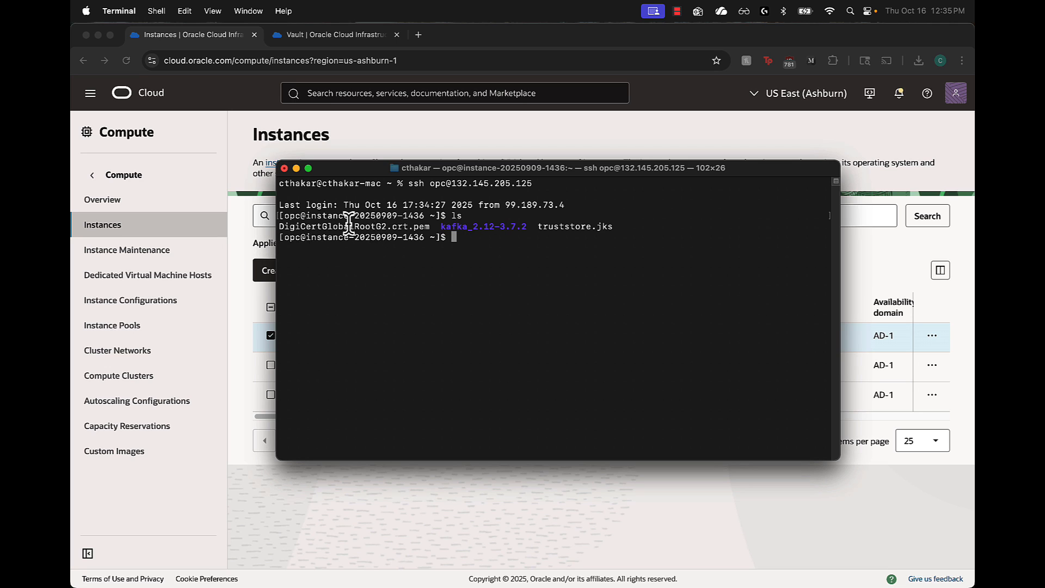
mouse_move(544, 254)
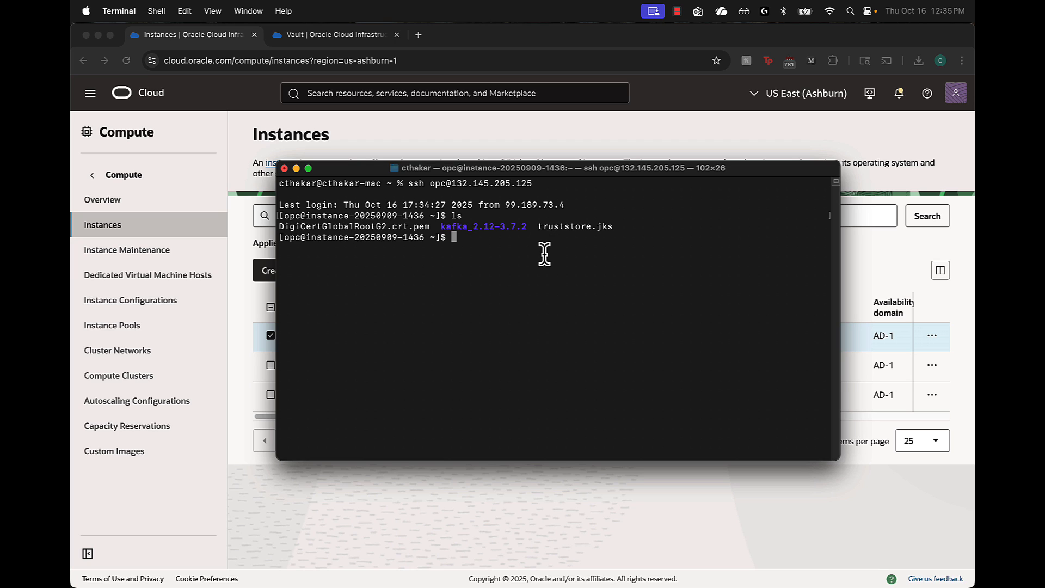
mouse_move(596, 239)
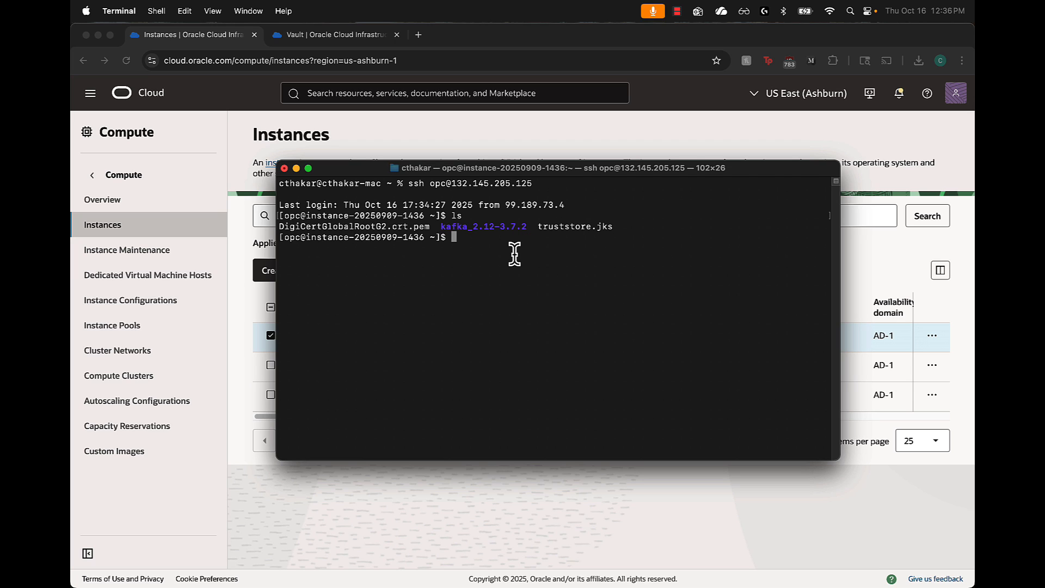
mouse_move(490, 256)
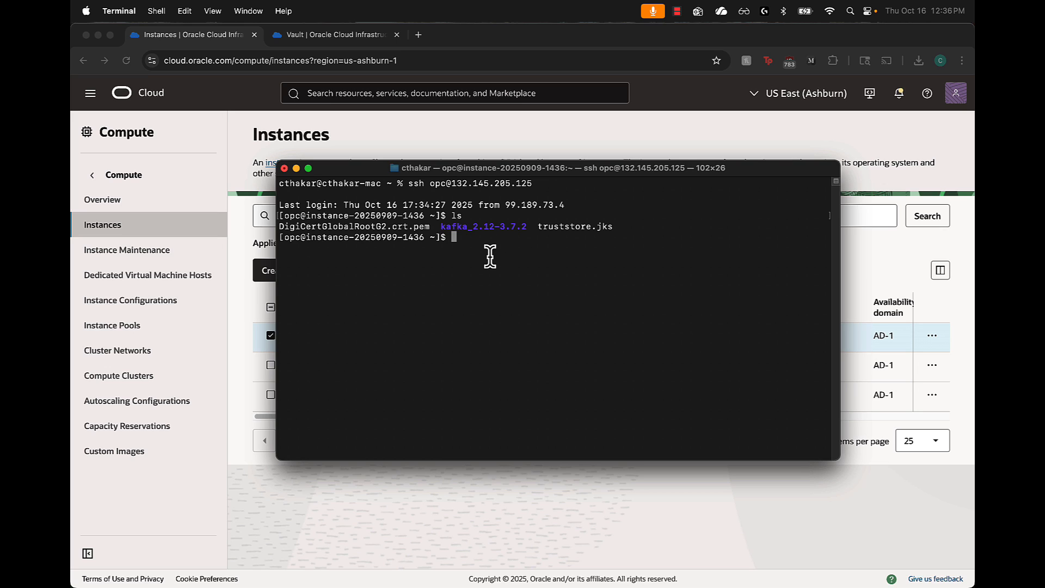
mouse_move(518, 266)
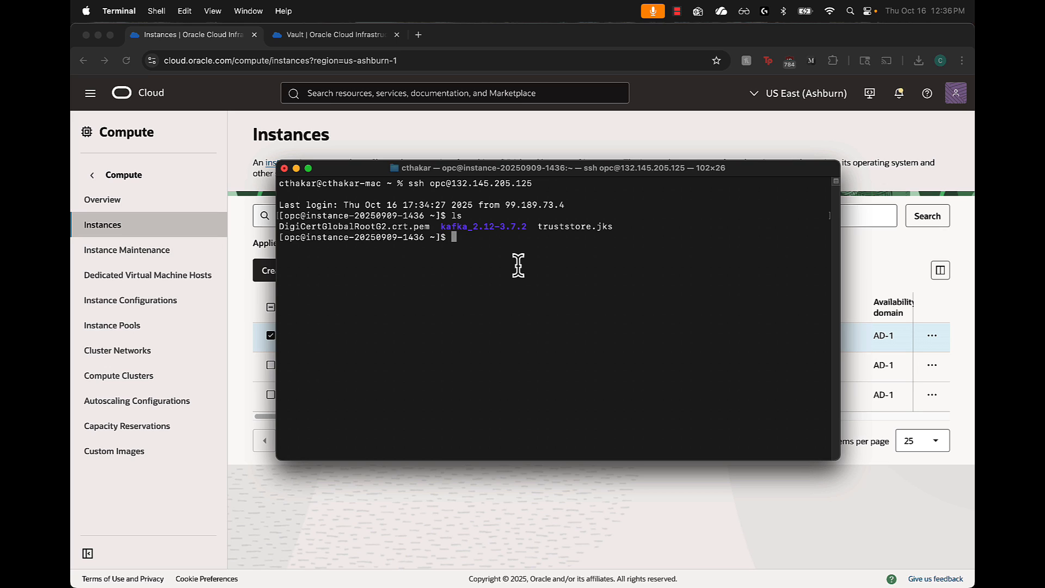
mouse_move(515, 262)
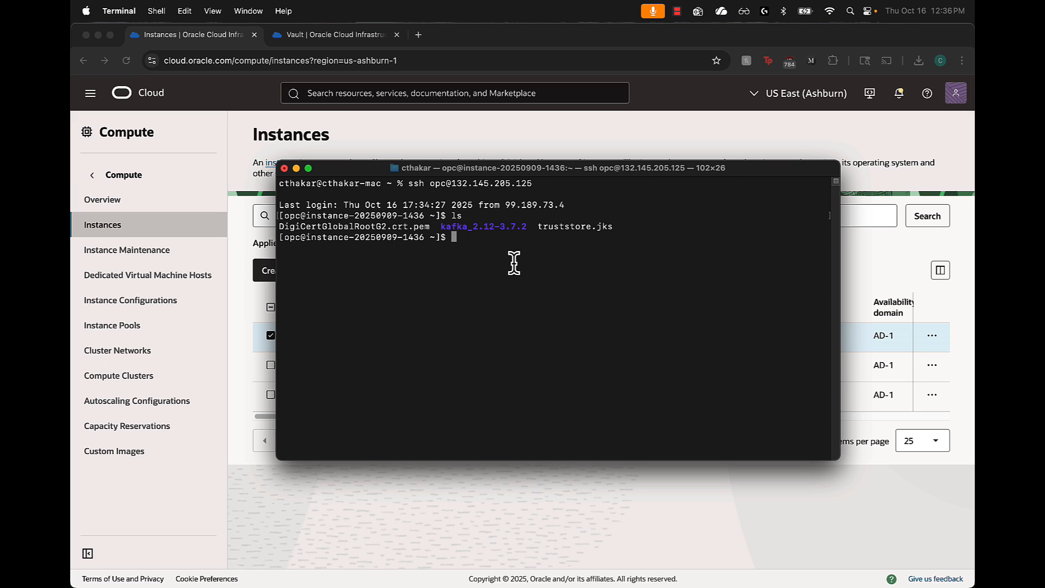
type("cd kafka_2.12-3.7.2/")
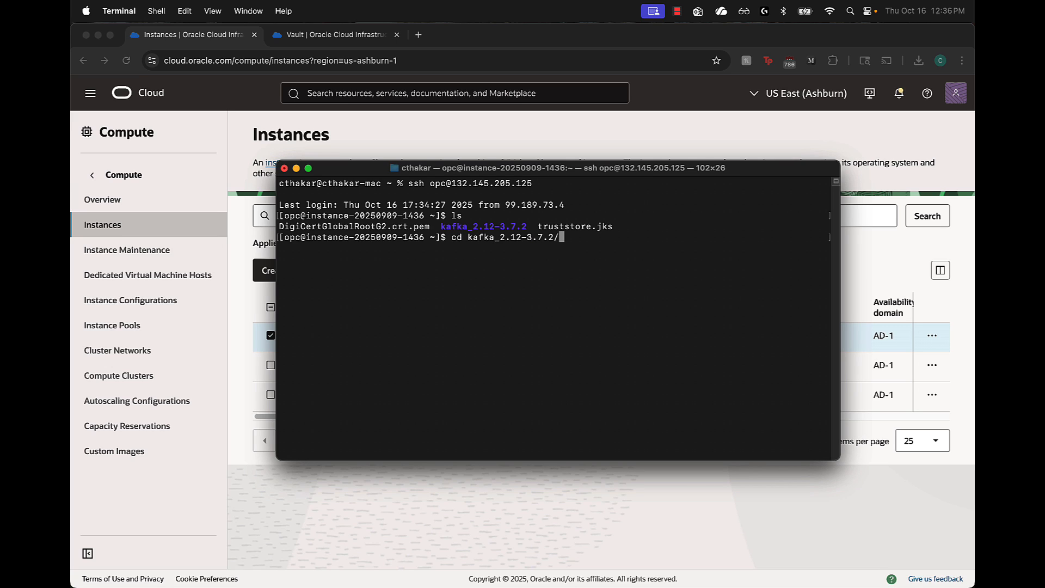
In the config folder, cat client.properties to review SASL_SSL settings, then cd .. back up.
key("Enter")
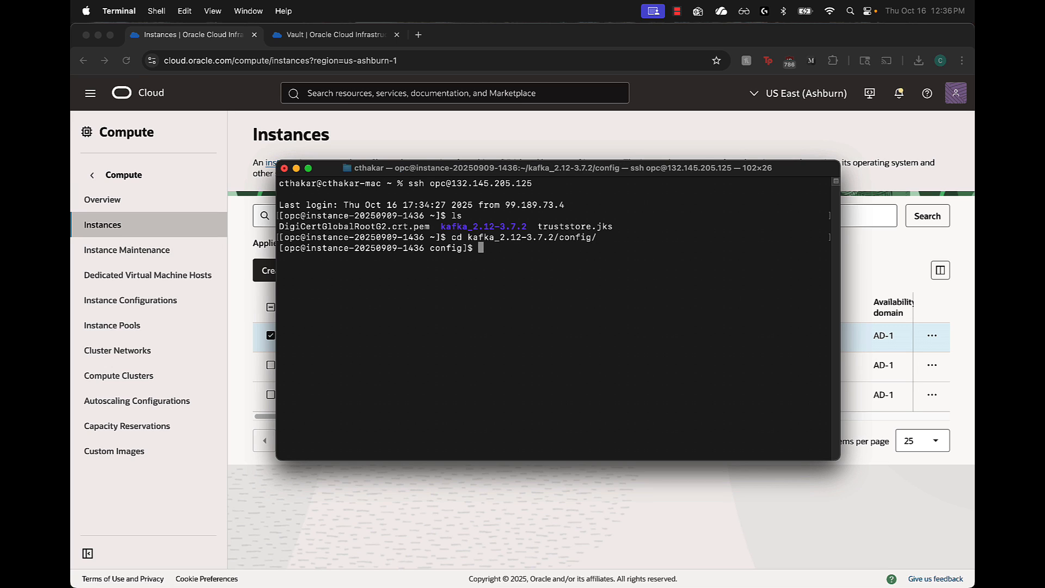
mouse_move(482, 243)
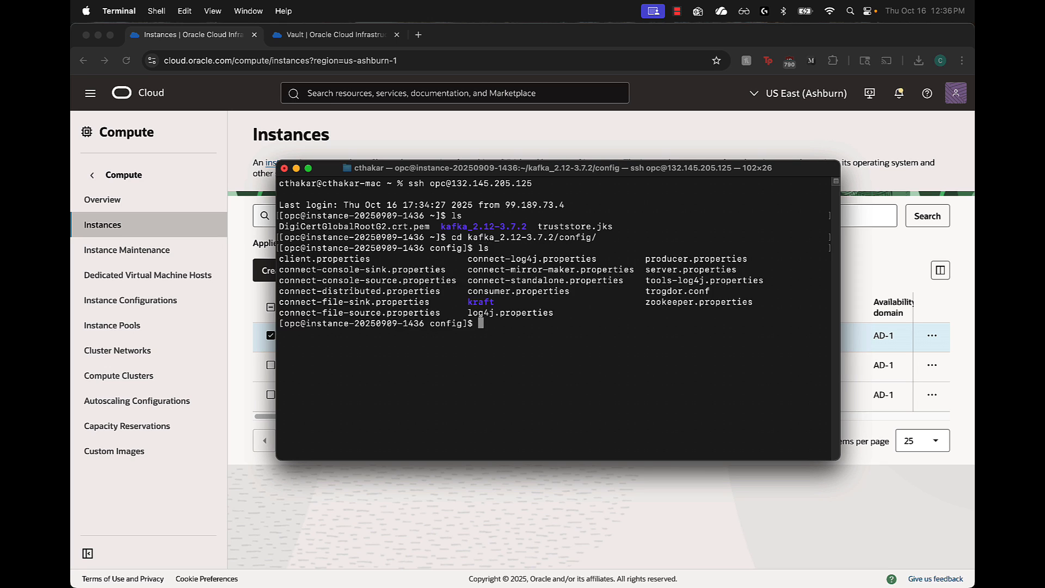
mouse_move(282, 259)
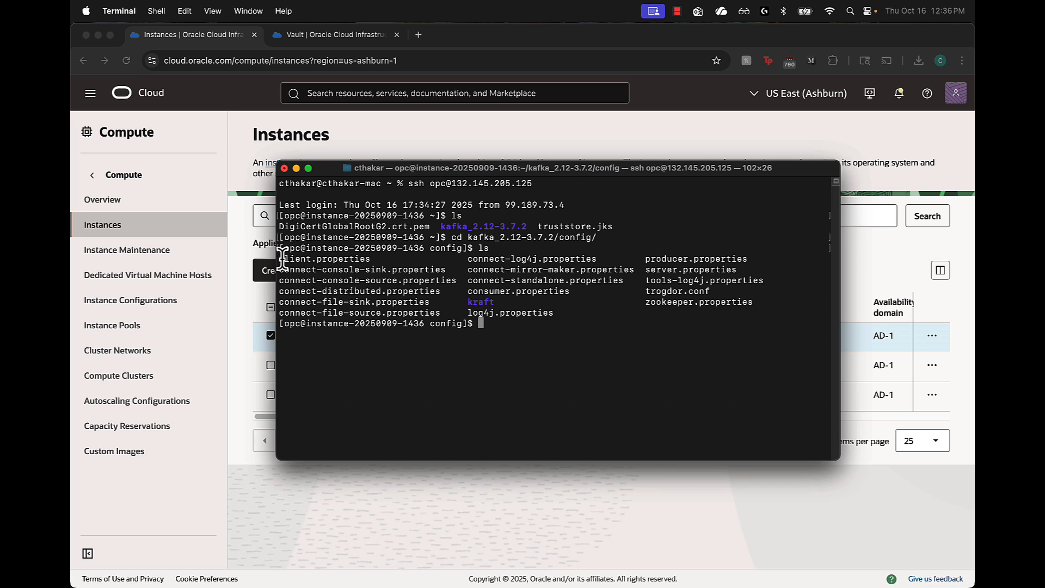
double_click(322, 259)
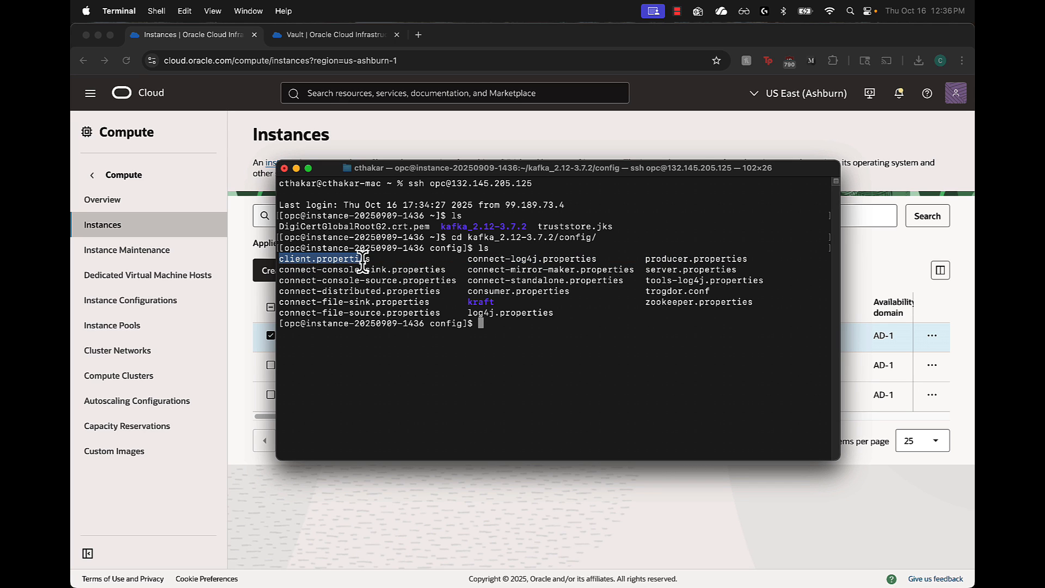
type("cat client.properties")
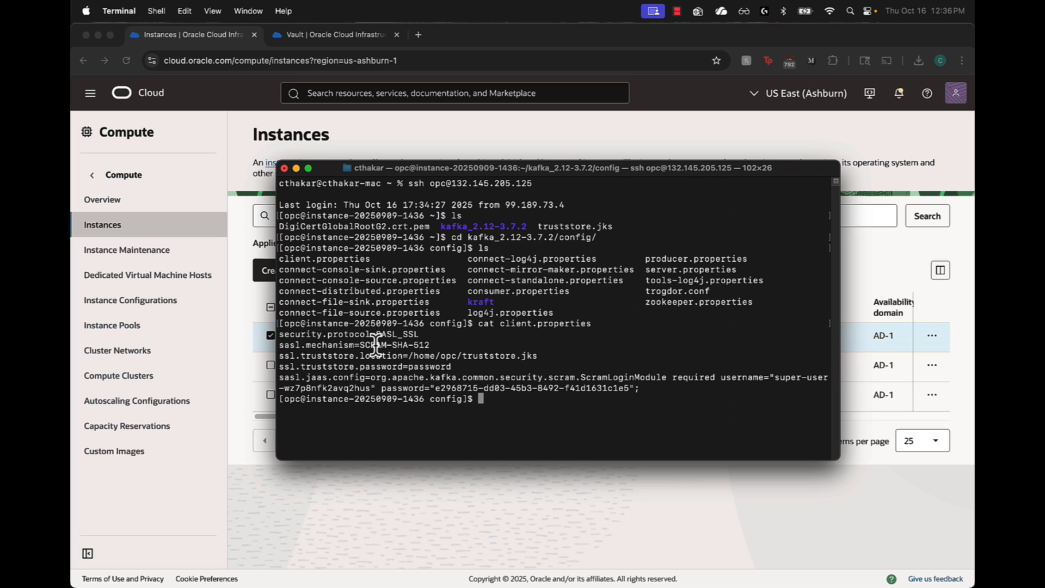
mouse_move(387, 344)
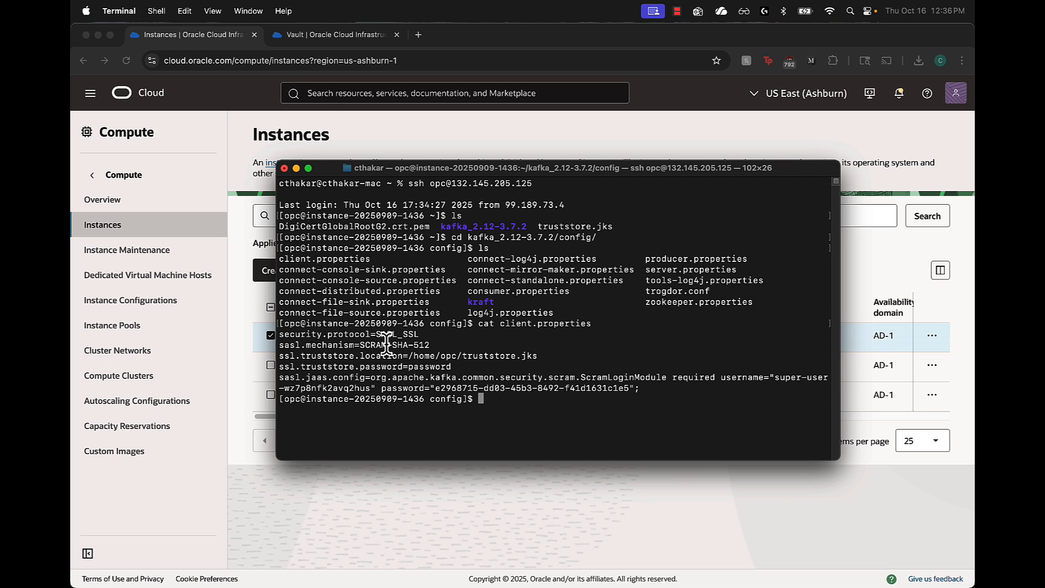
mouse_move(386, 359)
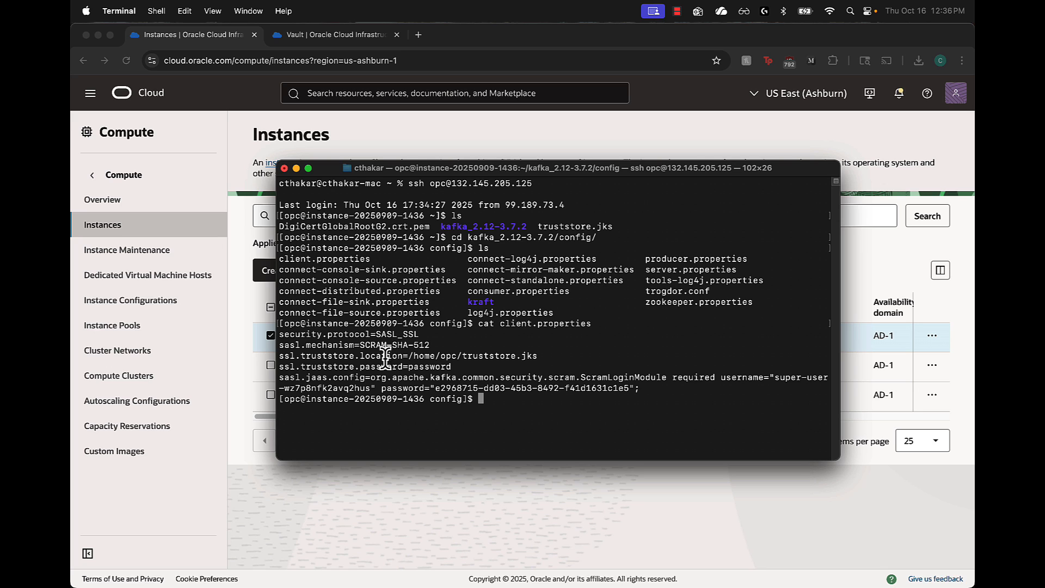
mouse_move(302, 339)
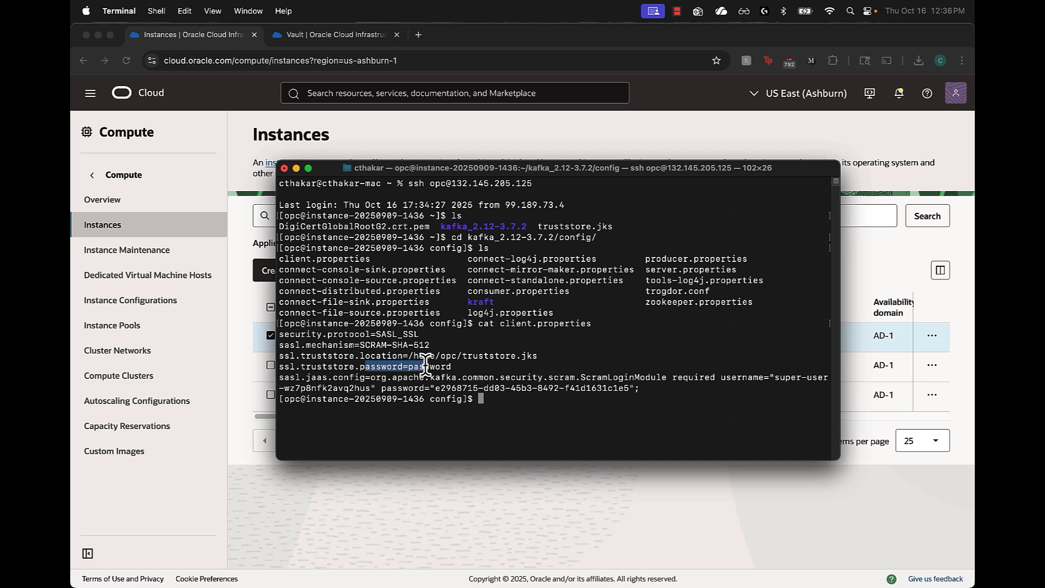
mouse_move(364, 380)
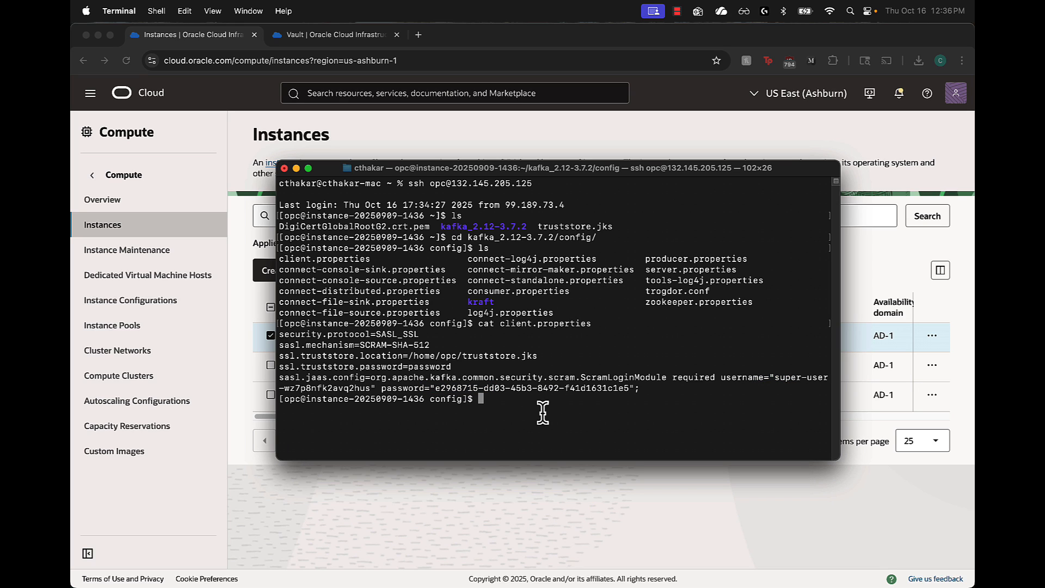
mouse_move(513, 368)
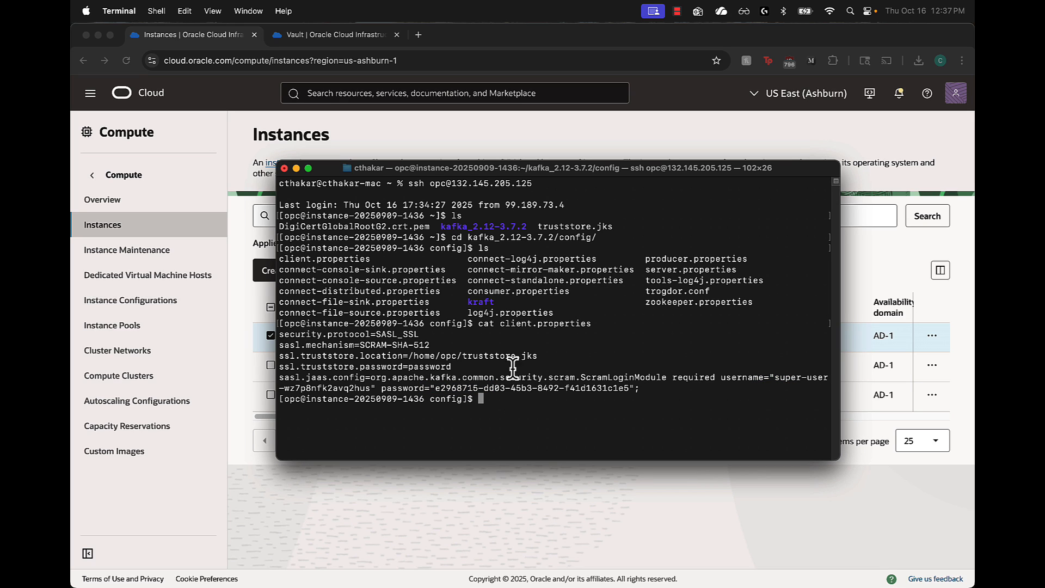
mouse_move(610, 404)
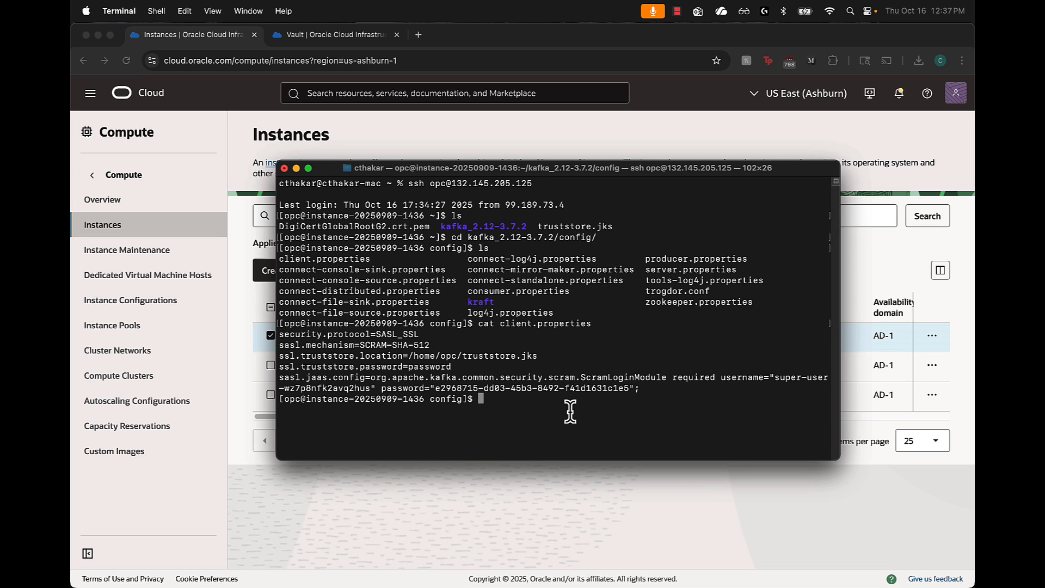
type("cd ..")
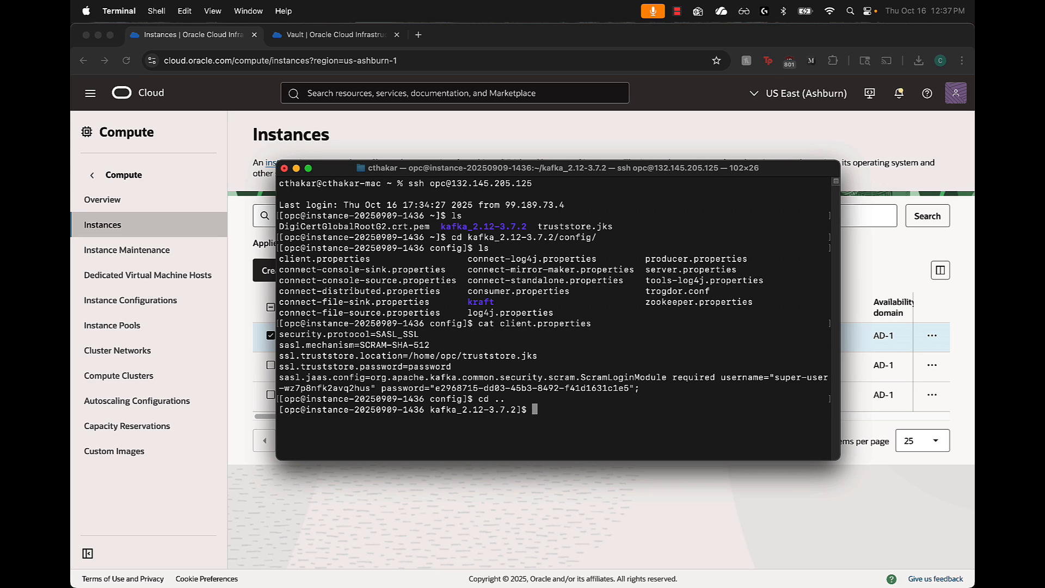
List the folder and run kafka-topics.sh --create --topic sampletopic with config/client.properties.
type("ls")
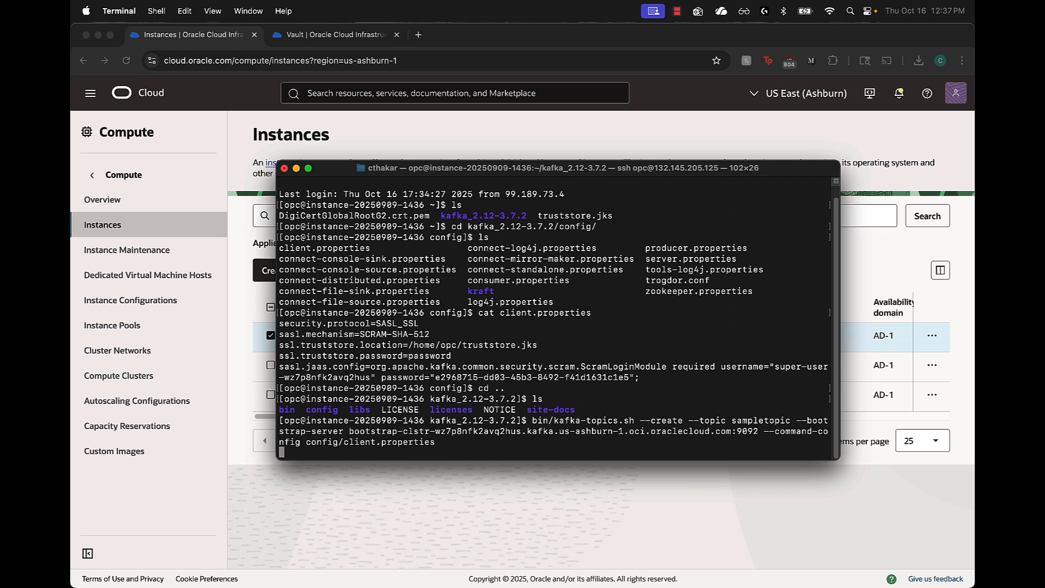
mouse_move(636, 420)
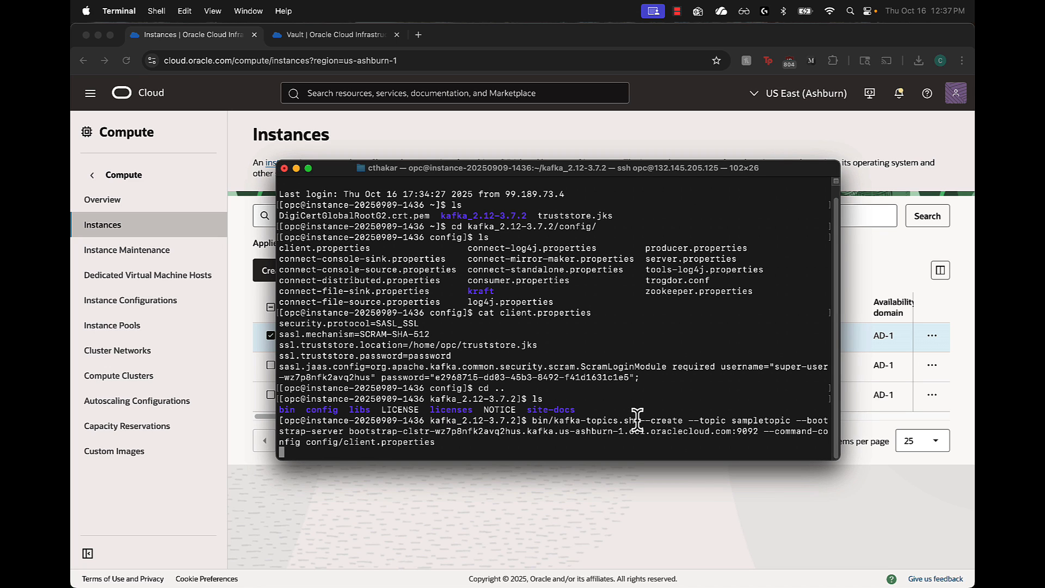
mouse_move(745, 420)
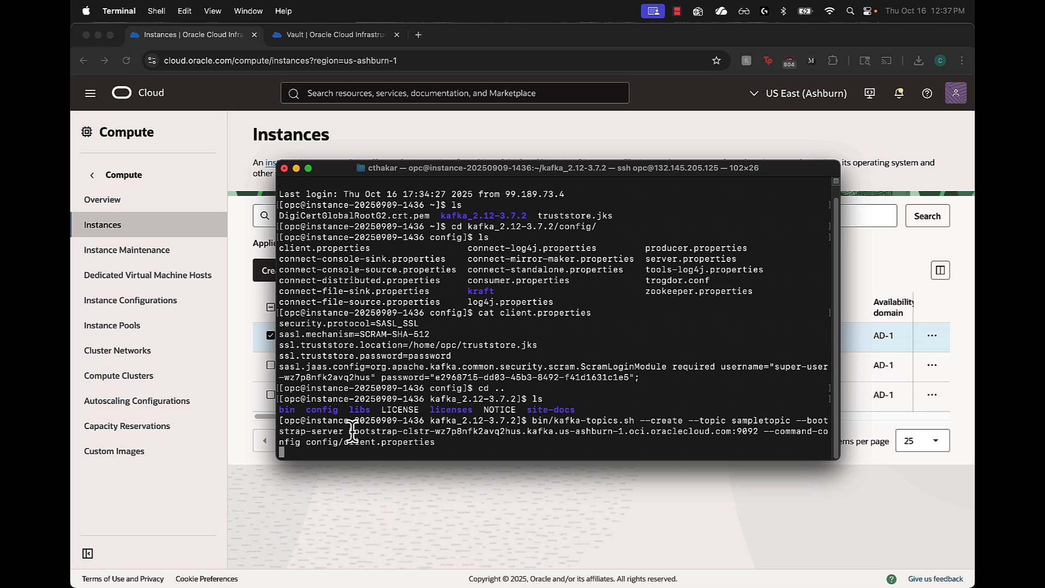
left_click_drag(349, 431, 752, 431)
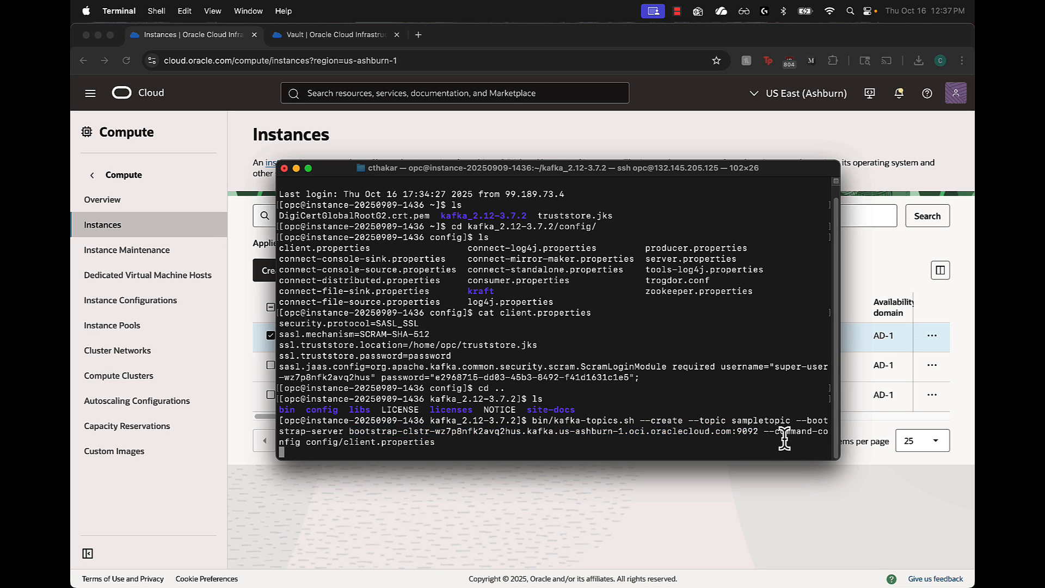
mouse_move(790, 437)
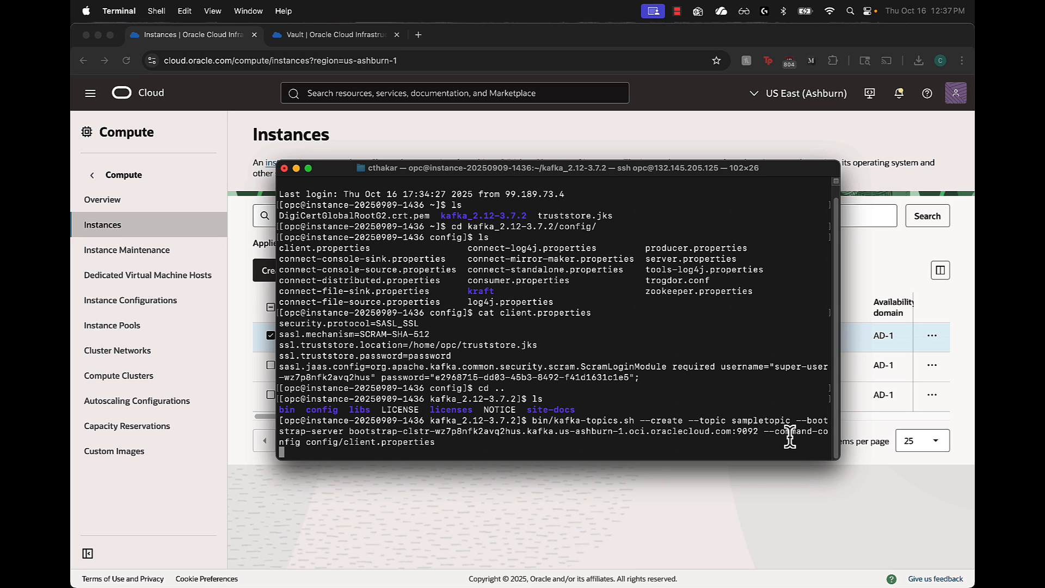
mouse_move(461, 444)
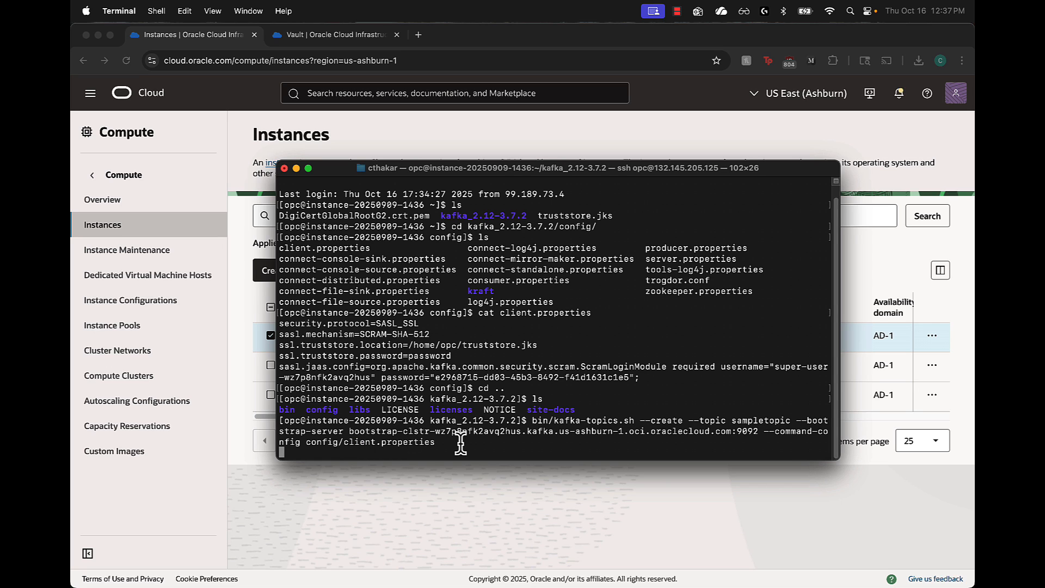
mouse_move(515, 378)
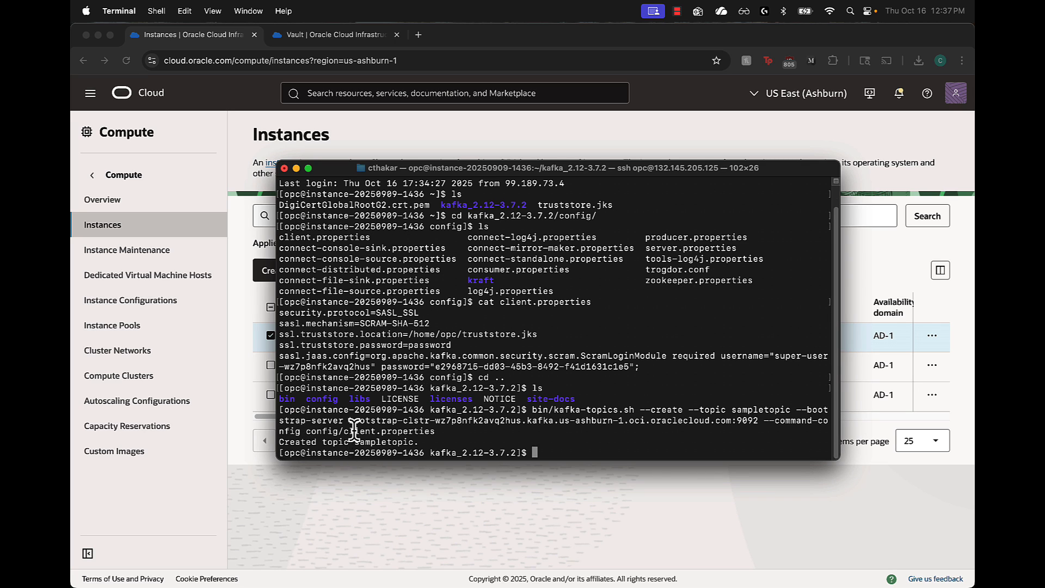
mouse_move(459, 442)
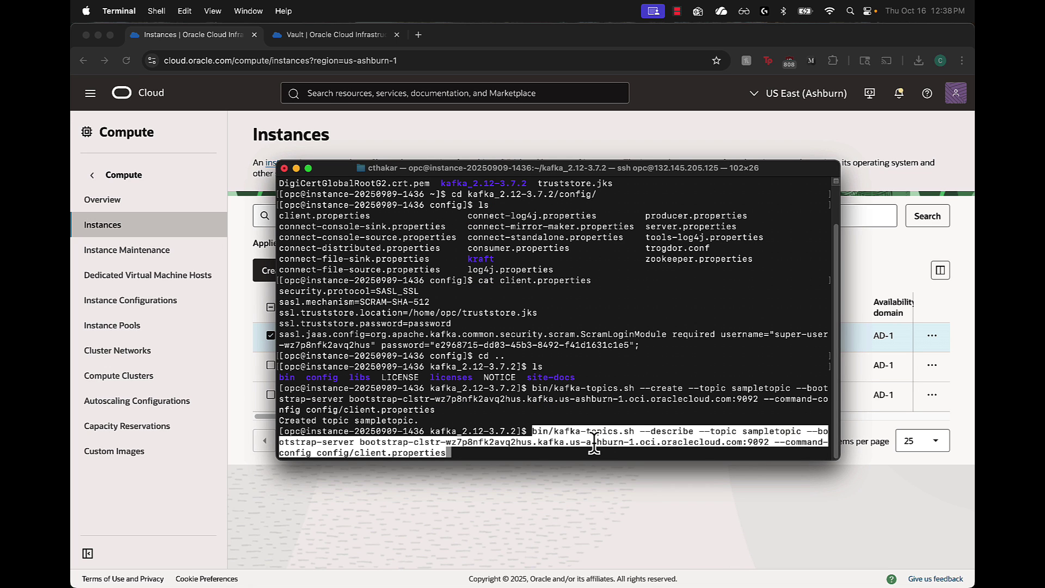
mouse_move(655, 431)
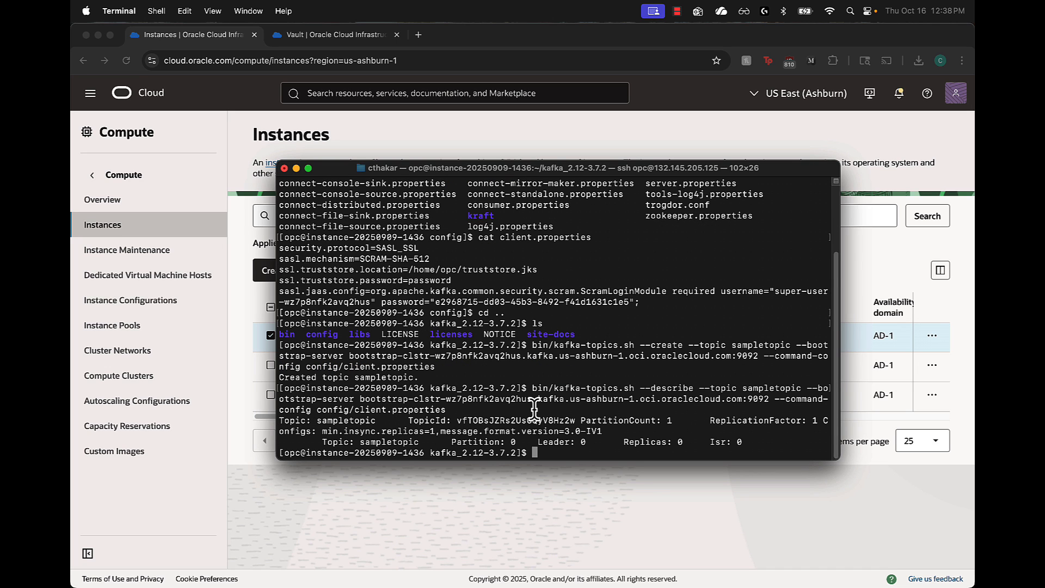
mouse_move(363, 422)
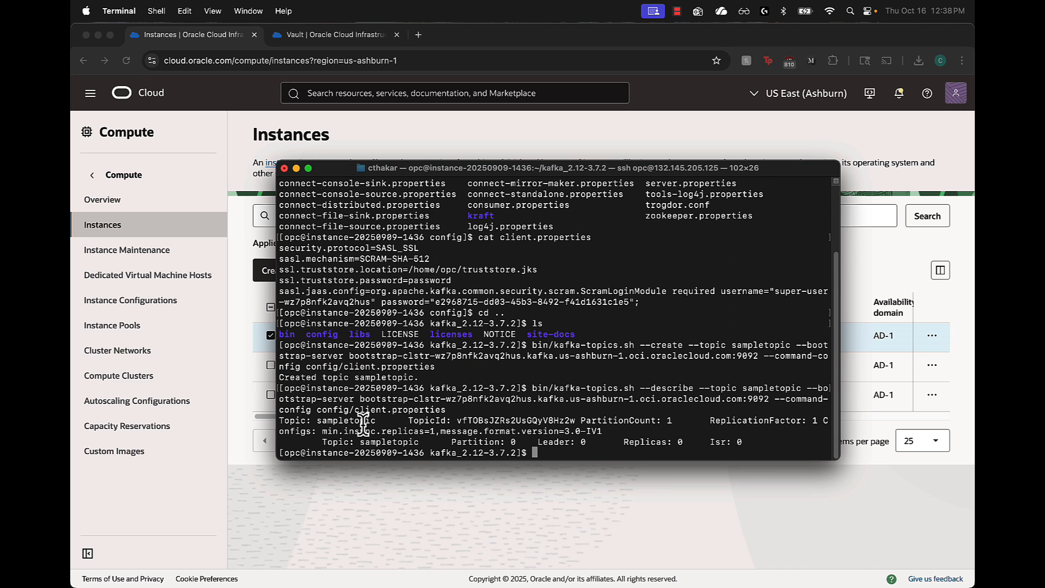
Run kafka-topics.sh --describe for sampletopic showing one partition, replication factor 1.
double_click(346, 420)
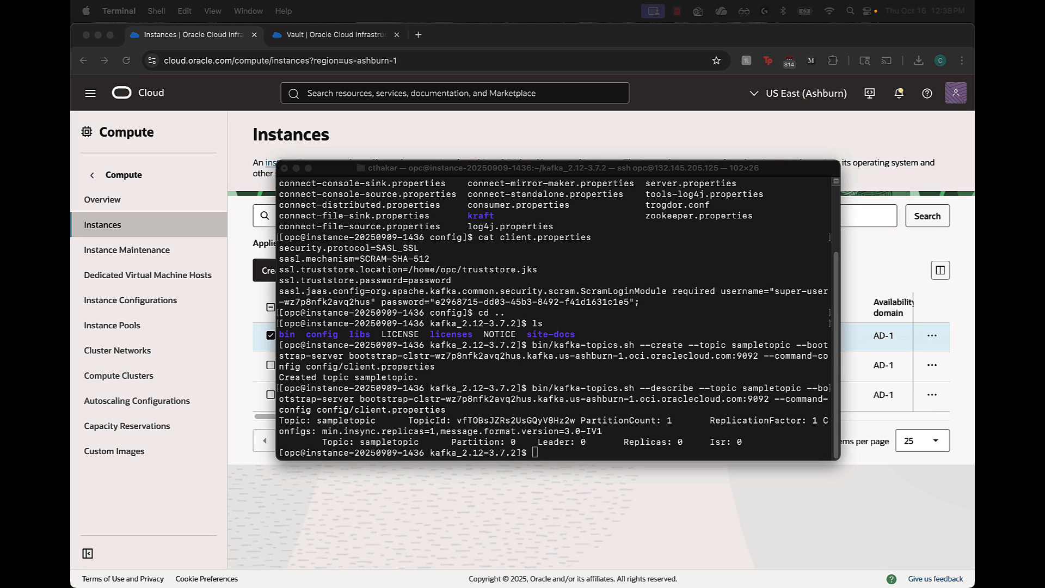
mouse_move(885, 496)
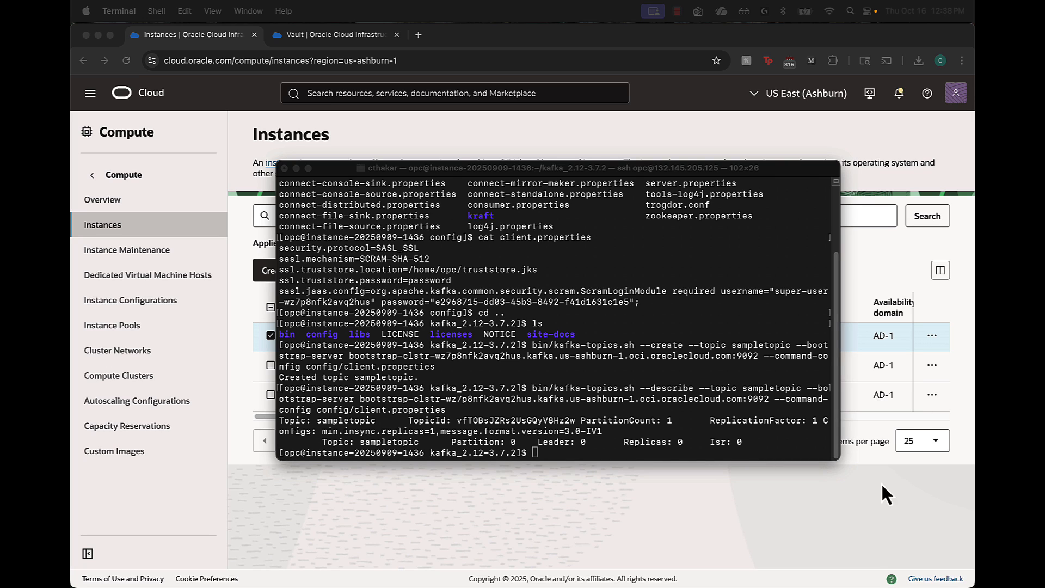
Launch kafka-console-producer.sh for sampletopic with --producer.config config/client.properties.
type("bin/kafka-console-producer.sh --topic sampletopic --bootstrap-server bootstrap-clstr-wz7p8nfk2avq2hus.kafka.us-ashburn-1.oci.oraclecloud.com:9092 --producer.config config/client.properties")
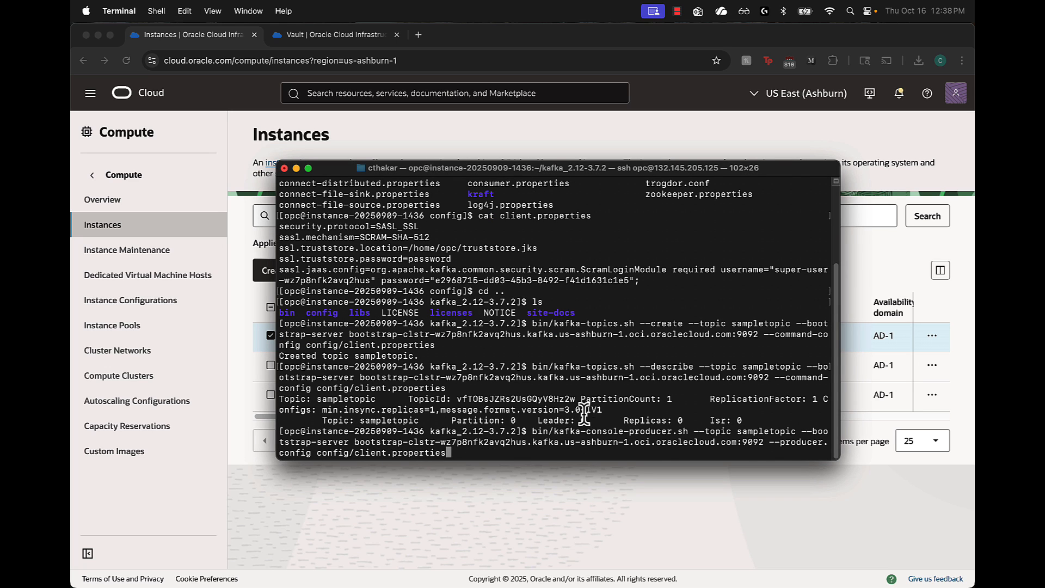
mouse_move(619, 433)
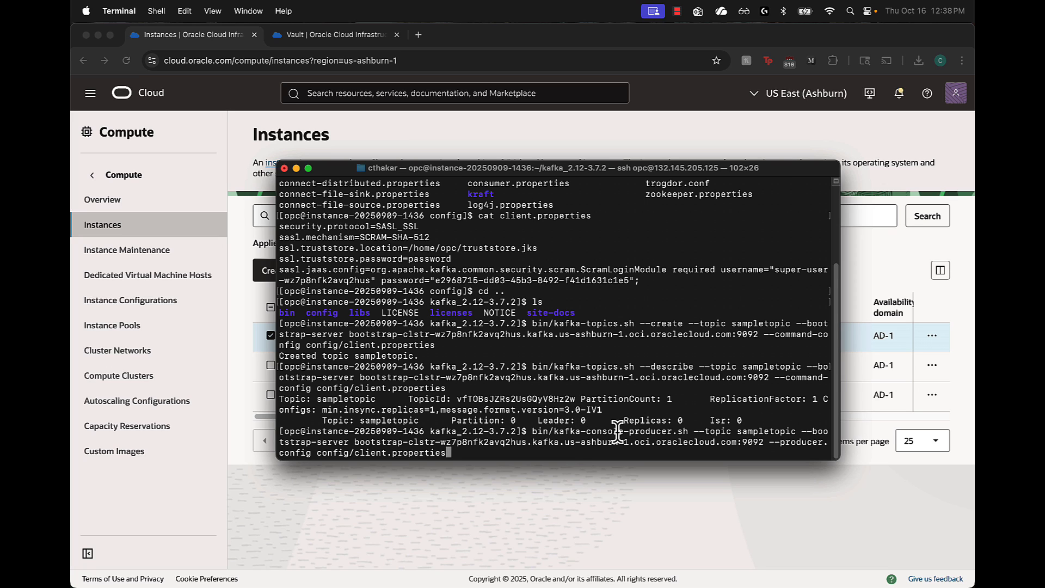
mouse_move(762, 431)
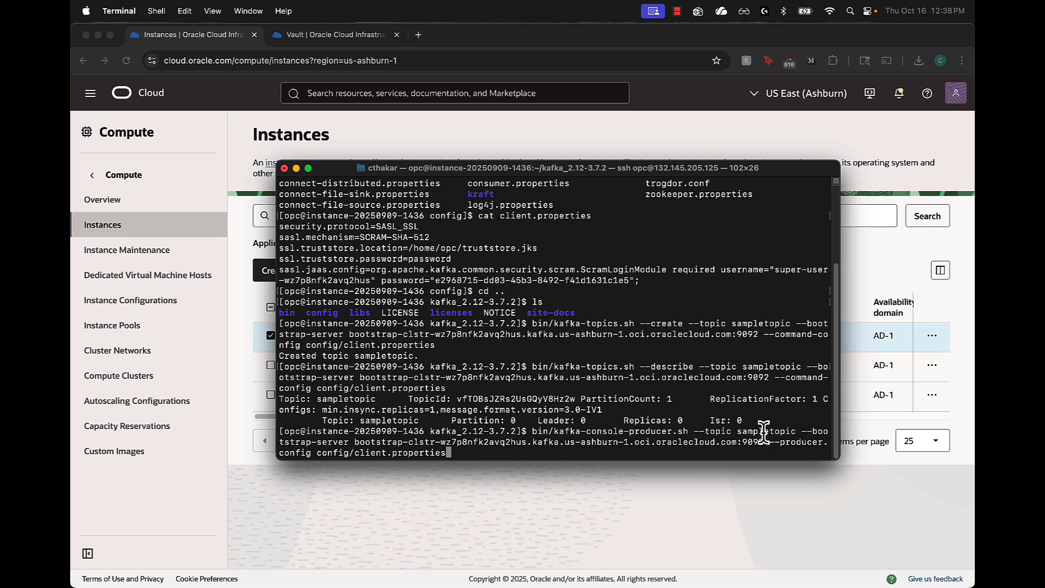
double_click(763, 431)
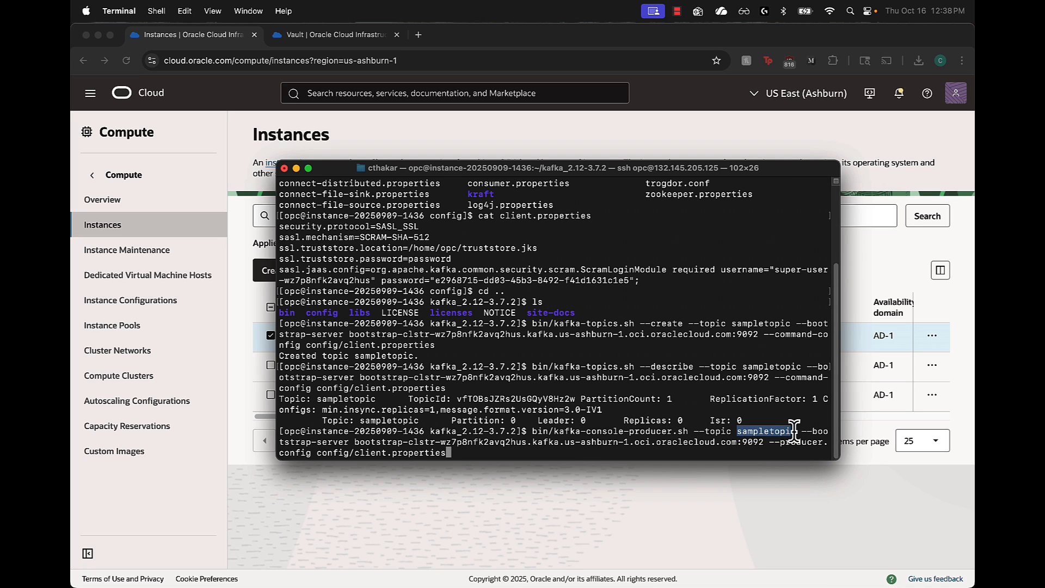
mouse_move(524, 444)
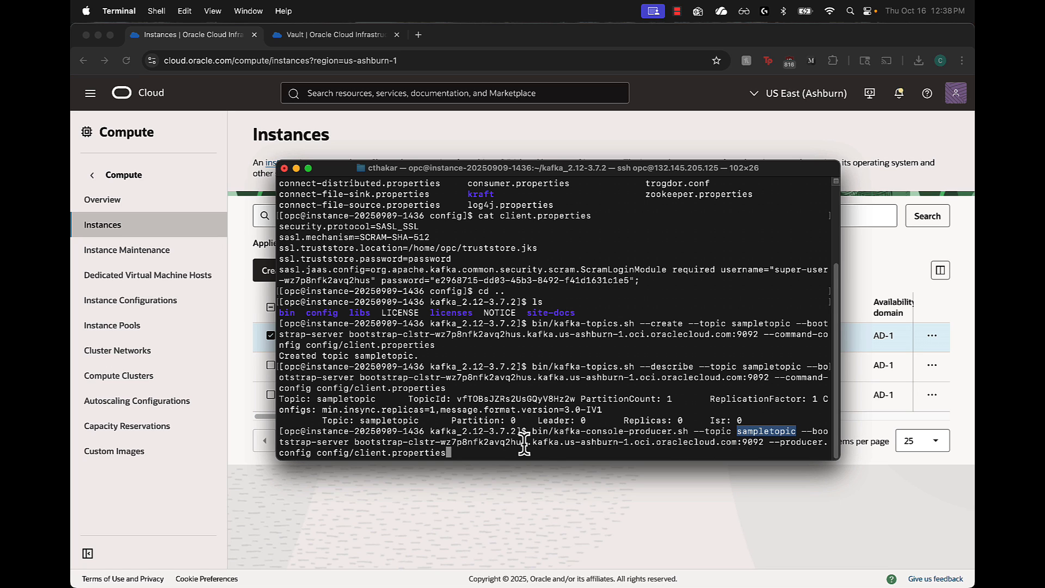
mouse_move(526, 447)
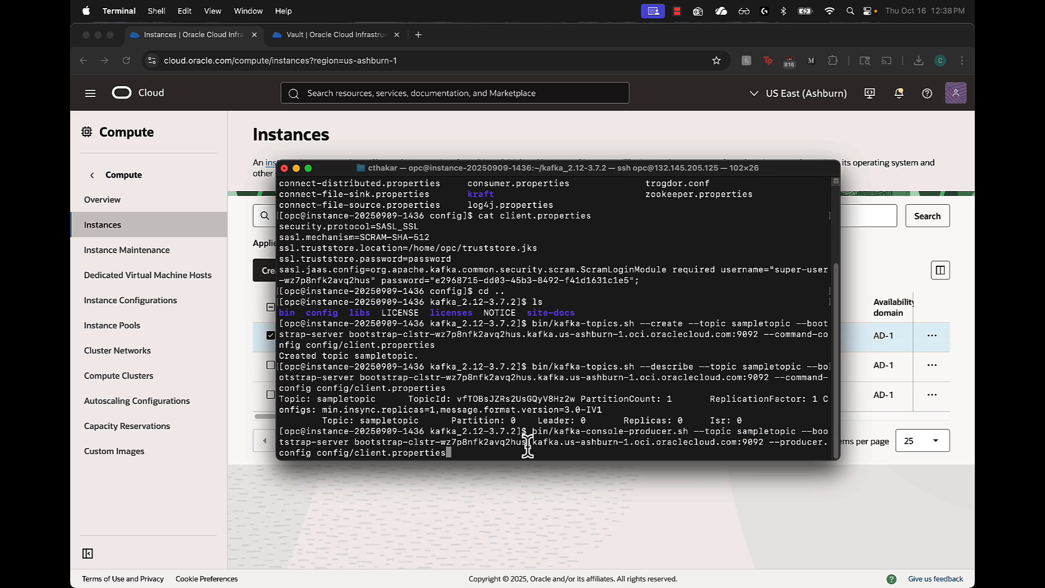
key("Return")
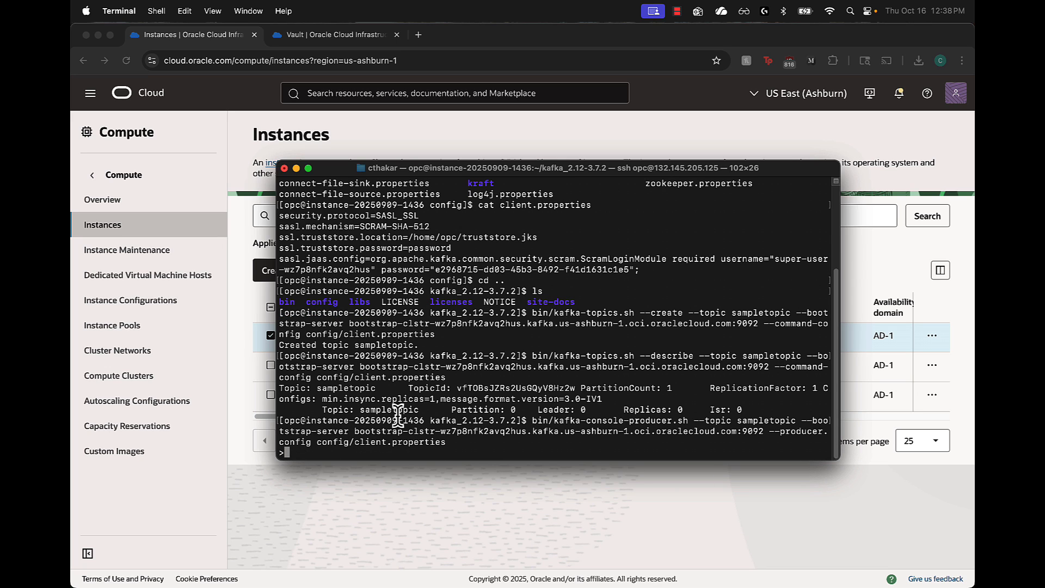
mouse_move(529, 438)
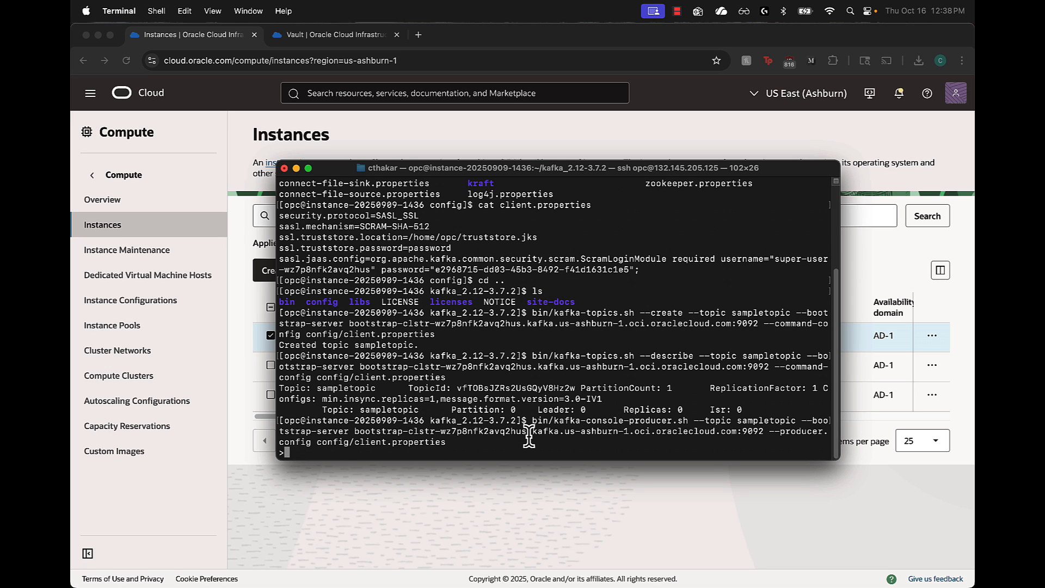
Send 'Hello World' and 'This is a test message', then stop the producer with Ctrl+C.
type("Hello World")
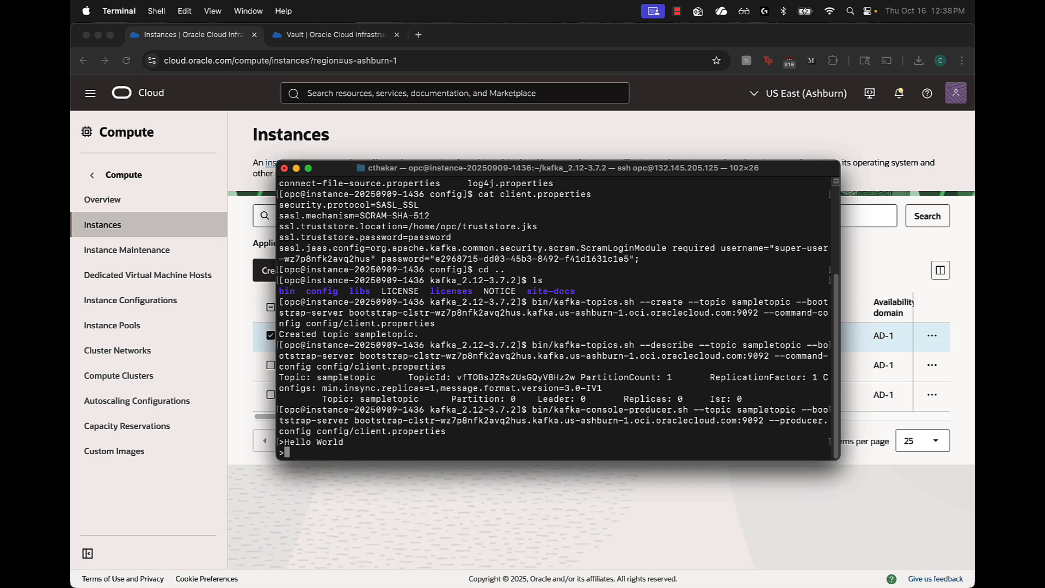
type("This is")
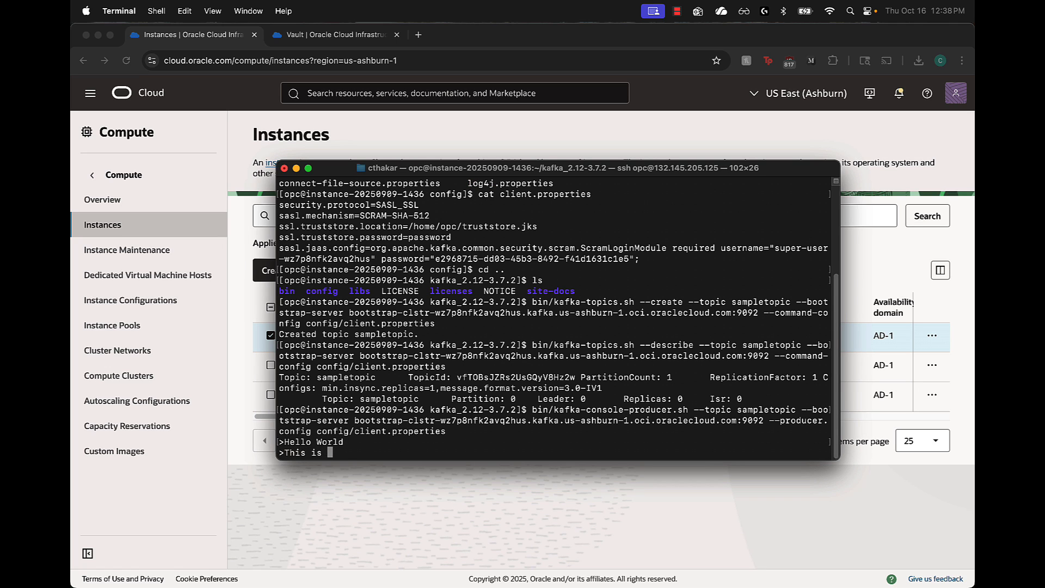
type("a test messa")
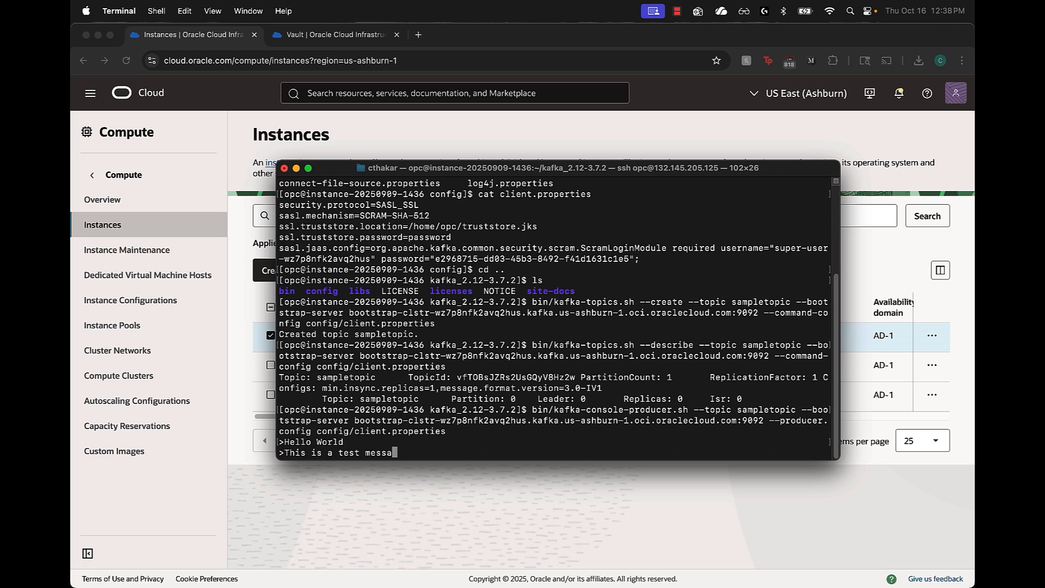
key("Enter")
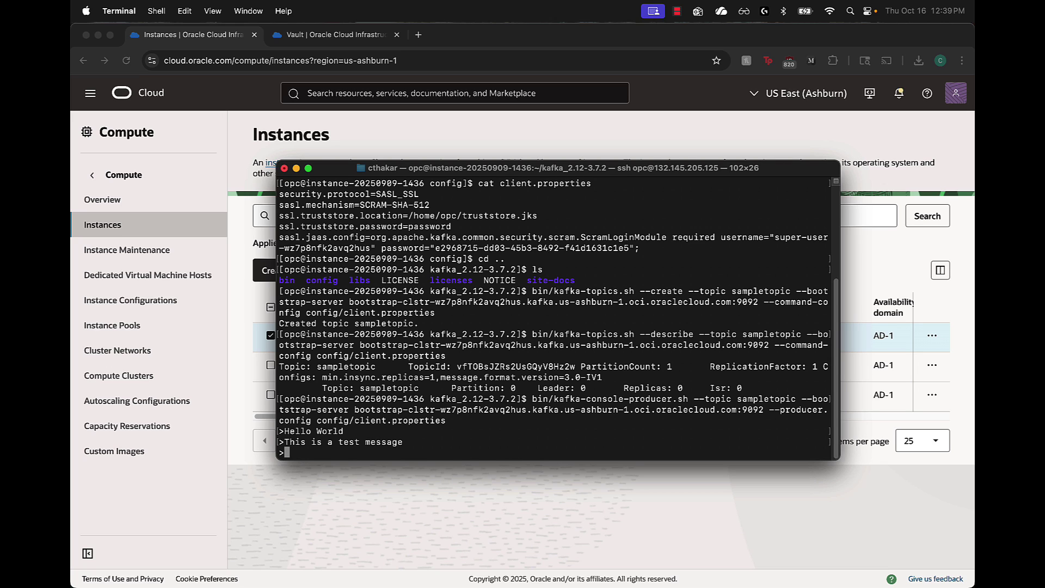
key("ctrl+c")
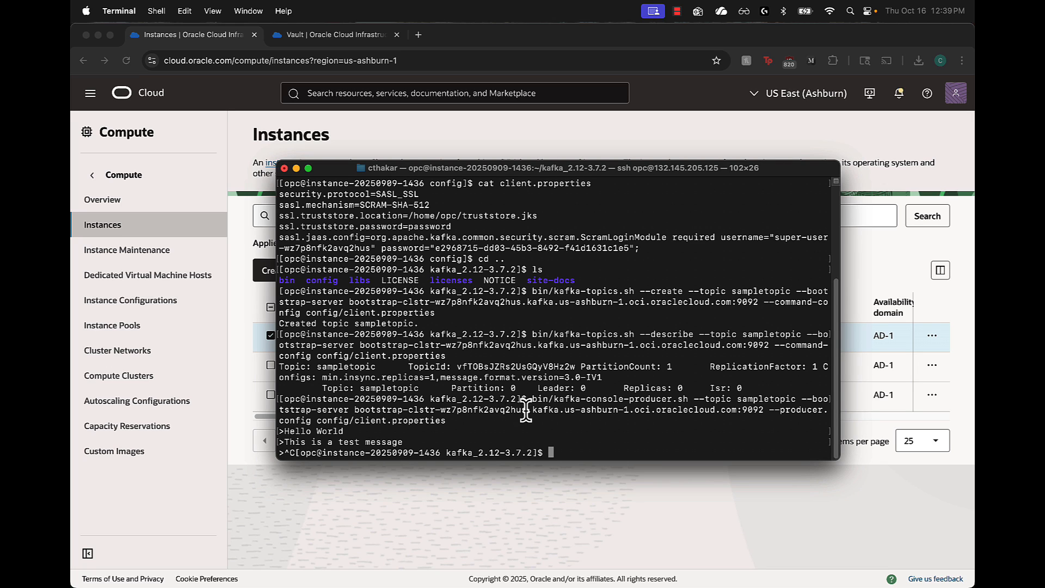
mouse_move(742, 399)
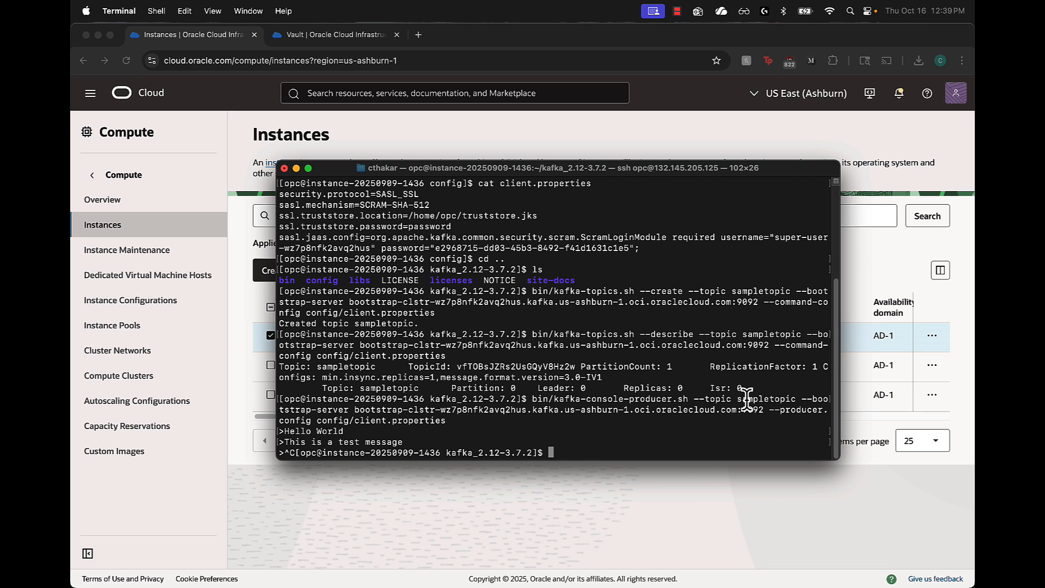
mouse_move(726, 401)
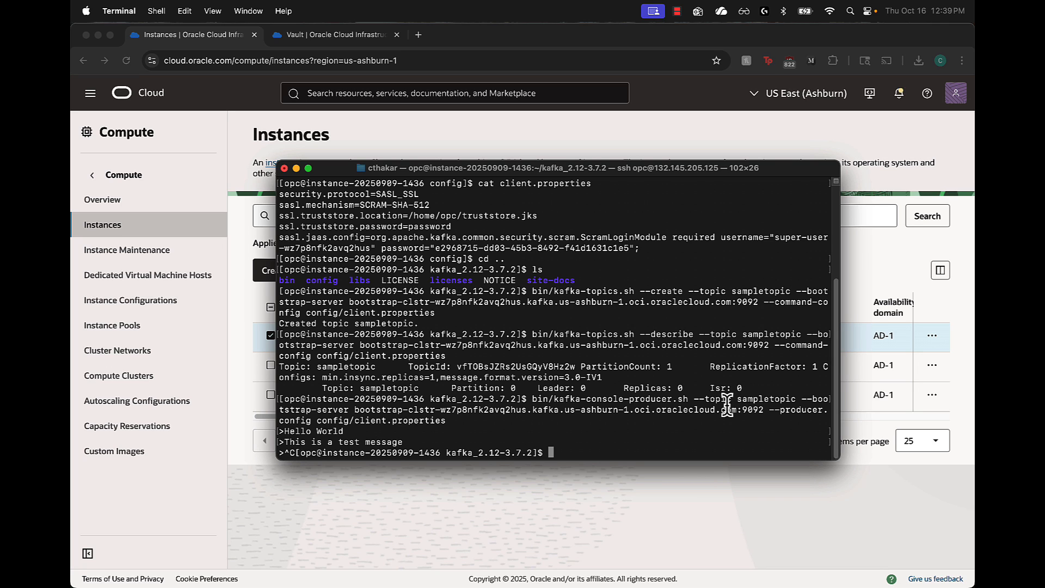
mouse_move(470, 420)
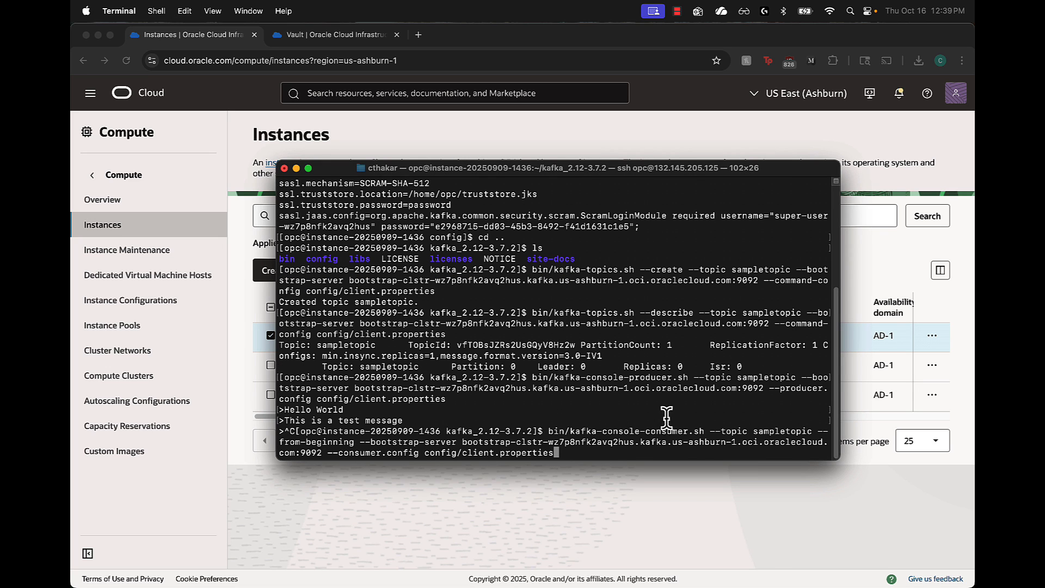
mouse_move(774, 431)
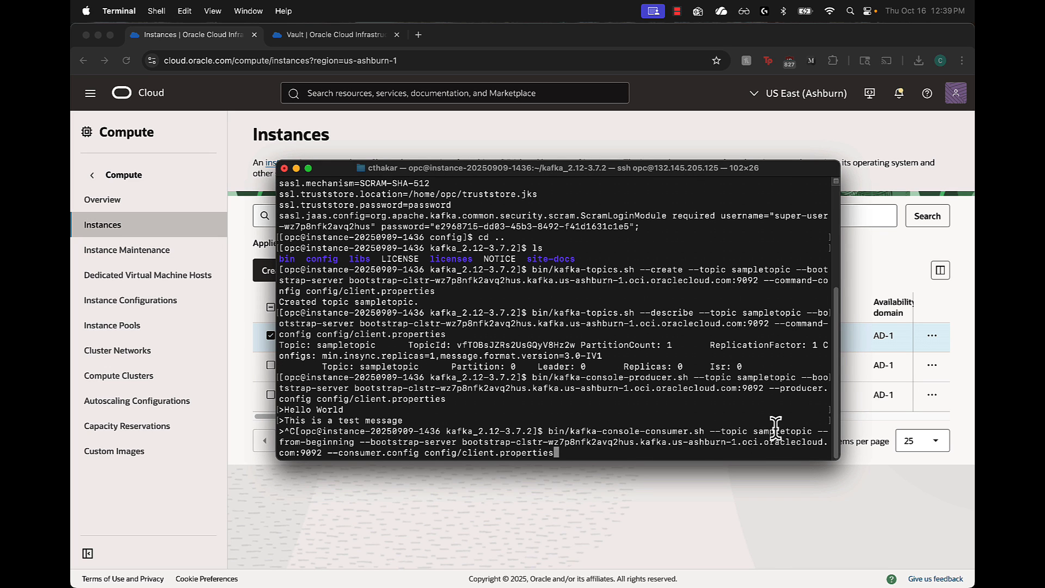
Run kafka-console-consumer.sh on sampletopic with --from-beginning, the bootstrap server and config/client.properties.
double_click(781, 431)
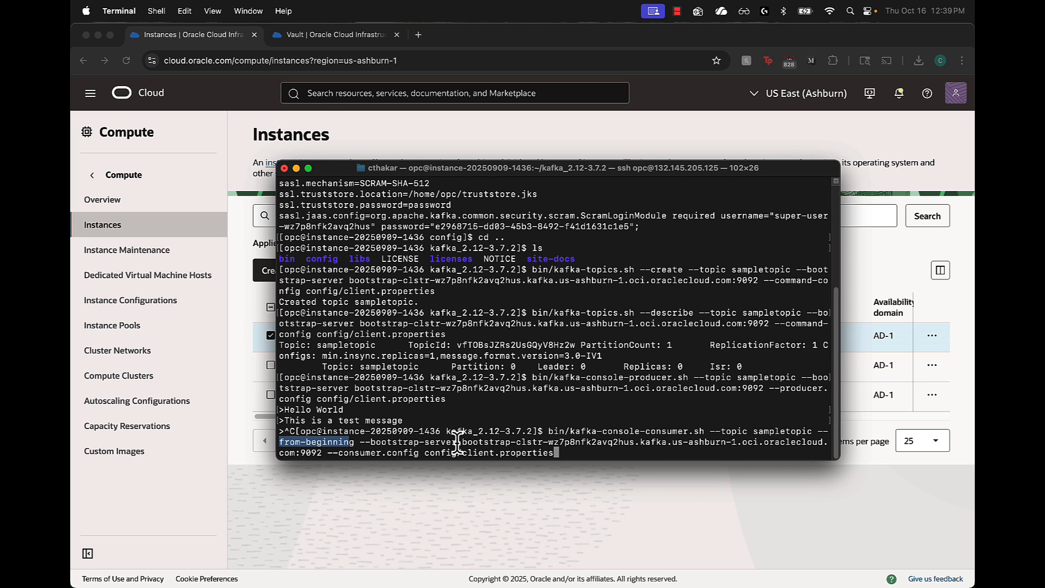
double_click(485, 442)
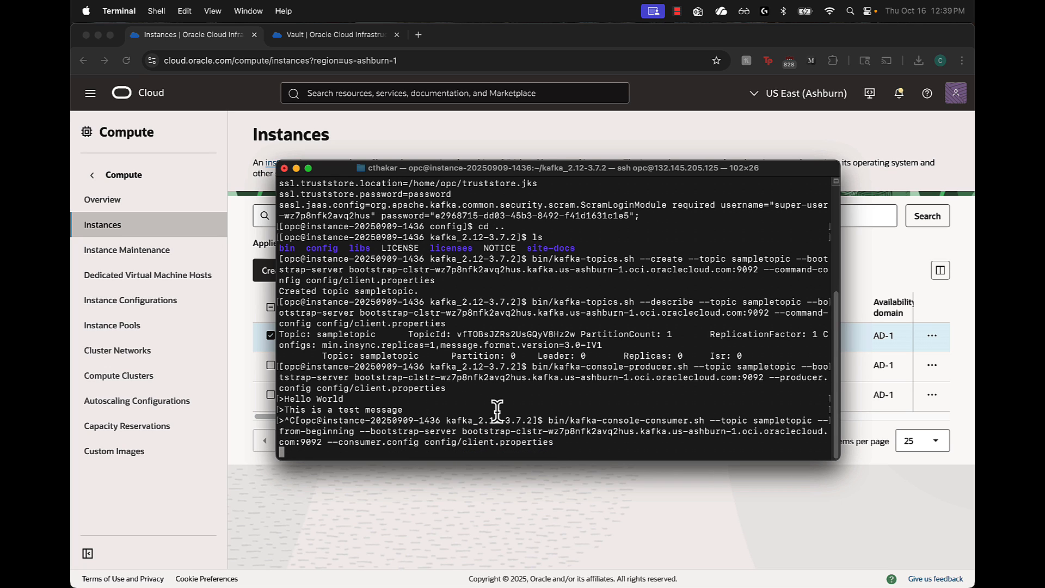
mouse_move(439, 401)
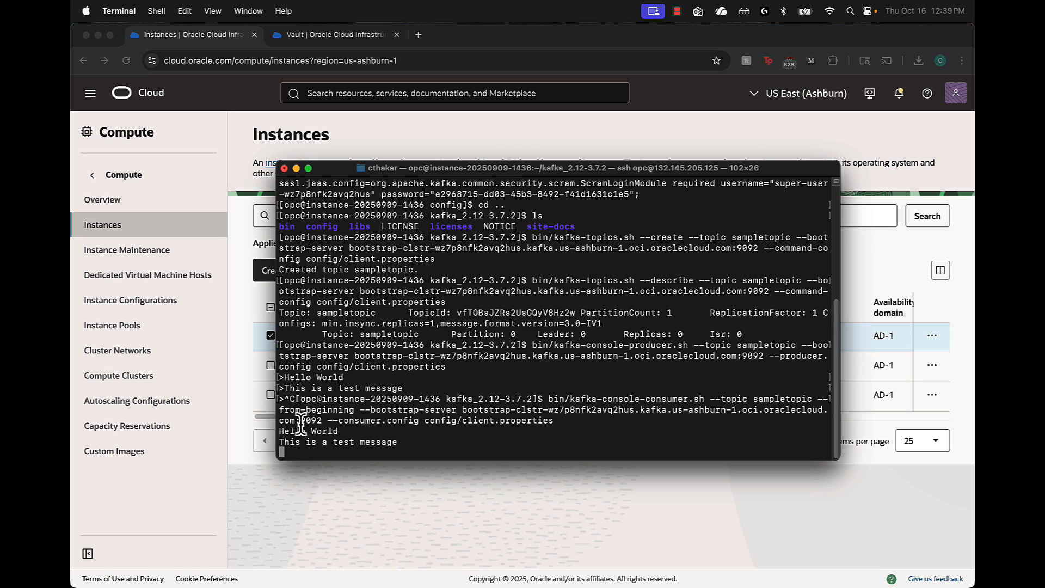
Point out the consumed messages 'Hello World' and 'This is a test message' in the output.
double_click(307, 431)
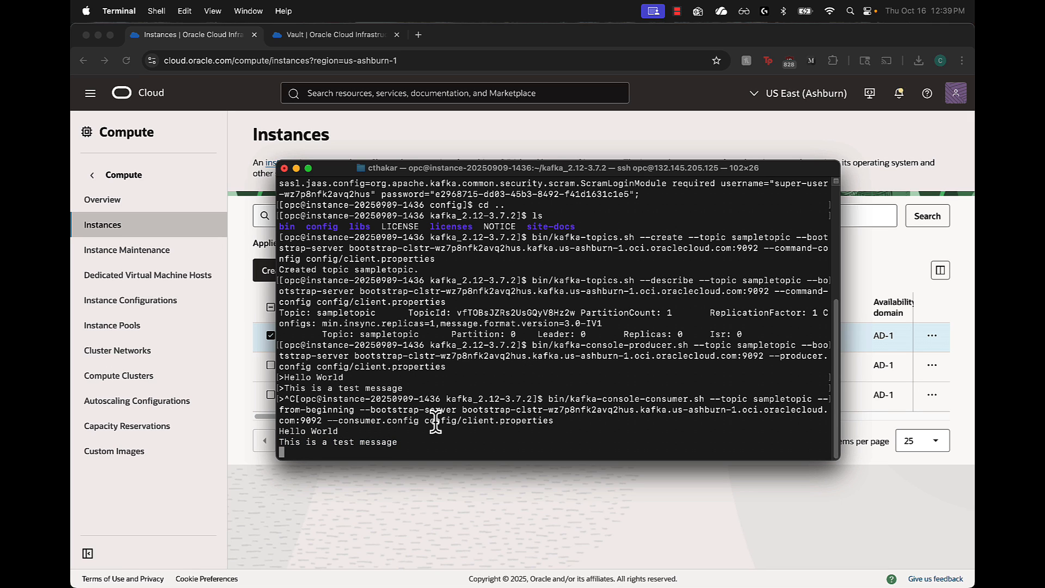
mouse_move(378, 447)
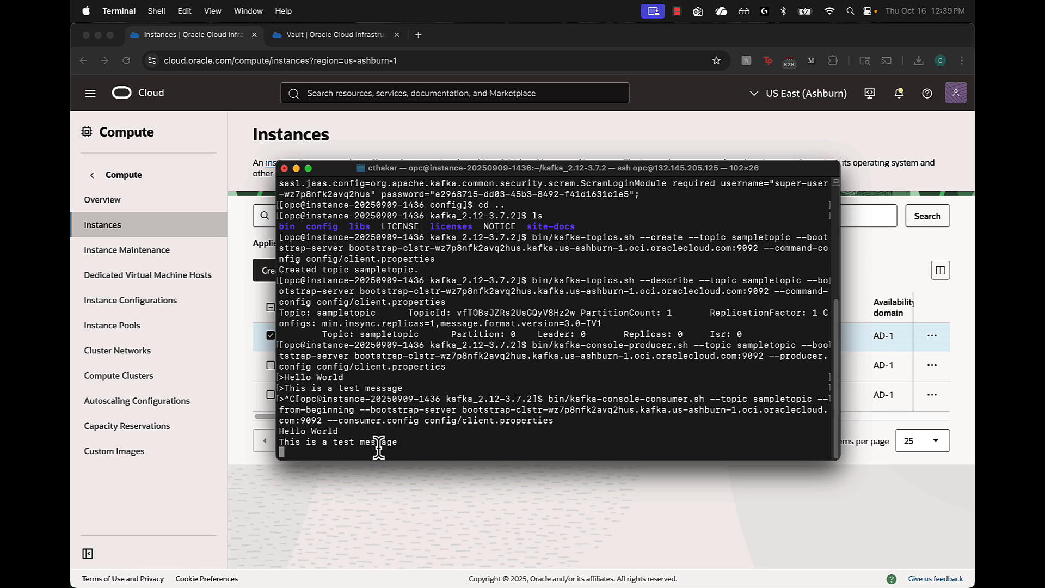
double_click(781, 398)
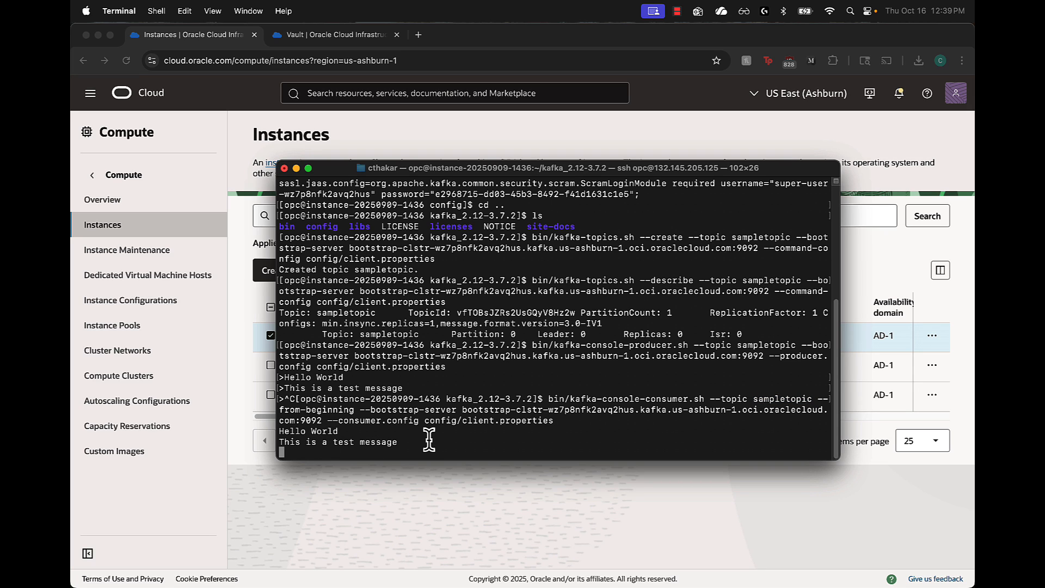
mouse_move(502, 420)
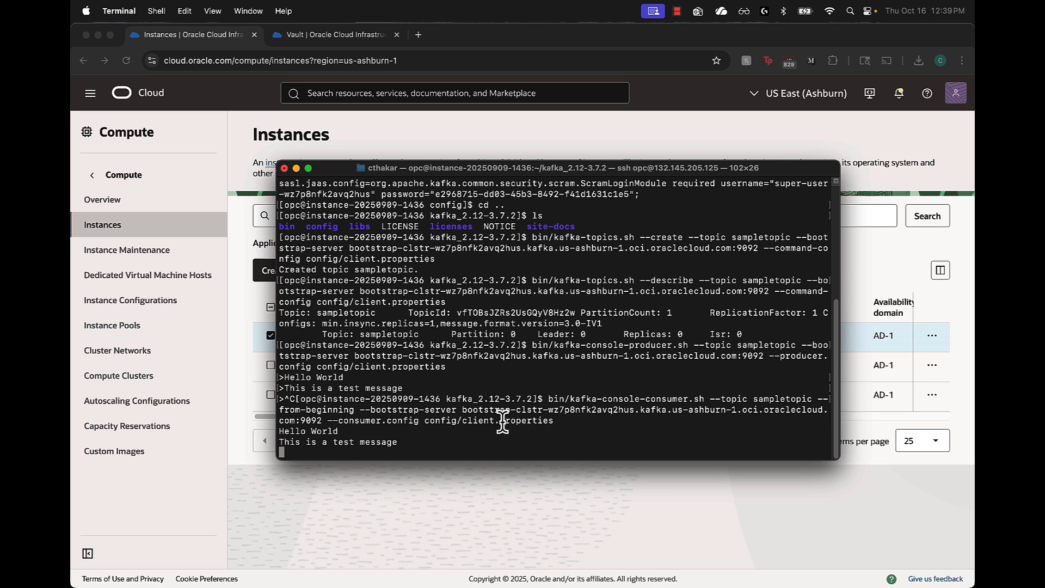
mouse_move(488, 383)
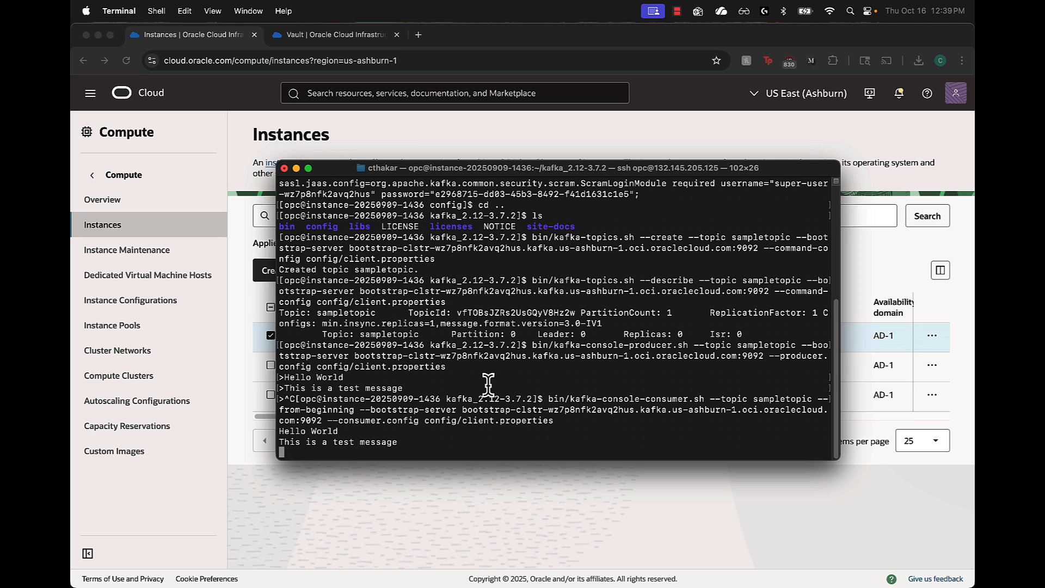
mouse_move(466, 383)
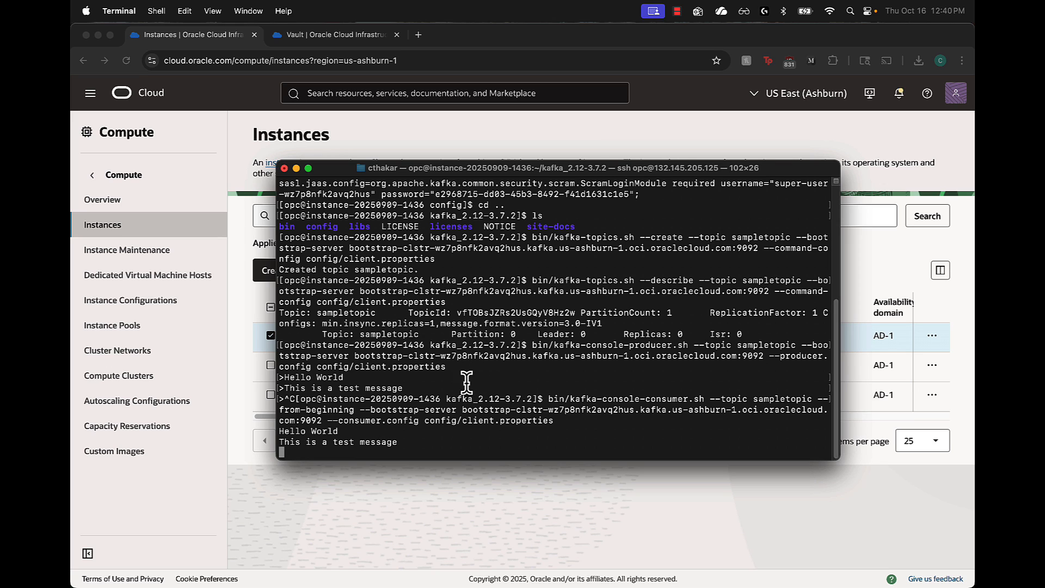
mouse_move(534, 352)
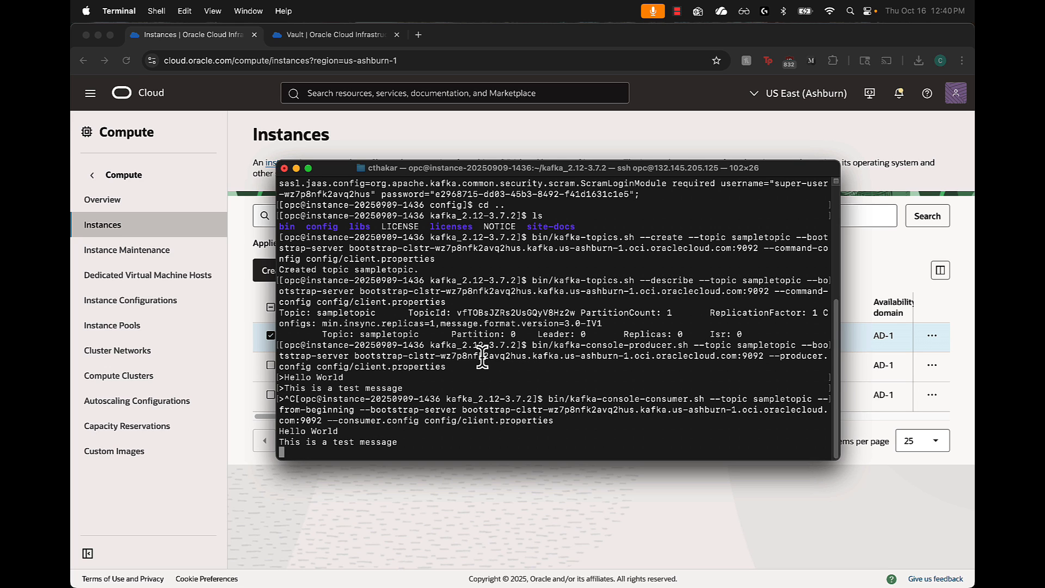
mouse_move(505, 343)
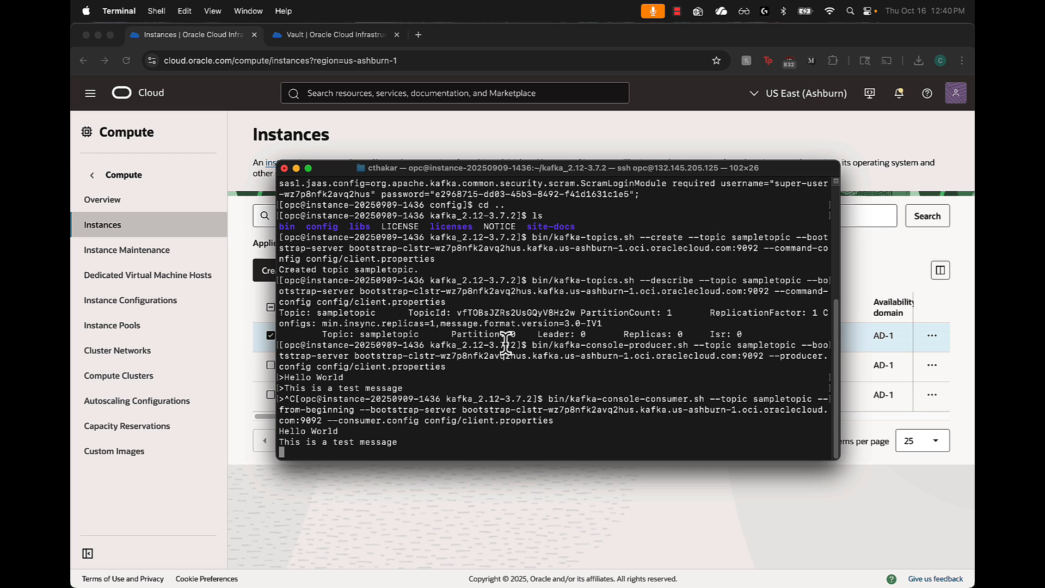